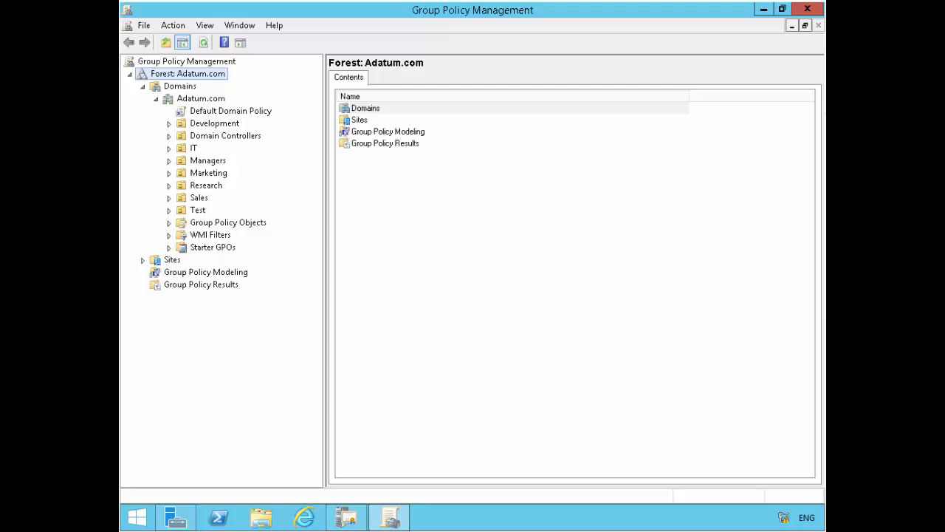
{"action": "mouse_move", "coordinate": [810, 31]}
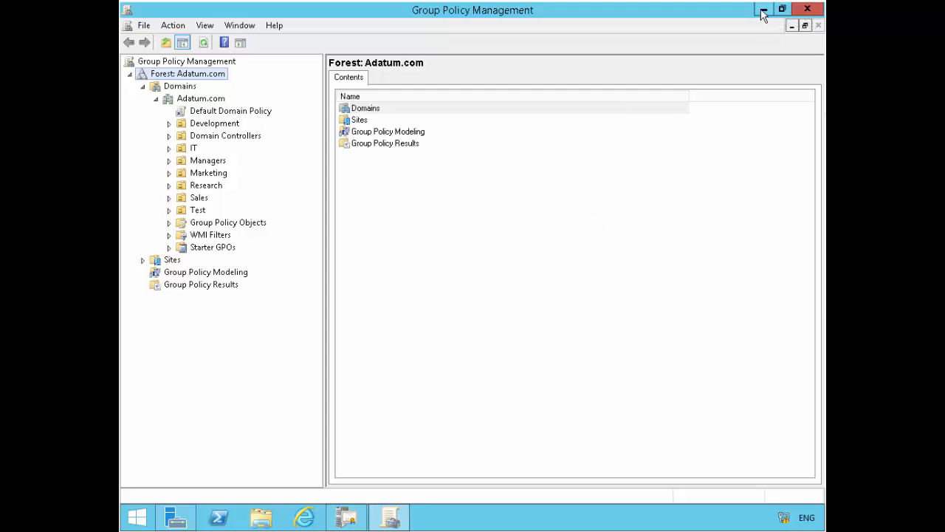
{"action": "mouse_move", "coordinate": [762, 13]}
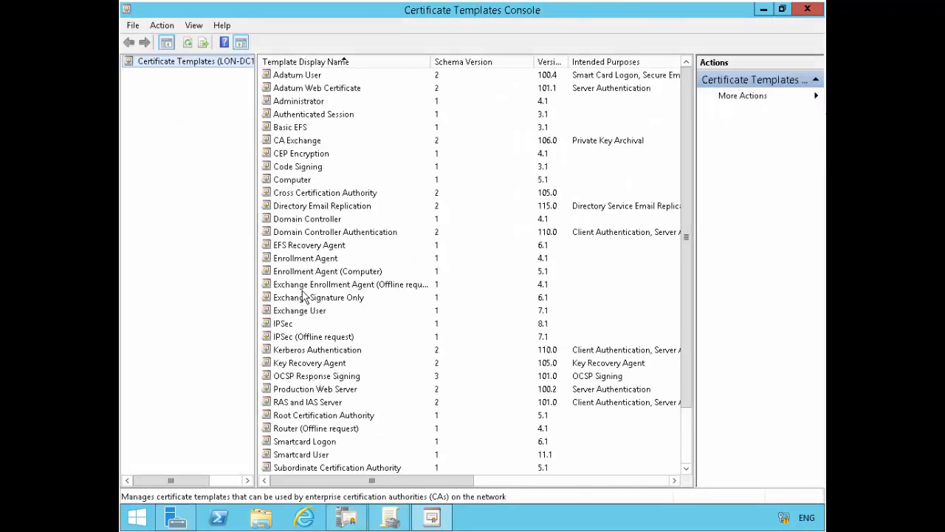
View the Enrollment Agent template's Security permissions, starting with Authenticated Users.
{"action": "left_click", "coordinate": [305, 257]}
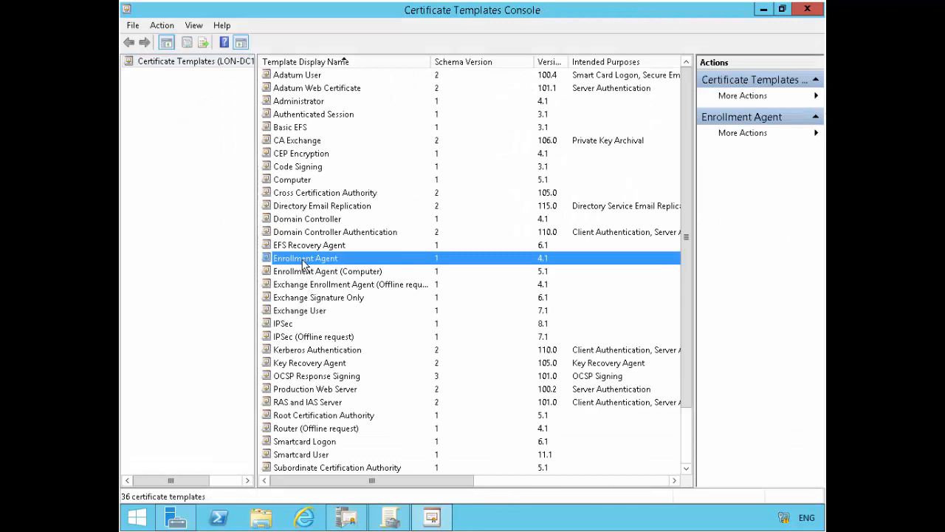
{"action": "mouse_move", "coordinate": [333, 266]}
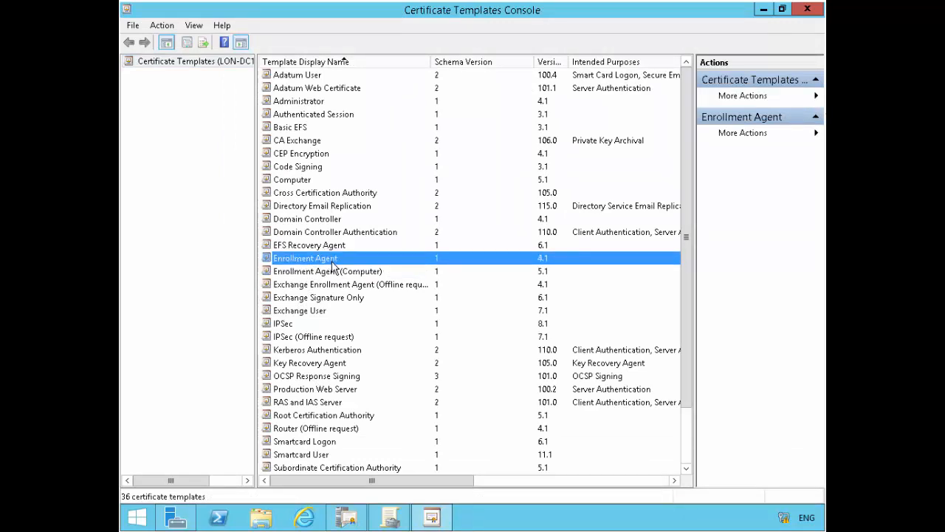
{"action": "right_click", "coordinate": [305, 257]}
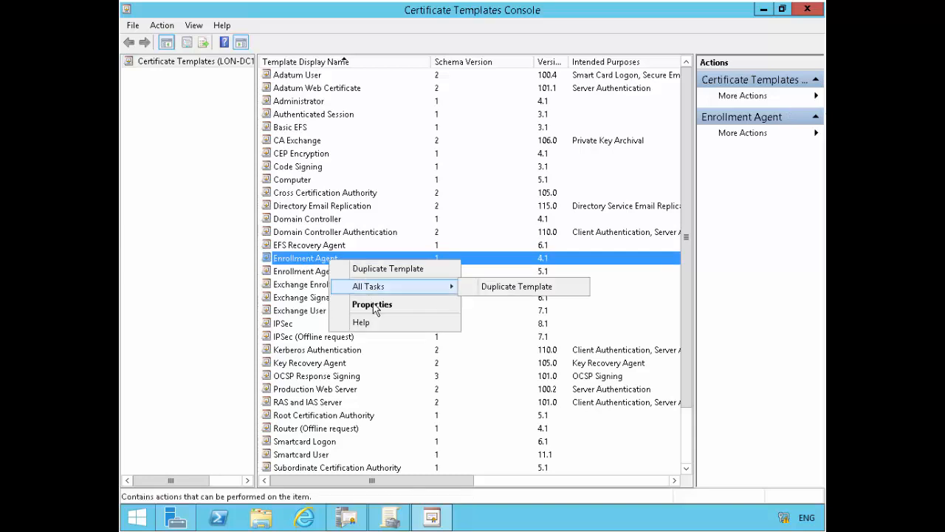
{"action": "left_click", "coordinate": [372, 304]}
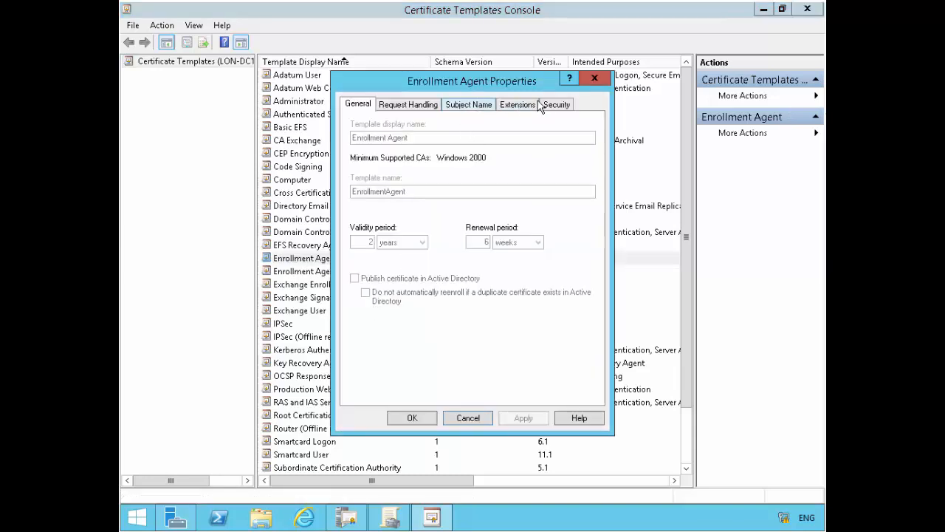
{"action": "left_click", "coordinate": [555, 103]}
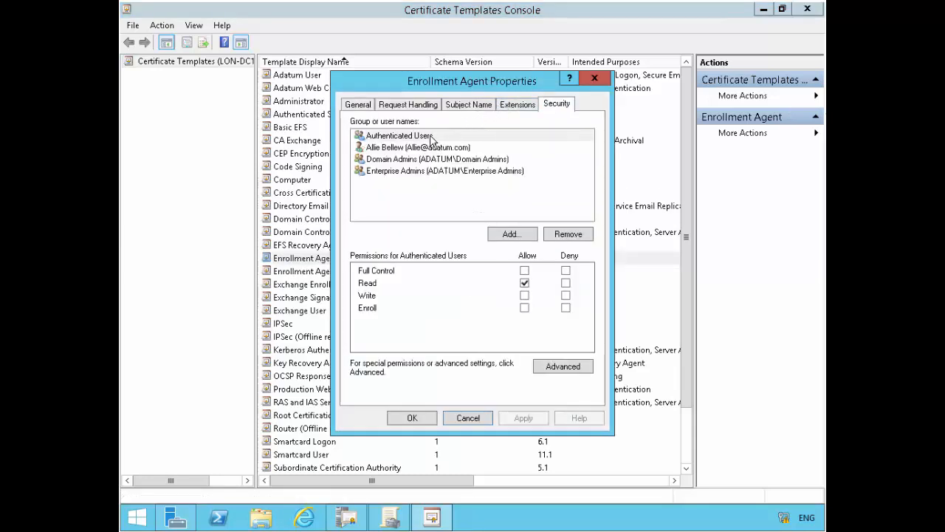
{"action": "left_click", "coordinate": [399, 136]}
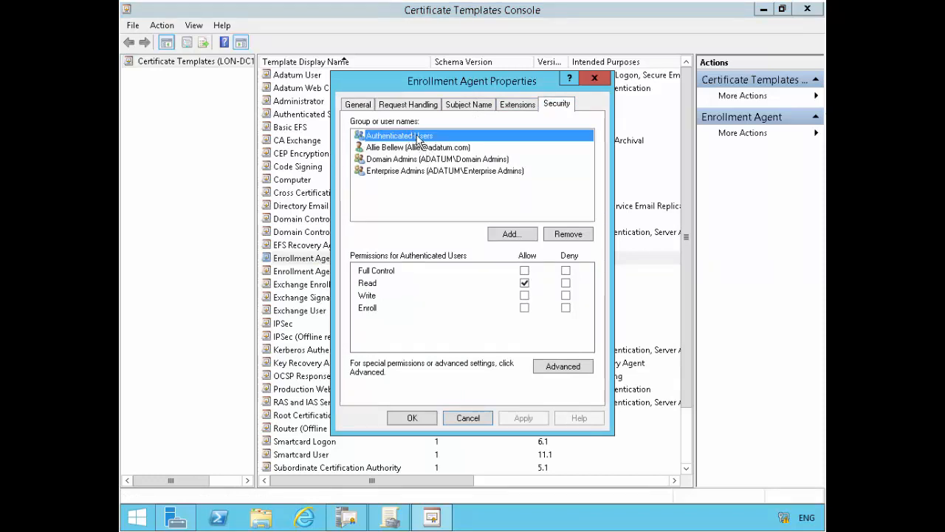
{"action": "mouse_move", "coordinate": [461, 171]}
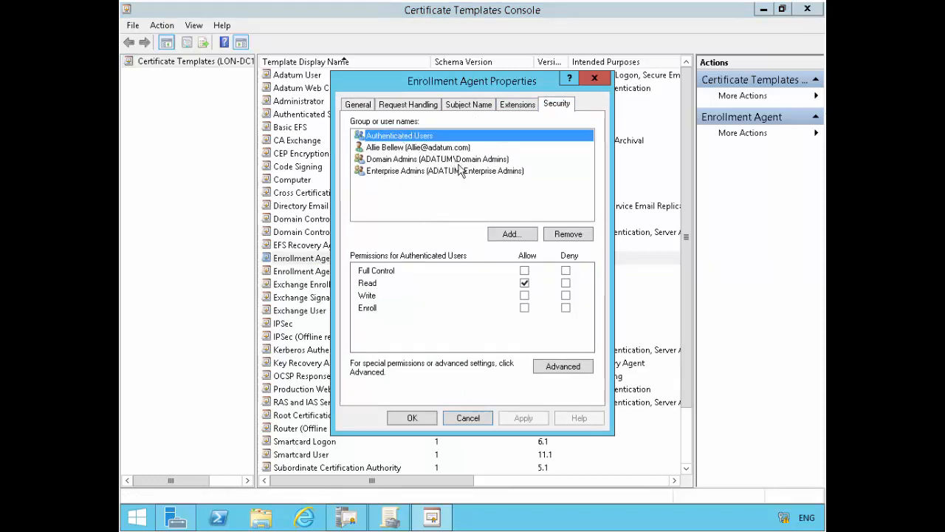
Confirm the user account is allowed Read and Enroll, then return to Group Policy Management.
{"action": "left_click", "coordinate": [418, 147]}
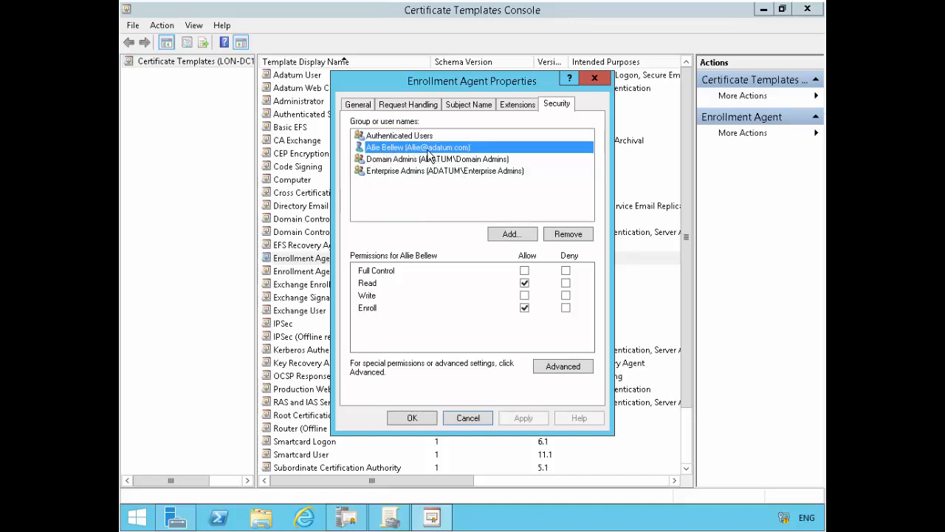
{"action": "left_click", "coordinate": [525, 283]}
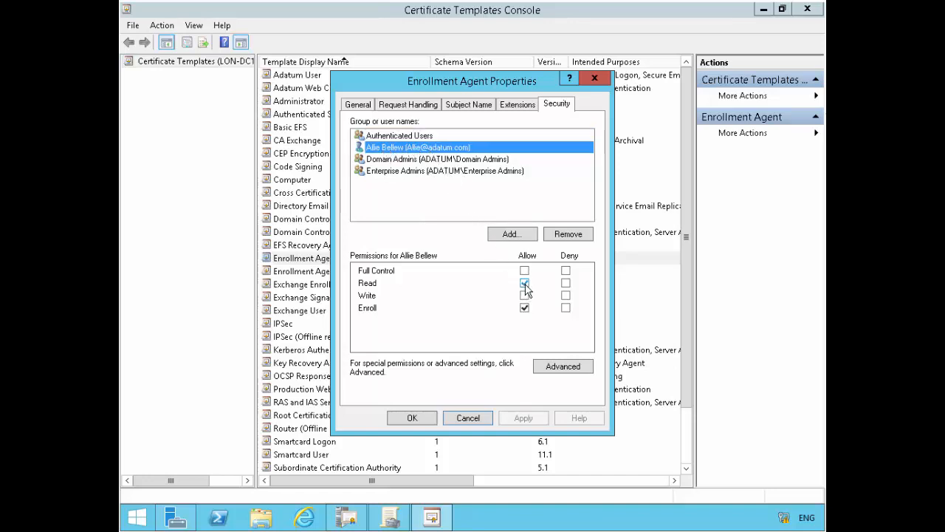
{"action": "left_click", "coordinate": [524, 283]}
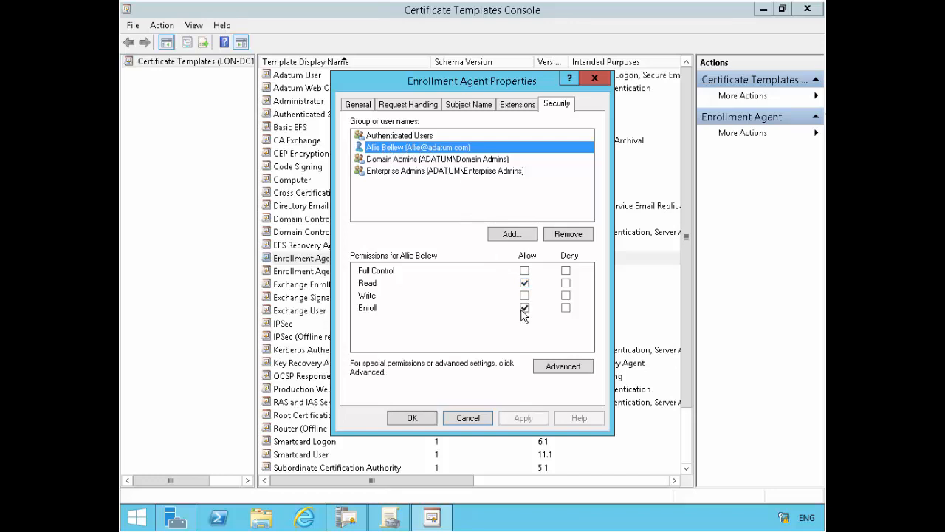
{"action": "left_click", "coordinate": [525, 308]}
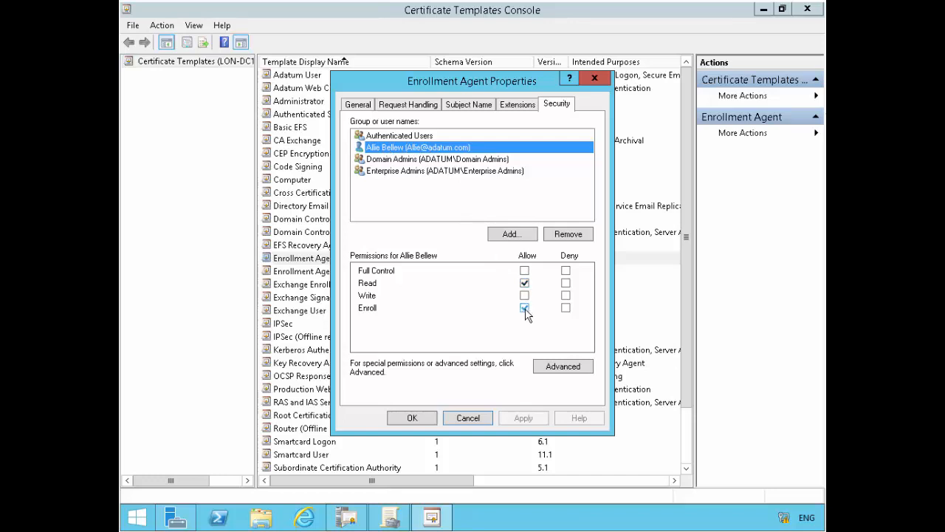
{"action": "left_click", "coordinate": [524, 308]}
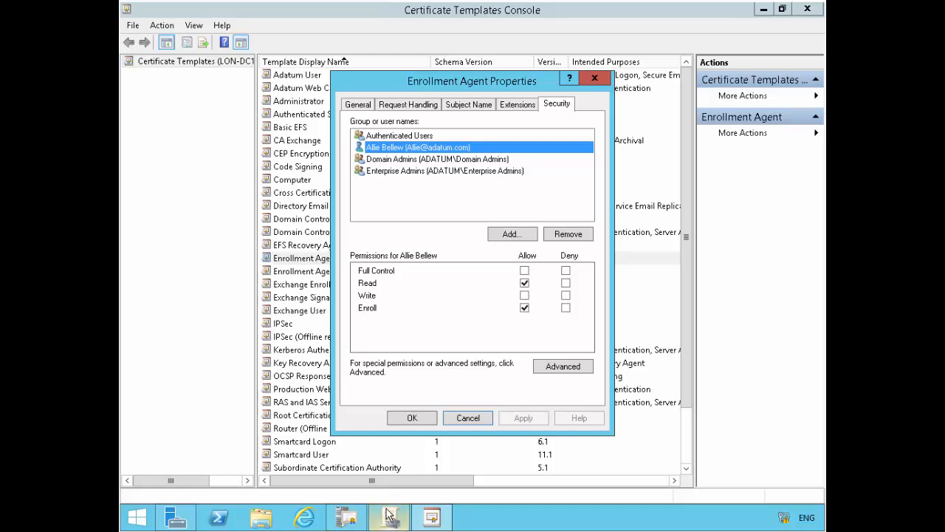
{"action": "left_click", "coordinate": [390, 516]}
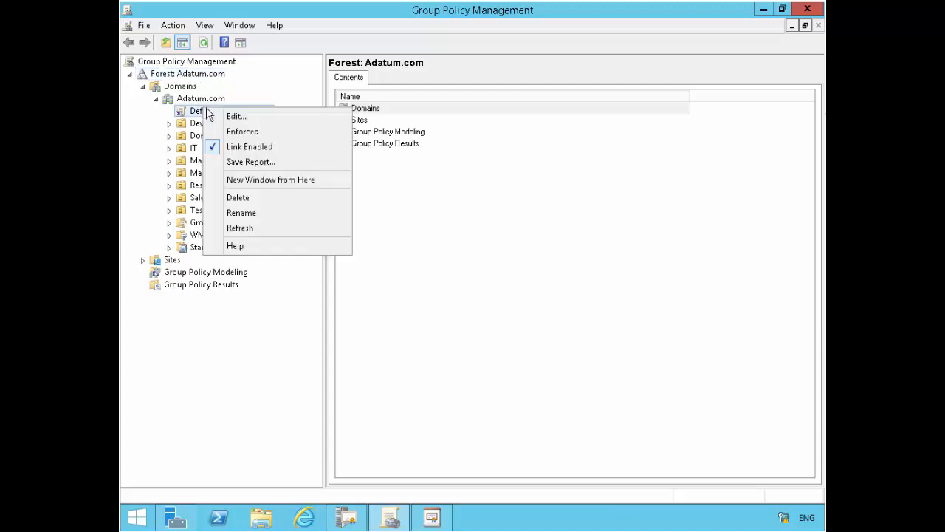
Edit the Default Domain Policy and browse to the System > Logon policy settings.
{"action": "left_click", "coordinate": [236, 115]}
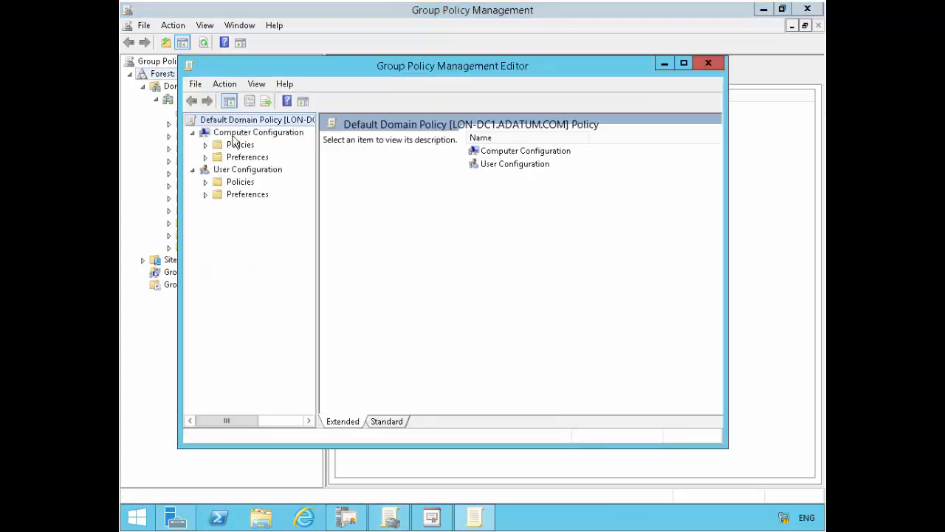
{"action": "left_click", "coordinate": [682, 62]}
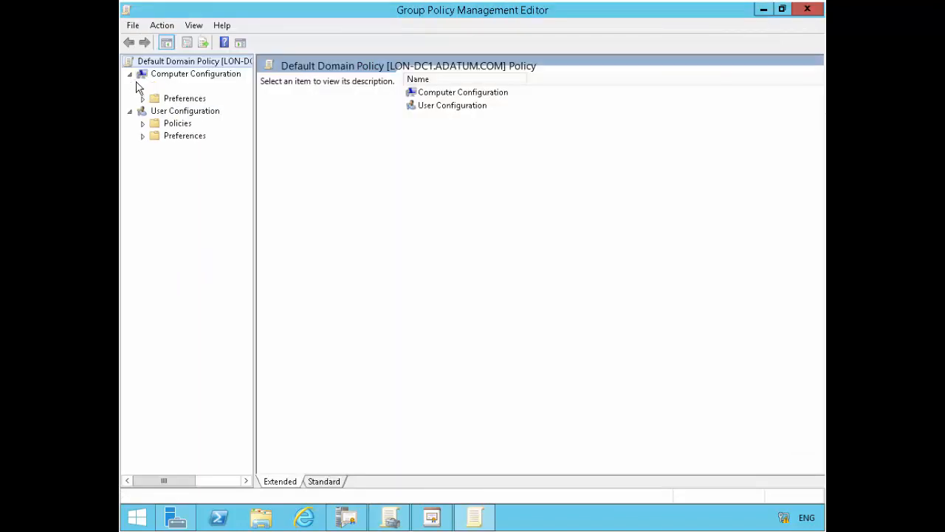
{"action": "left_click", "coordinate": [142, 86]}
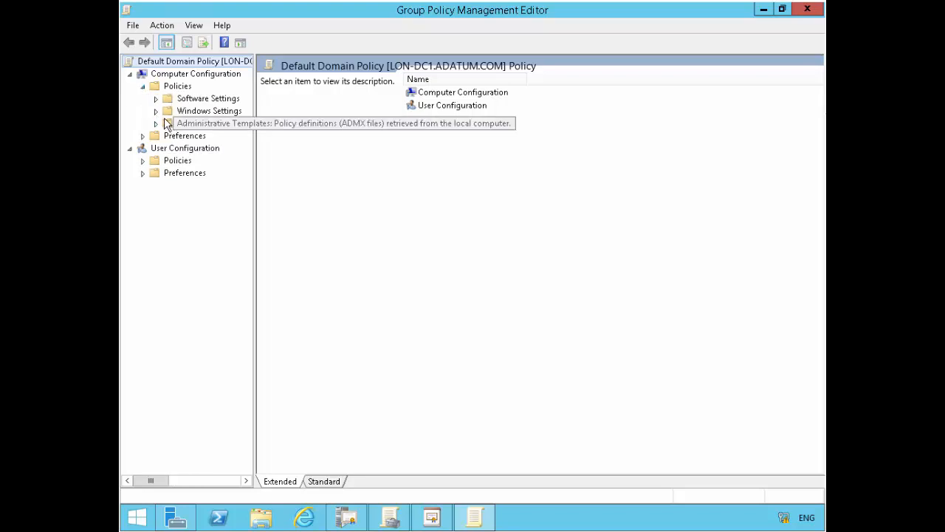
{"action": "left_click", "coordinate": [156, 125]}
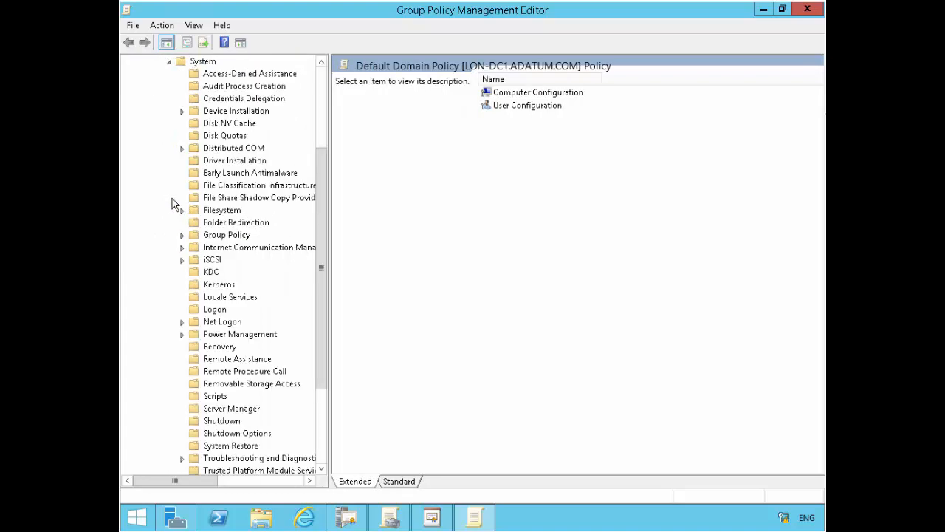
{"action": "left_click", "coordinate": [215, 309]}
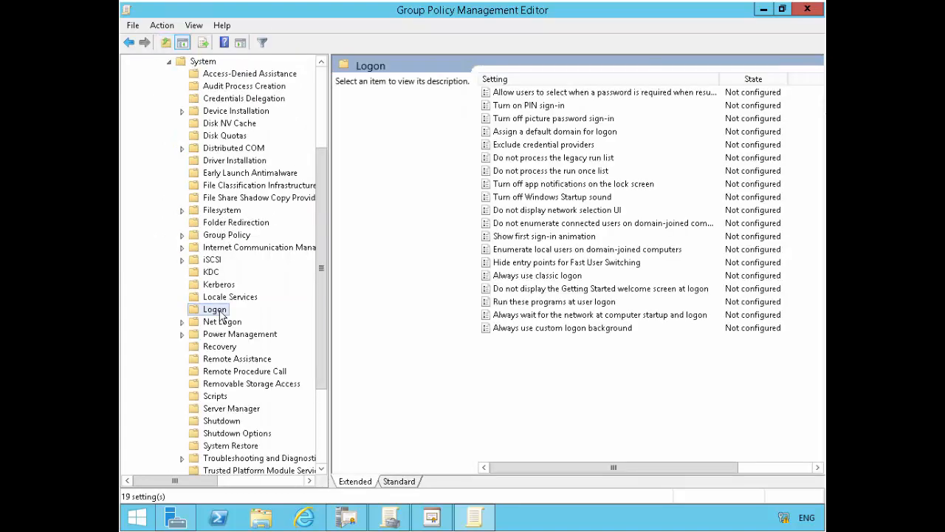
{"action": "mouse_move", "coordinate": [570, 242]}
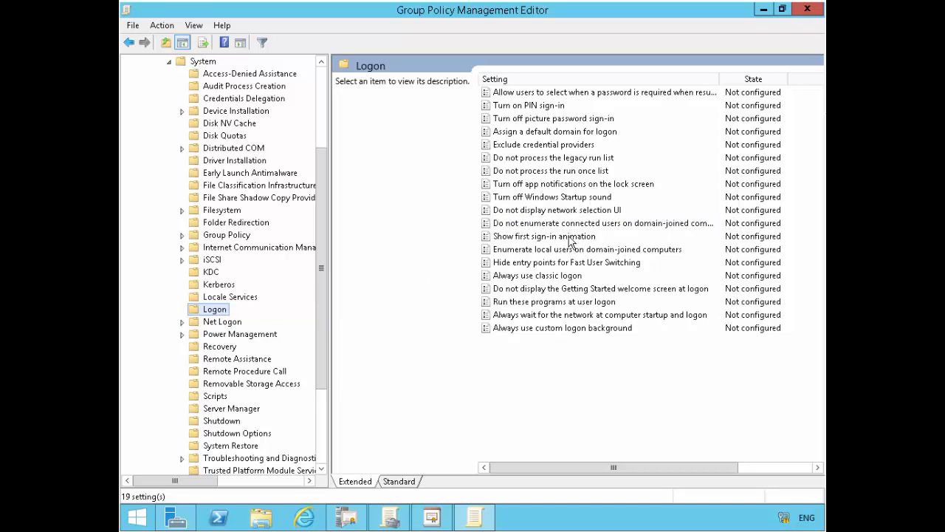
Set Show first sign-in animation to Disabled in the Default Domain Policy.
{"action": "left_click", "coordinate": [543, 237]}
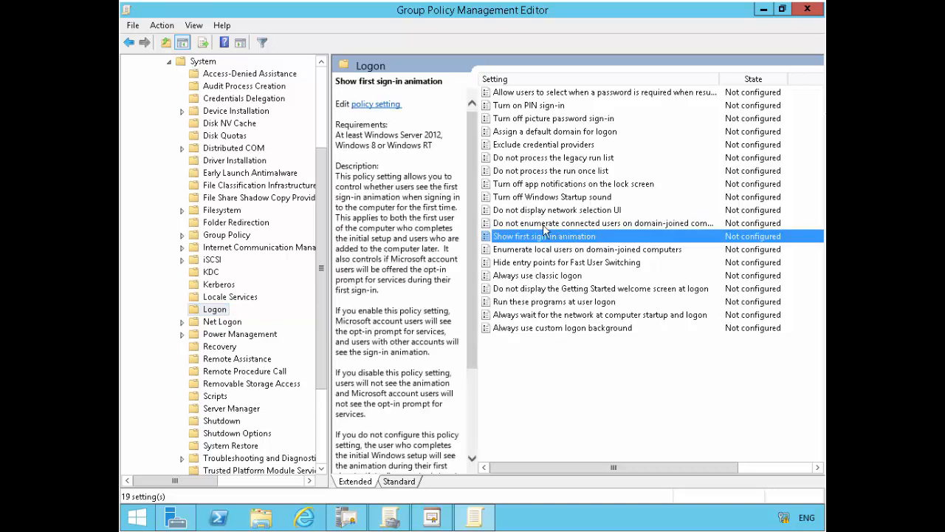
{"action": "double_click", "coordinate": [543, 236]}
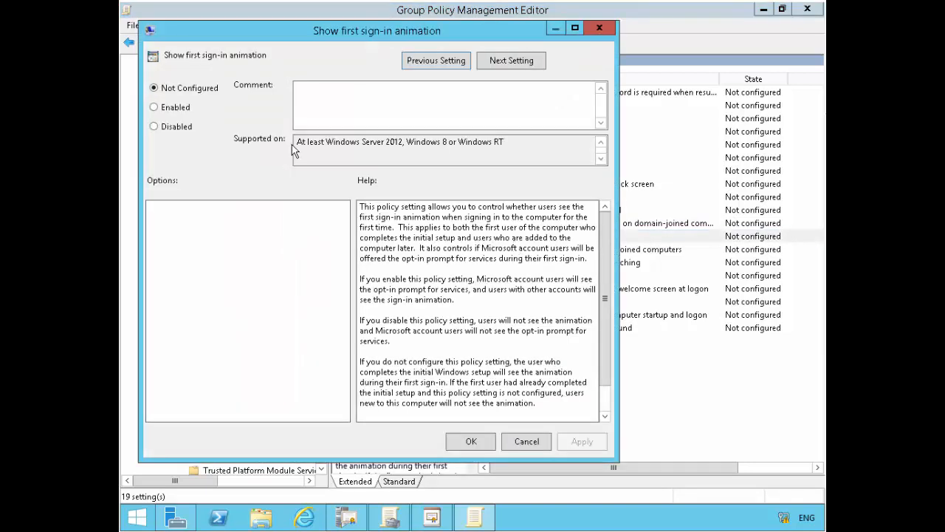
{"action": "left_click", "coordinate": [154, 127]}
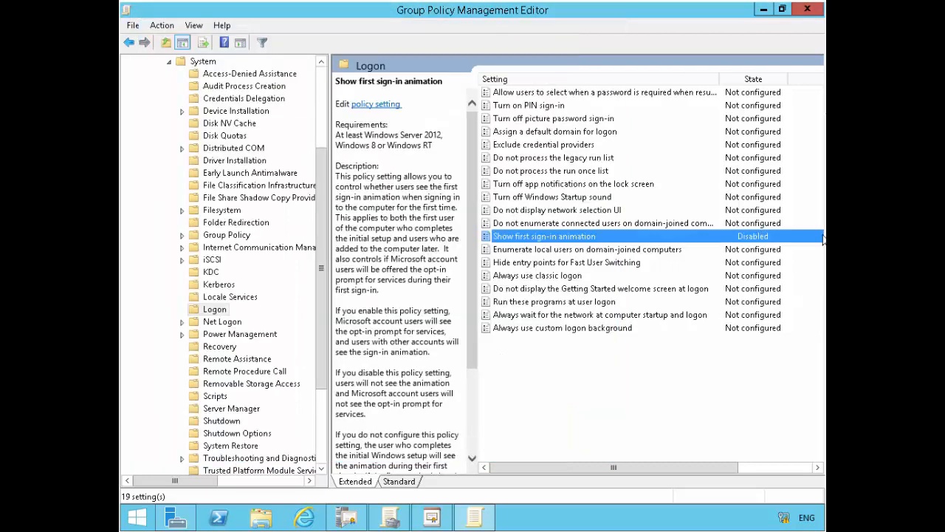
{"action": "mouse_move", "coordinate": [771, 176]}
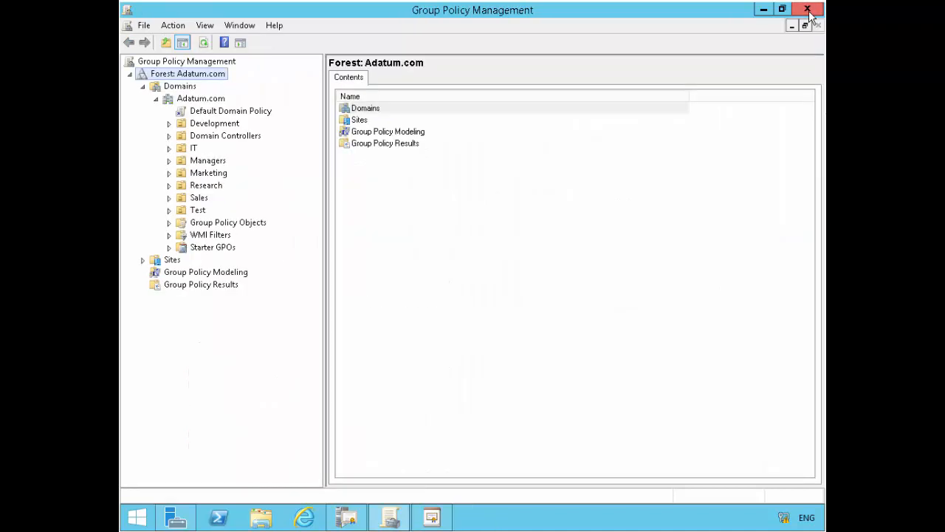
{"action": "right_click", "coordinate": [201, 97]}
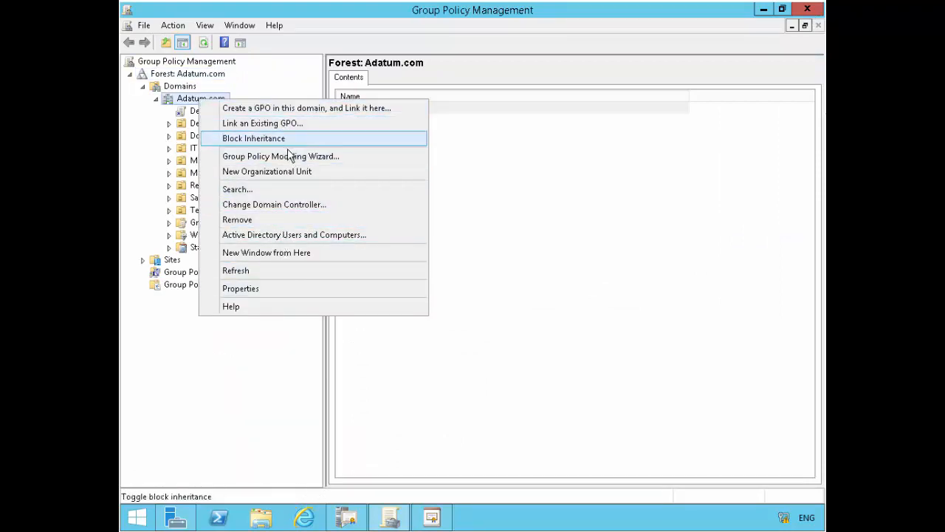
{"action": "mouse_move", "coordinate": [294, 235]}
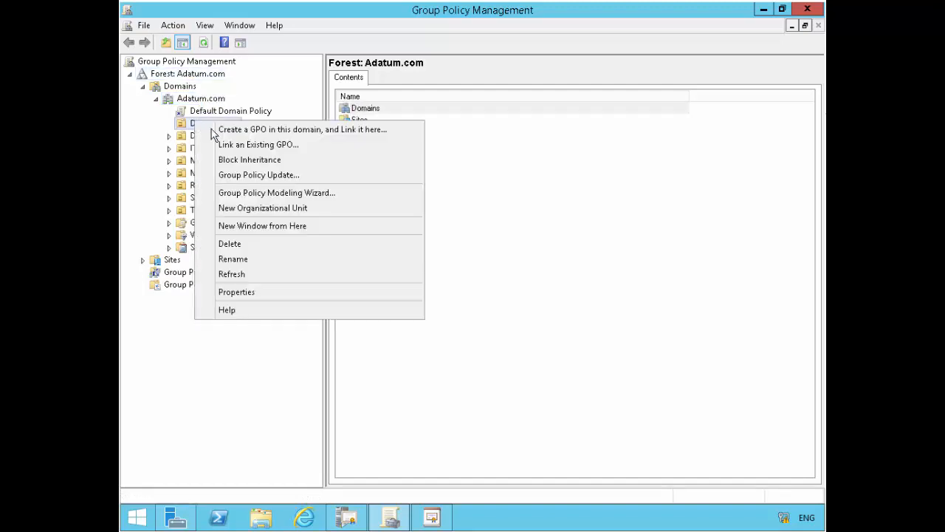
{"action": "mouse_move", "coordinate": [233, 259]}
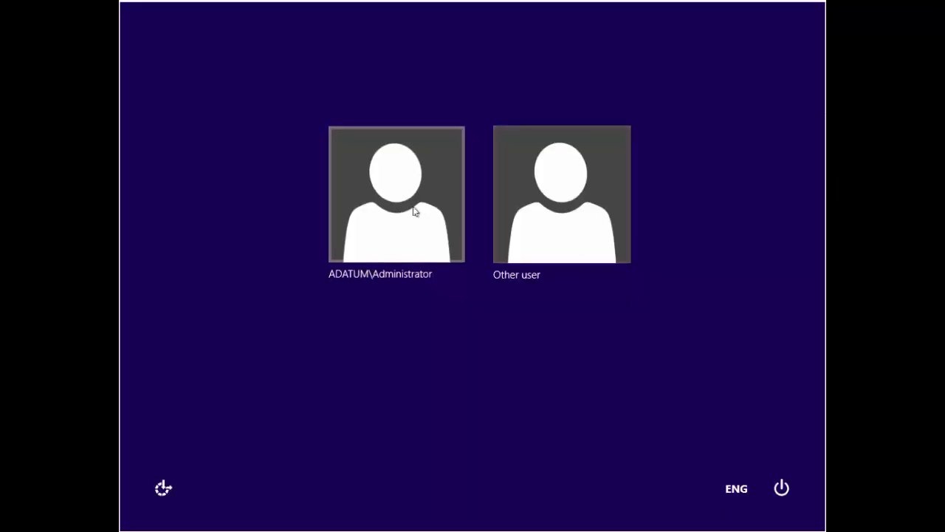
Sign in as the domain Administrator and launch Windows PowerShell.
{"action": "left_click", "coordinate": [395, 194]}
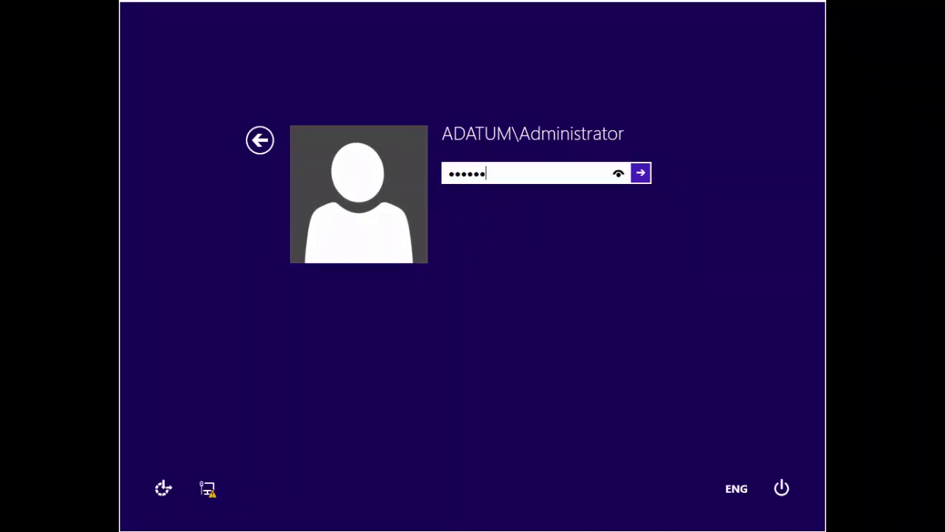
{"action": "left_click", "coordinate": [641, 171]}
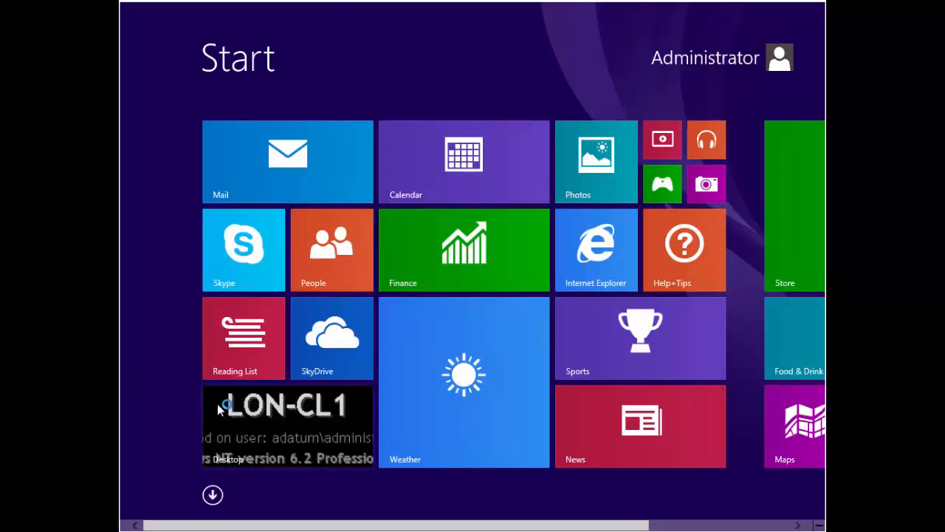
{"action": "type", "text": "powershell"}
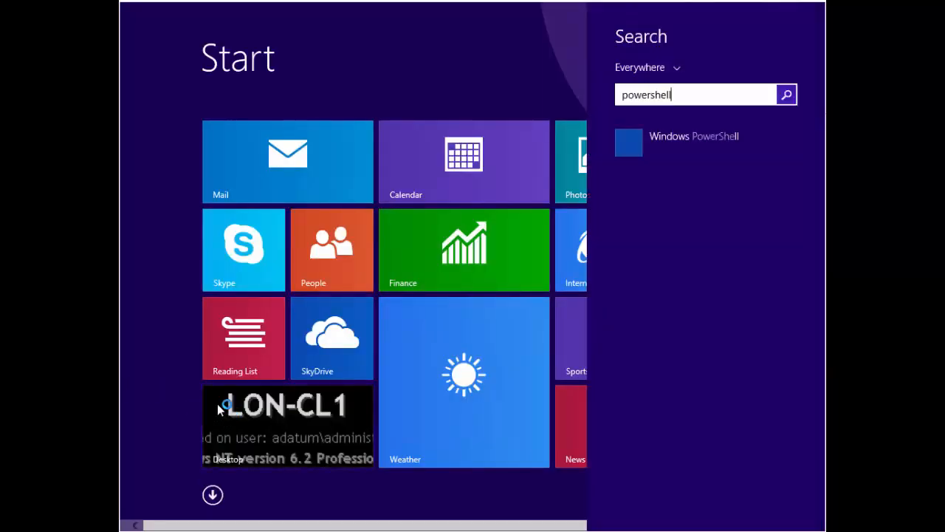
{"action": "left_click", "coordinate": [695, 136]}
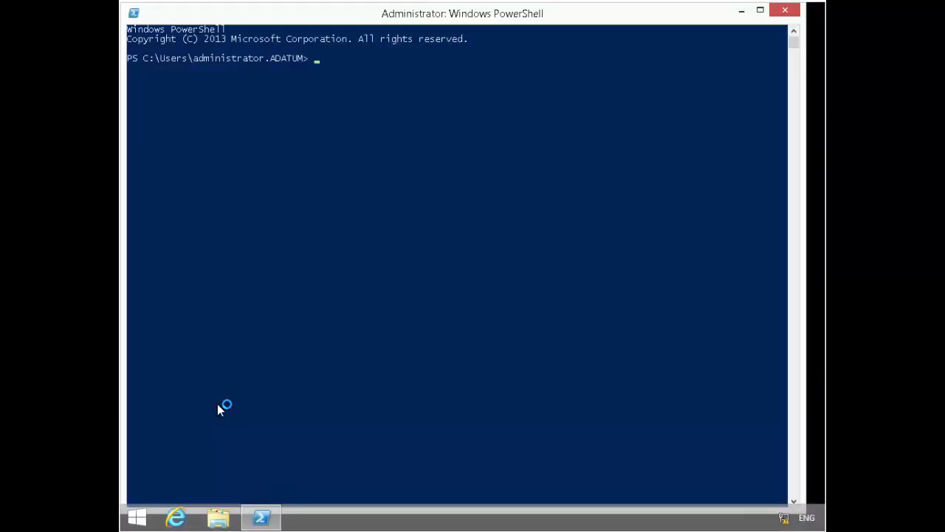
Run gpupdate /force to force a Group Policy update.
{"action": "type", "text": "gpupda"}
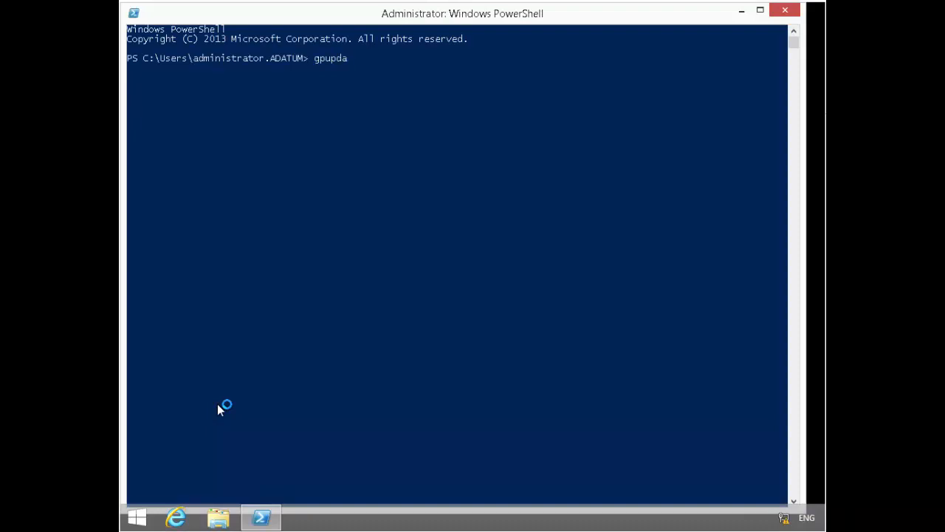
{"action": "type", "text": "te /force"}
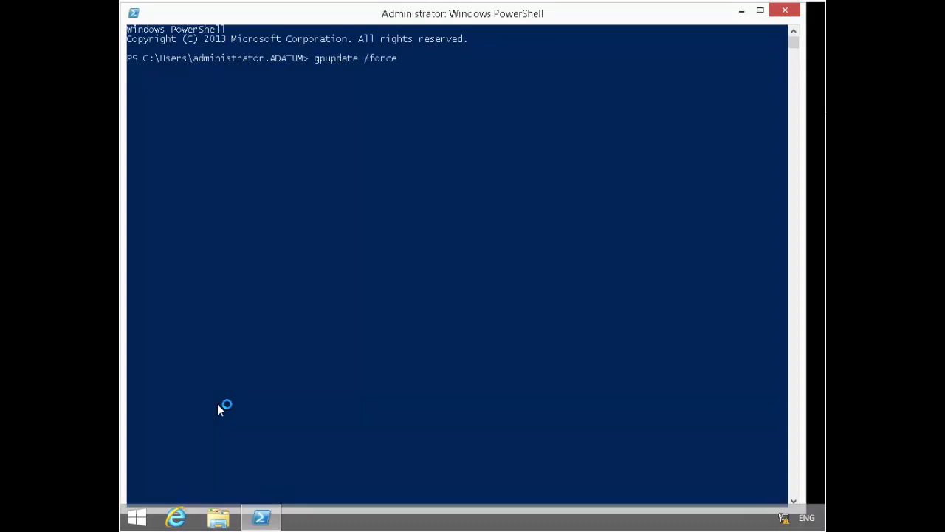
{"action": "key", "text": "Return"}
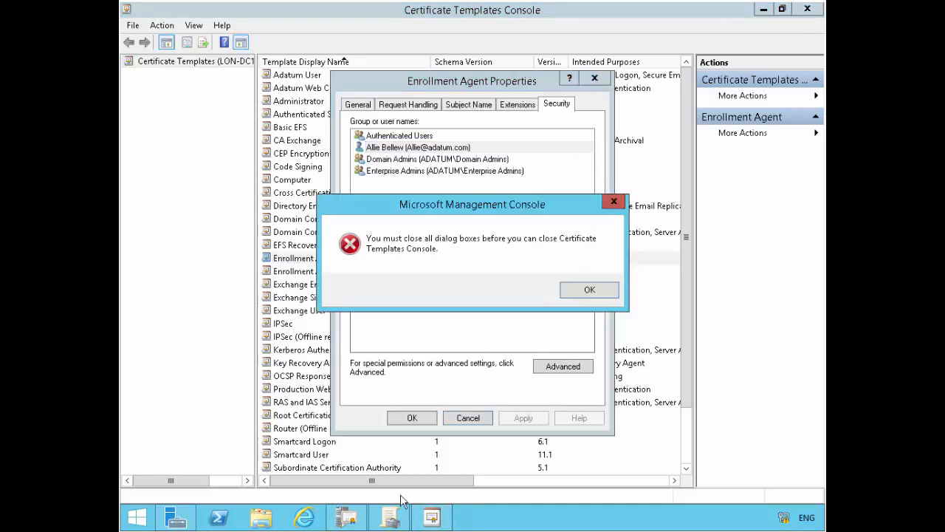
Add Enrollment Agent as a new certificate template for AdatumCA to issue.
{"action": "left_click", "coordinate": [589, 288]}
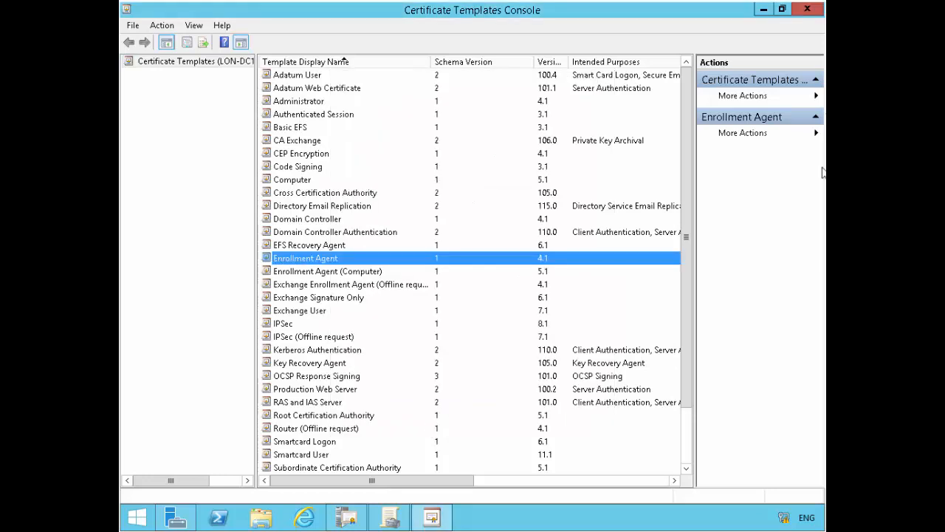
{"action": "left_click", "coordinate": [346, 517]}
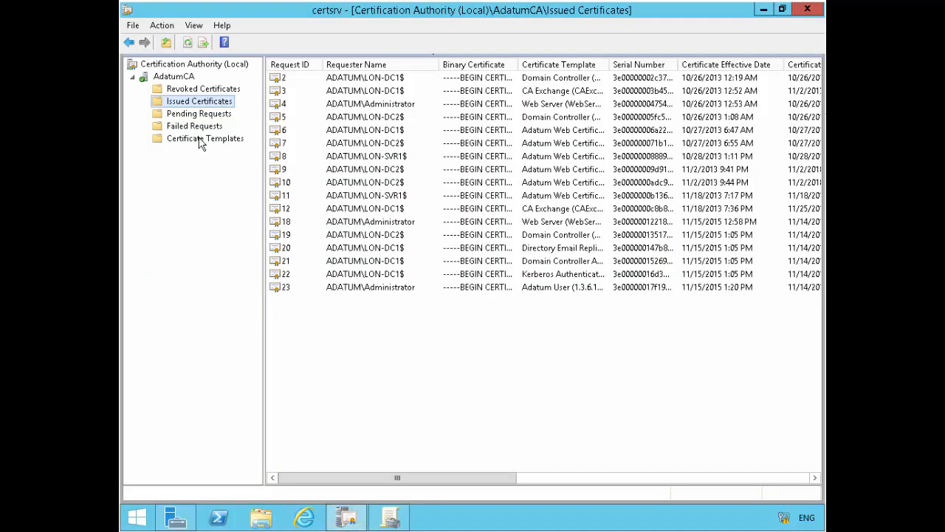
{"action": "right_click", "coordinate": [204, 139]}
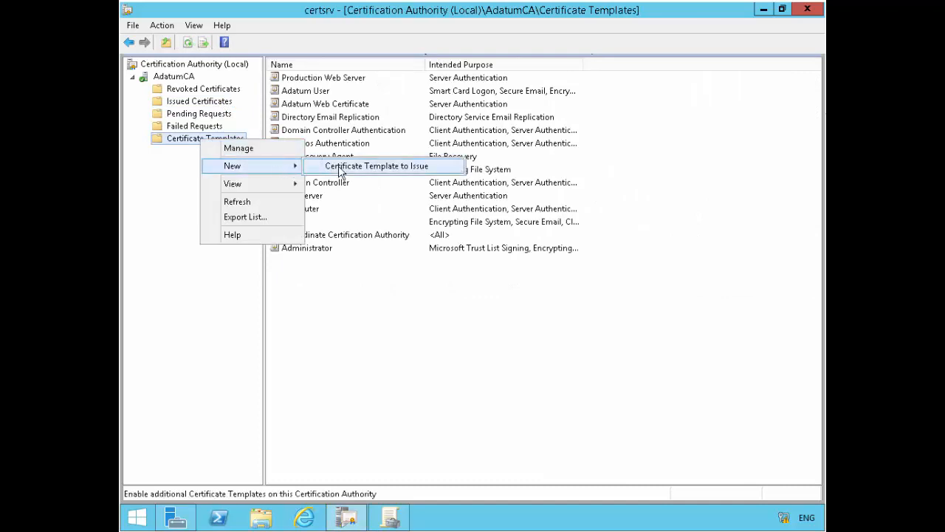
{"action": "left_click", "coordinate": [376, 165]}
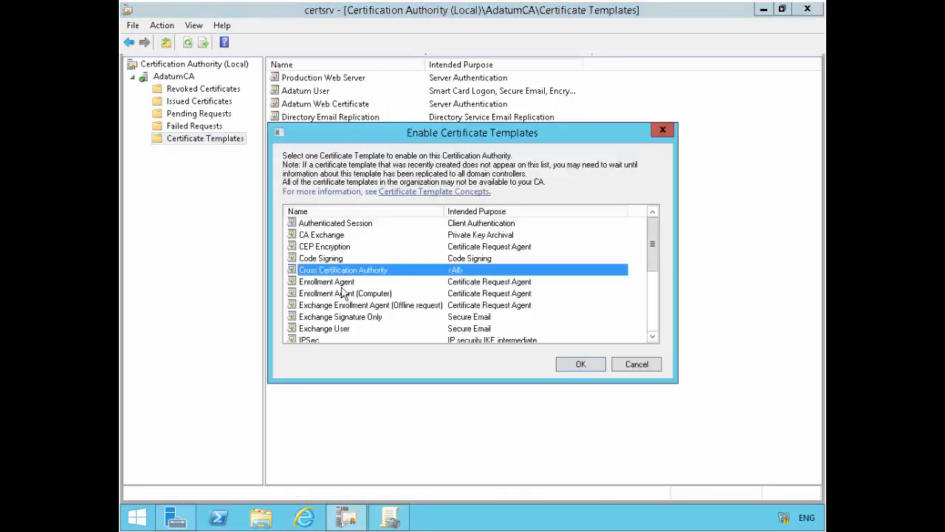
{"action": "left_click", "coordinate": [581, 363]}
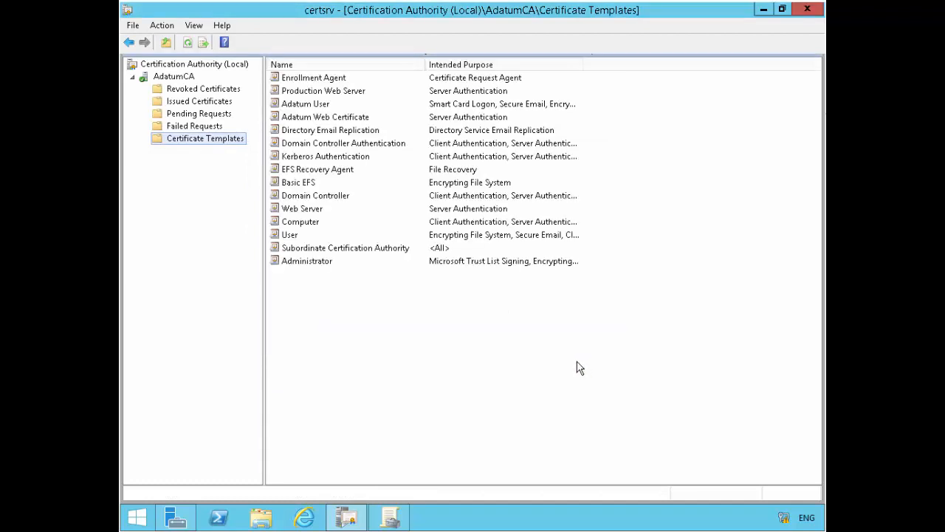
{"action": "left_click", "coordinate": [313, 77]}
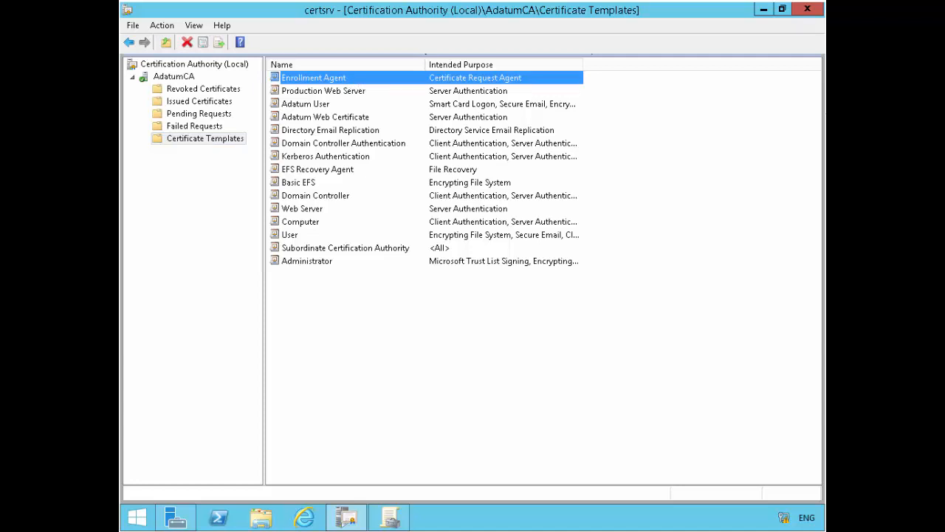
{"action": "mouse_move", "coordinate": [737, 226]}
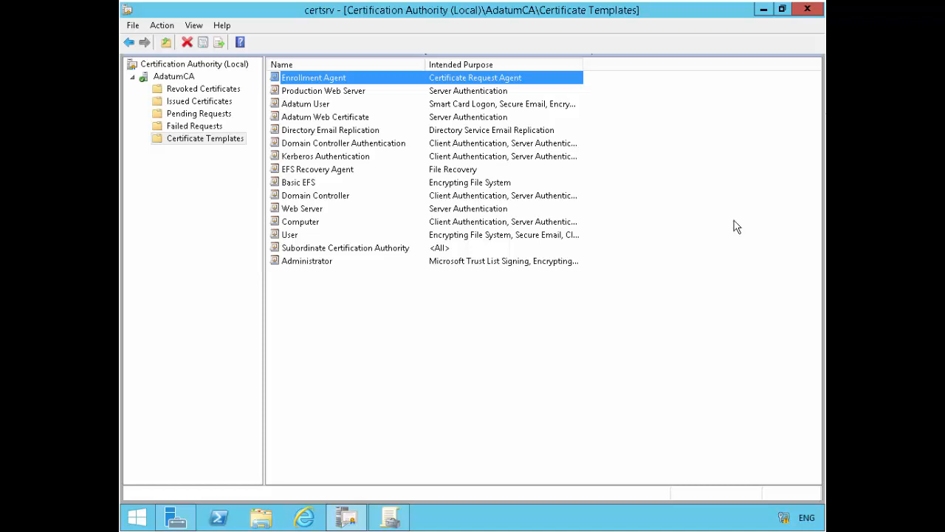
Turn on Restrict enrollment agents in AdatumCA's Enrollment Agents properties, accepting the warning.
{"action": "right_click", "coordinate": [175, 77]}
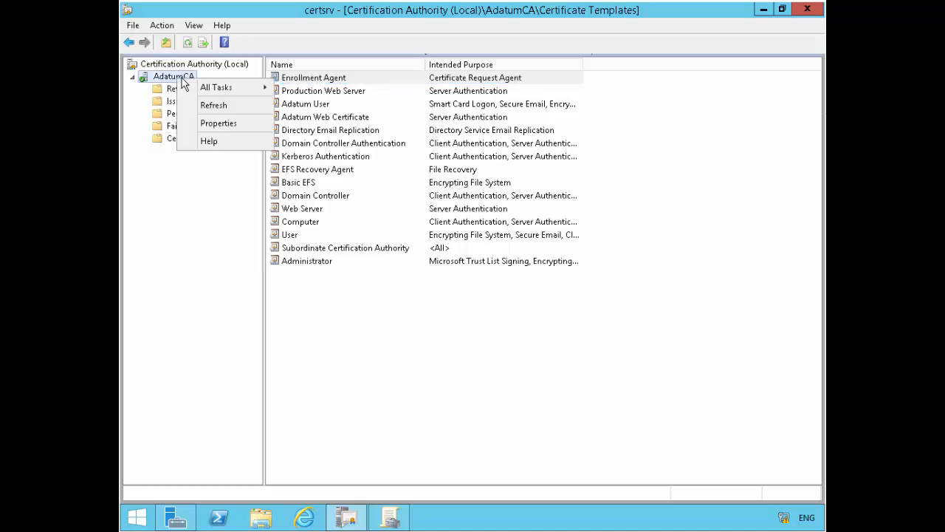
{"action": "left_click", "coordinate": [219, 123]}
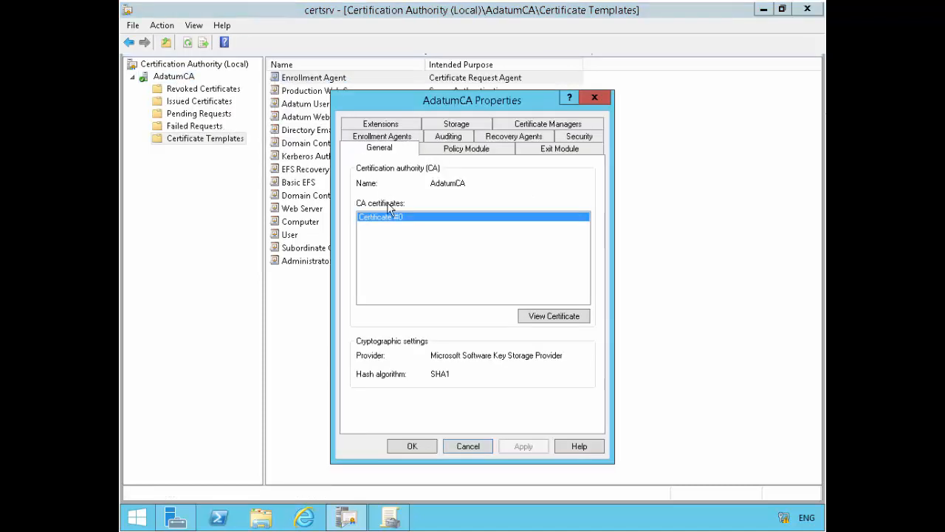
{"action": "left_click", "coordinate": [381, 136]}
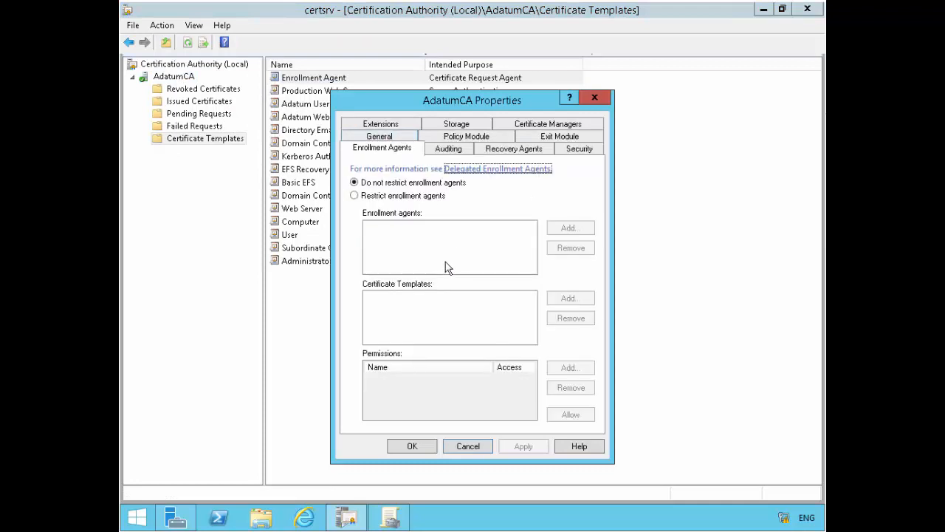
{"action": "left_click", "coordinate": [354, 195]}
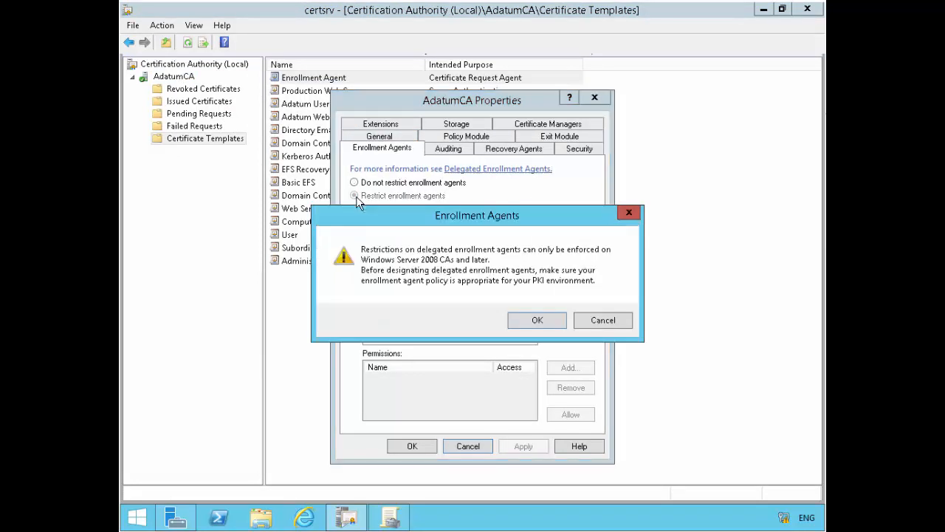
{"action": "mouse_move", "coordinate": [446, 194]}
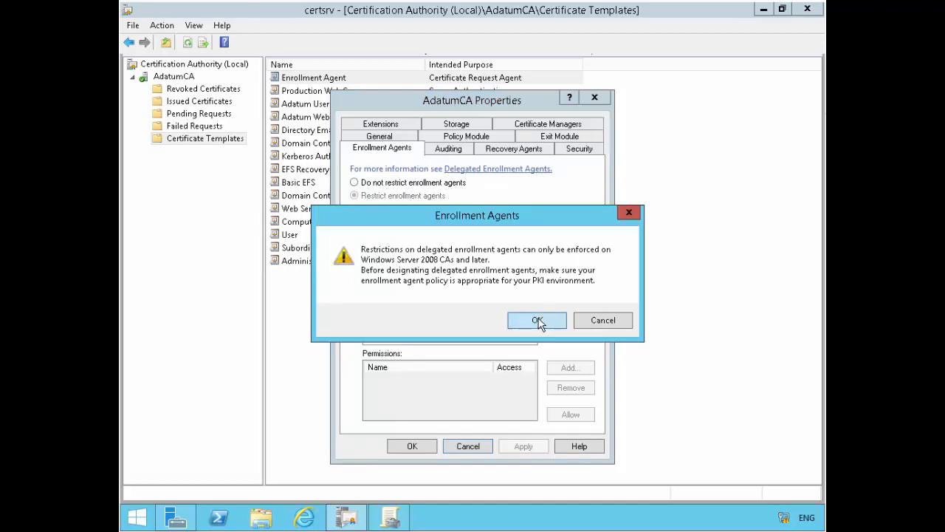
{"action": "left_click", "coordinate": [537, 319]}
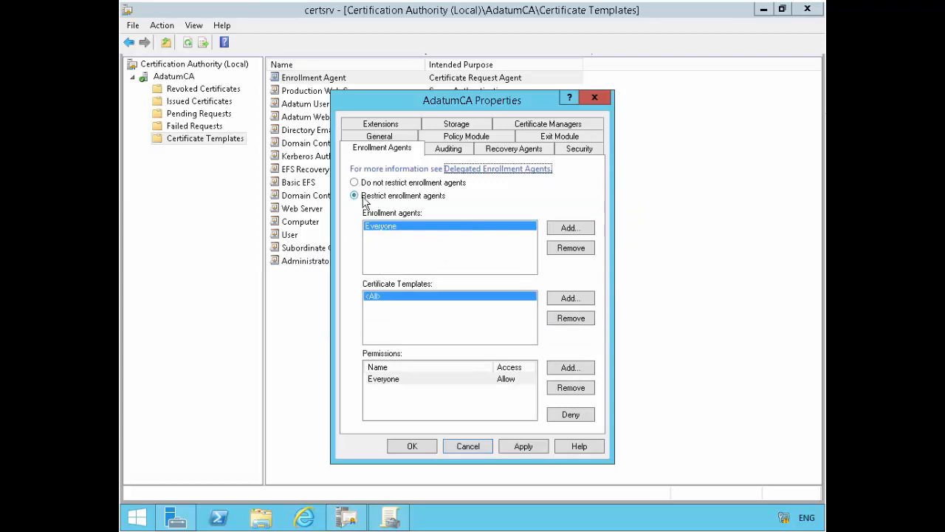
{"action": "mouse_move", "coordinate": [417, 227]}
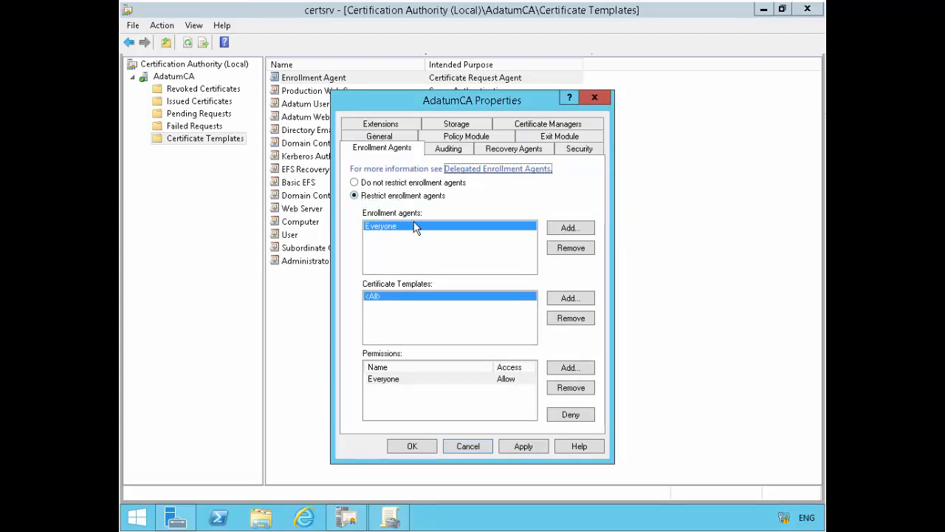
{"action": "mouse_move", "coordinate": [390, 304]}
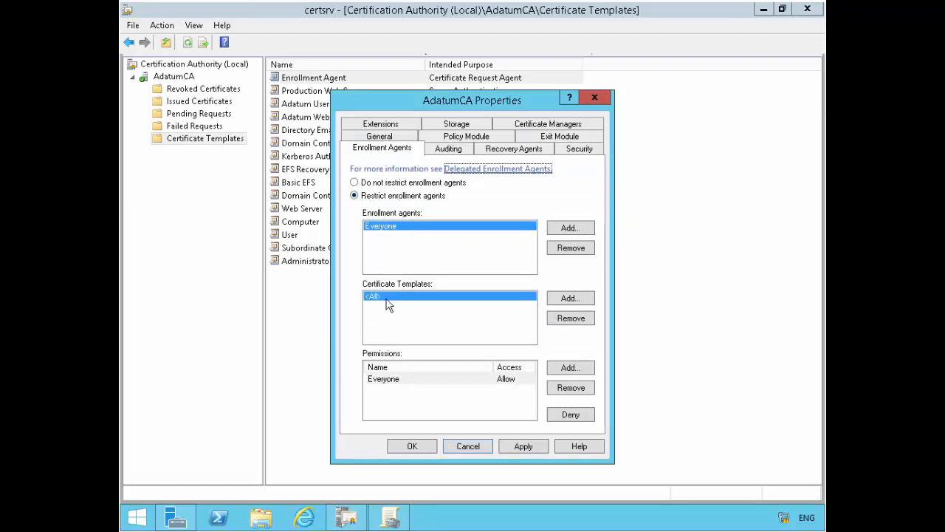
{"action": "mouse_move", "coordinate": [415, 303]}
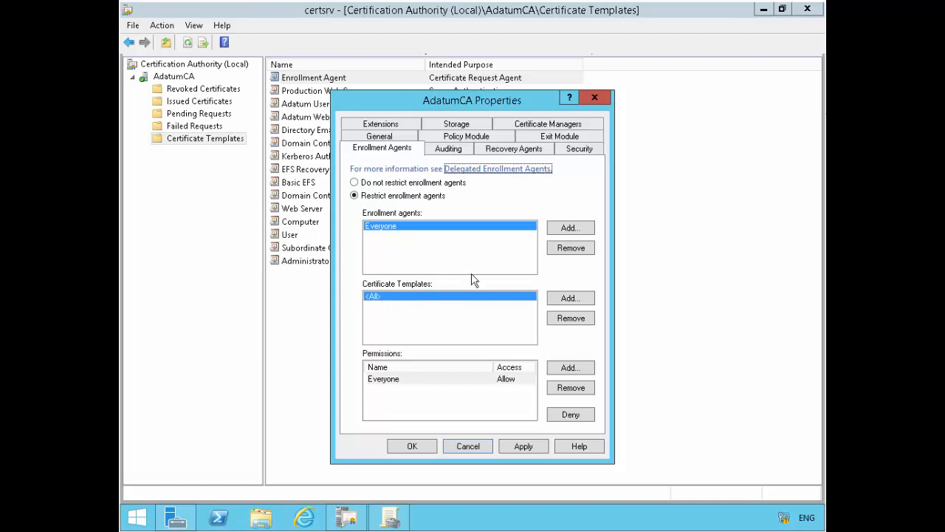
Add the user as enrollment agent and allow only the Enrollment Agent template, removing <All>.
{"action": "left_click", "coordinate": [570, 228]}
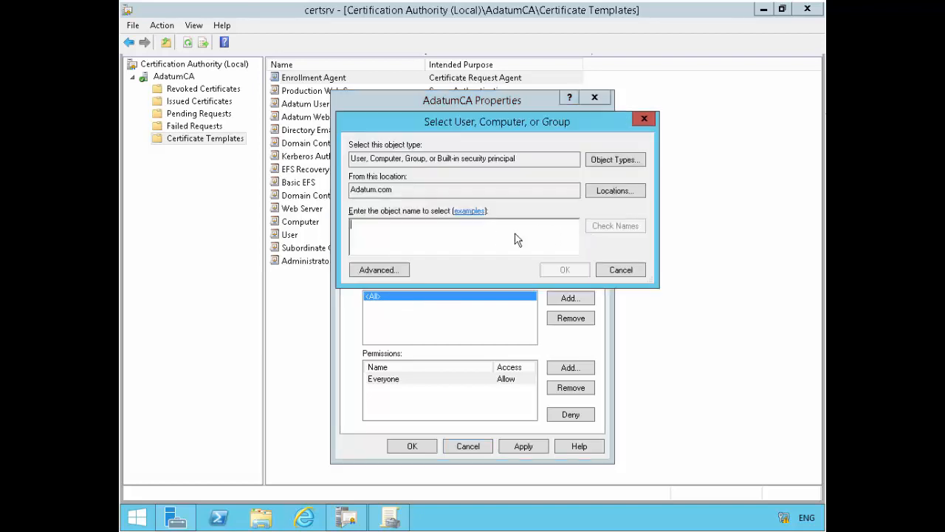
{"action": "type", "text": "all"}
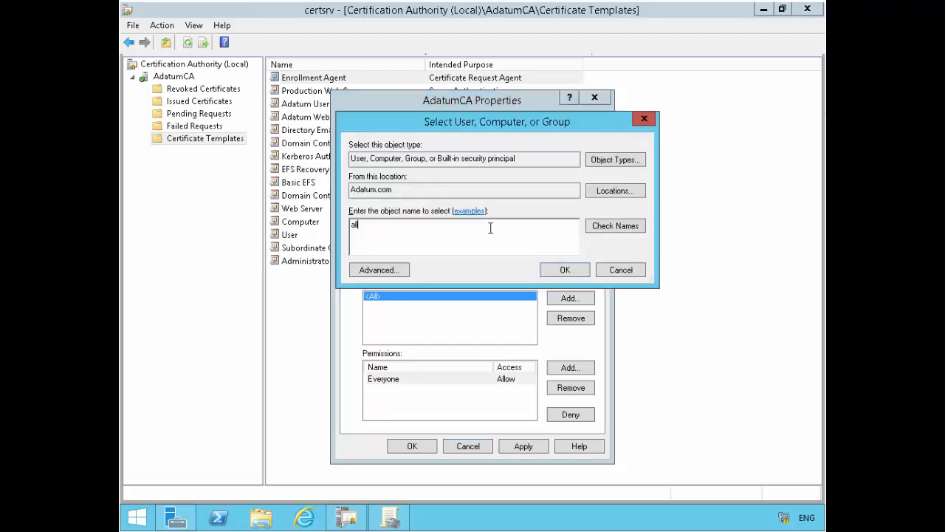
{"action": "left_click", "coordinate": [564, 269]}
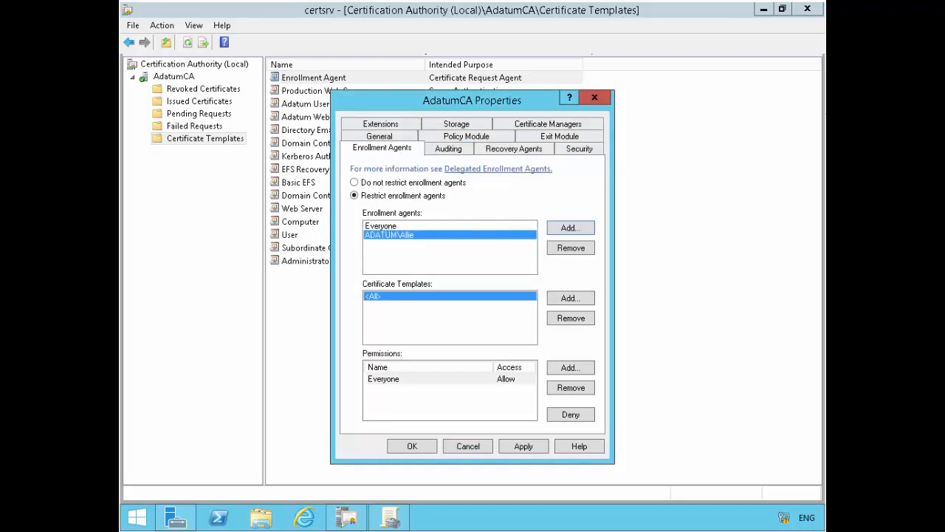
{"action": "mouse_move", "coordinate": [446, 227]}
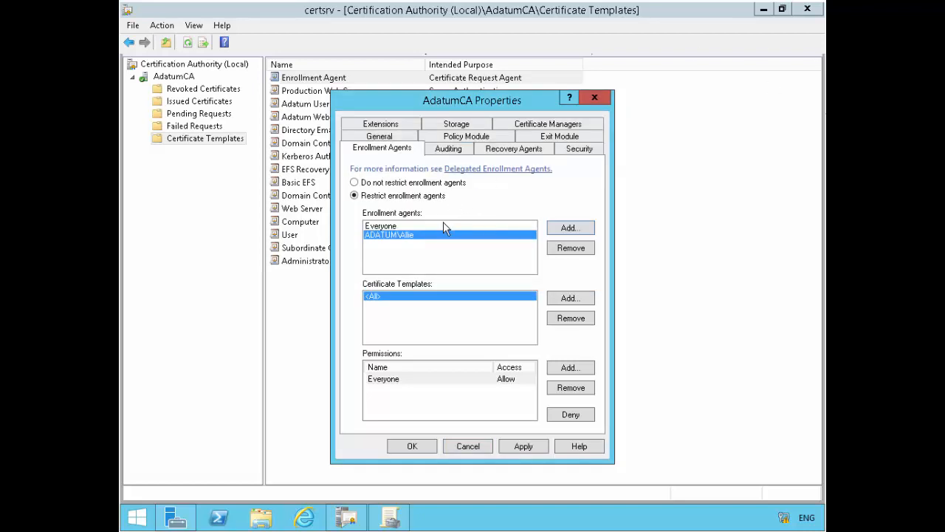
{"action": "left_click", "coordinate": [570, 249]}
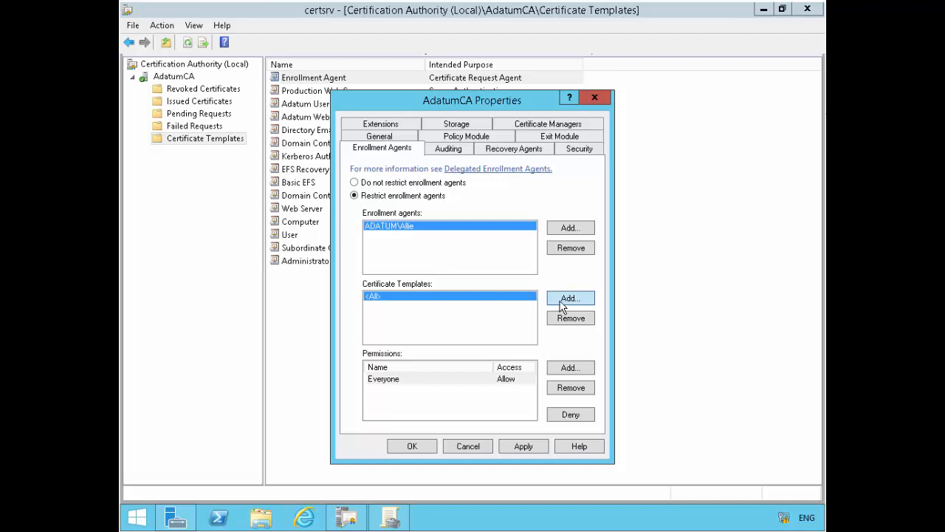
{"action": "mouse_move", "coordinate": [564, 198]}
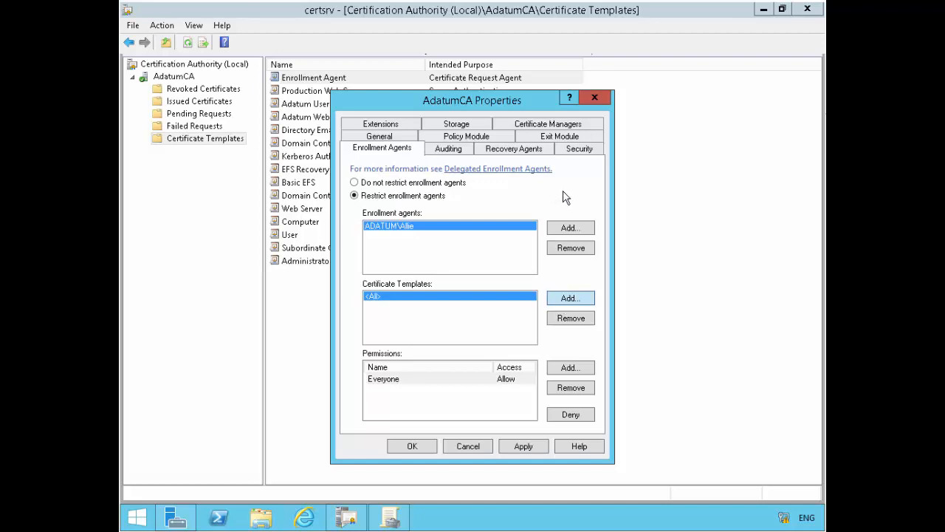
{"action": "mouse_move", "coordinate": [372, 310]}
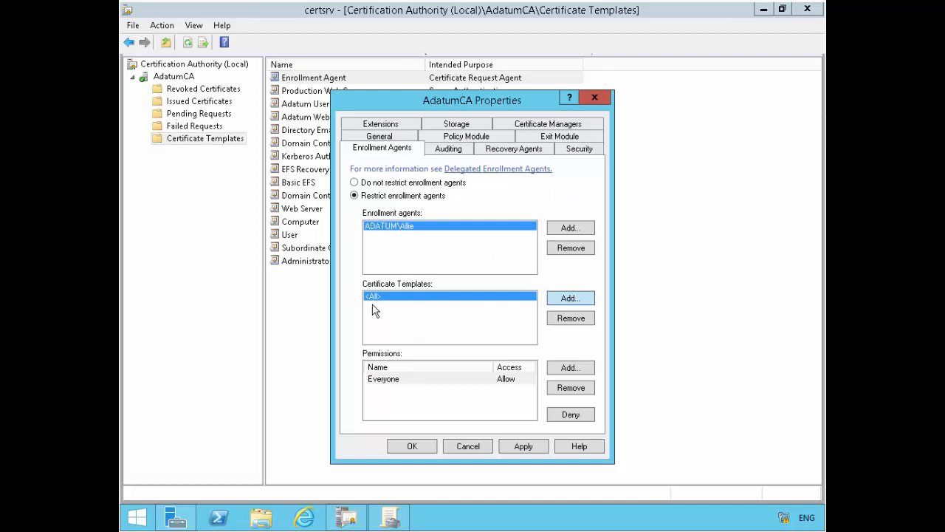
{"action": "mouse_move", "coordinate": [452, 316]}
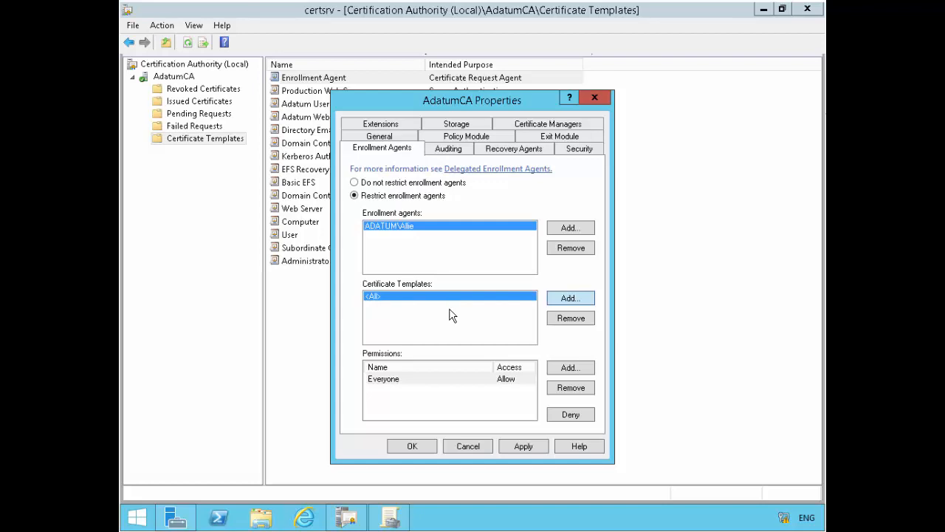
{"action": "left_click", "coordinate": [570, 298]}
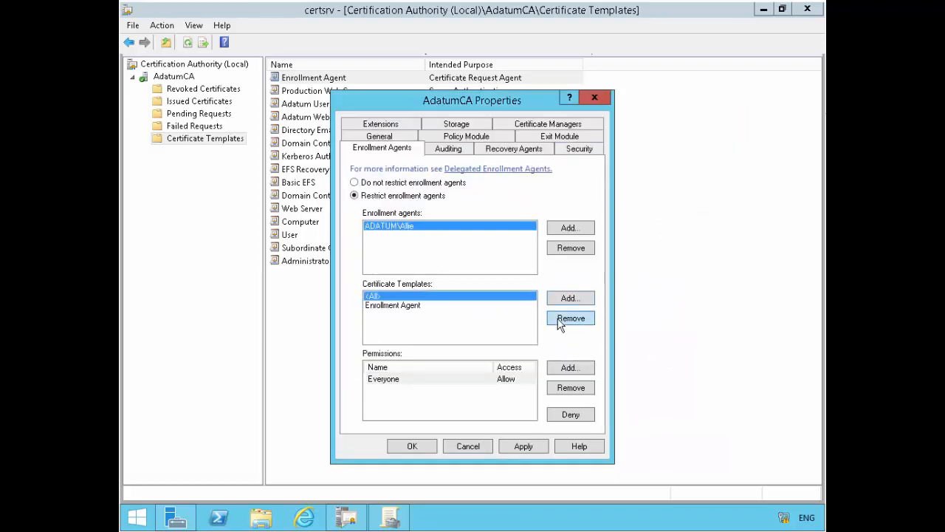
{"action": "left_click", "coordinate": [571, 317]}
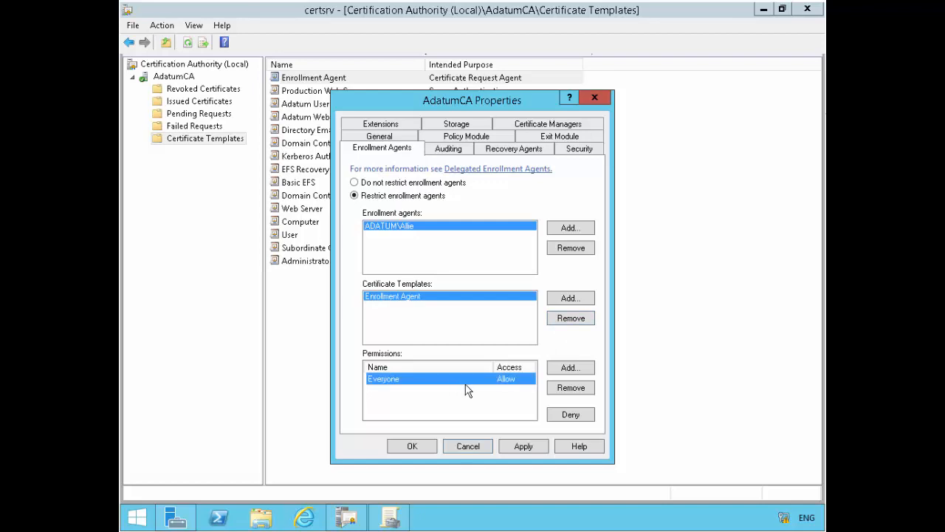
{"action": "mouse_move", "coordinate": [570, 368]}
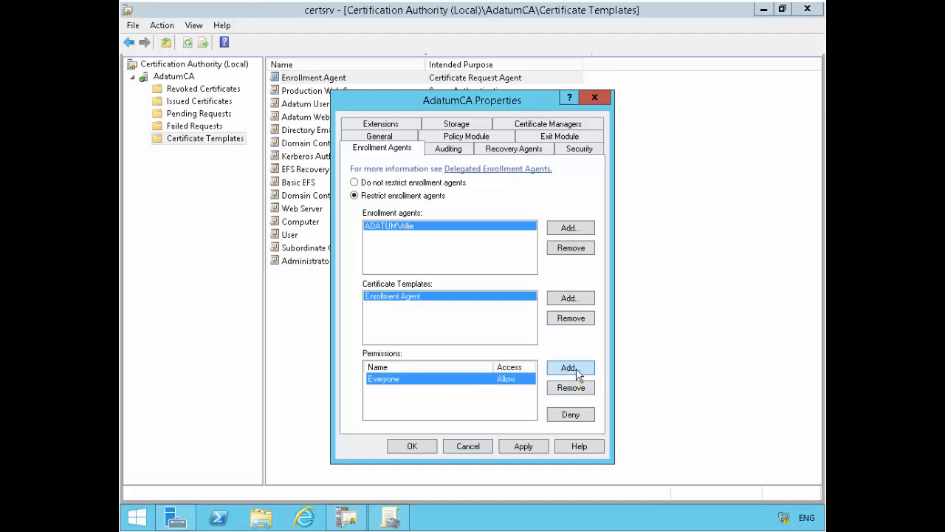
Allow the ADATUM\Marketing group under Permissions and remove Everyone.
{"action": "left_click", "coordinate": [571, 368]}
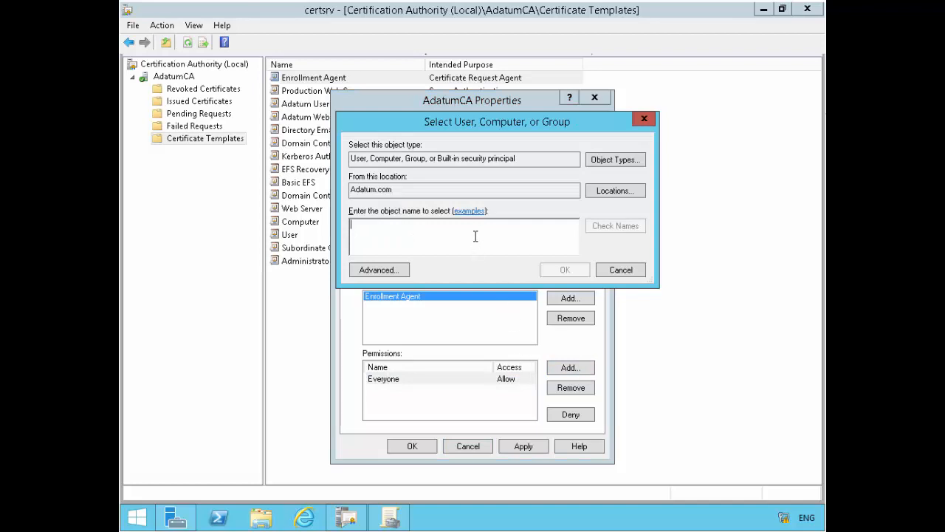
{"action": "type", "text": "marketin"}
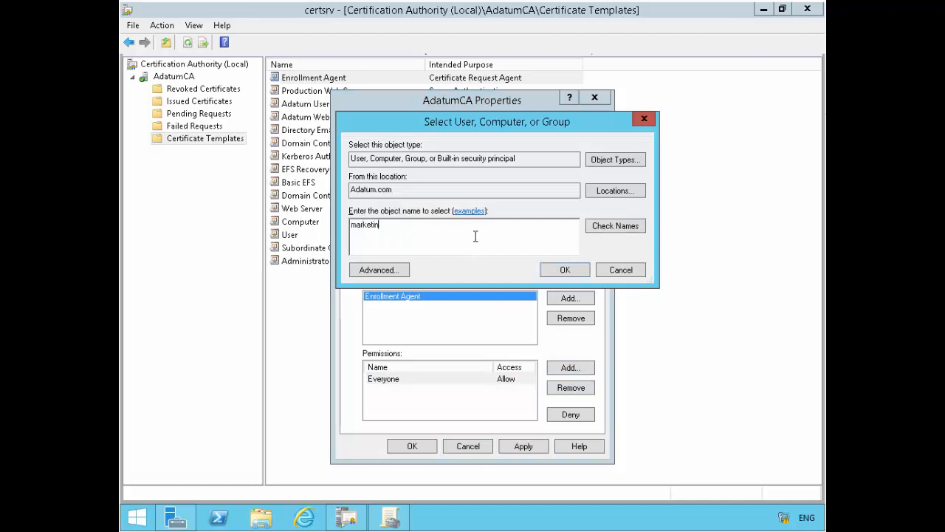
{"action": "left_click", "coordinate": [564, 269]}
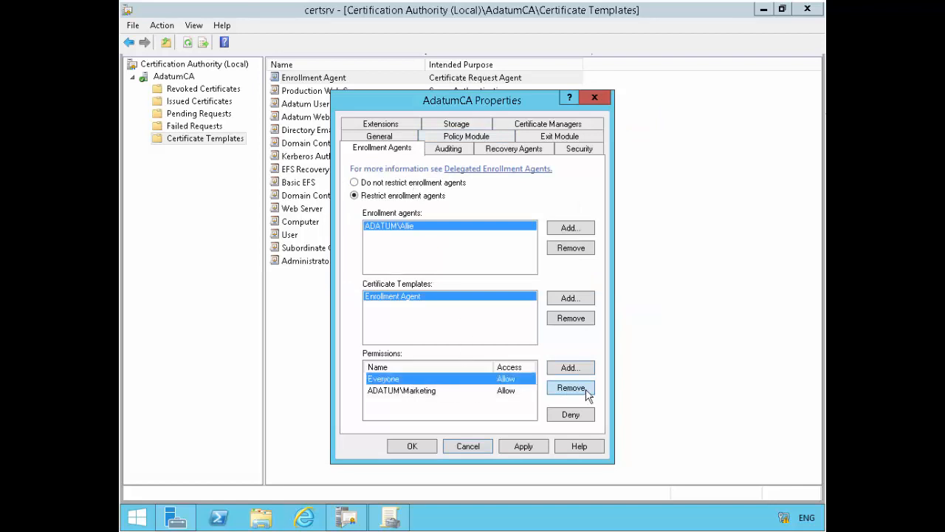
{"action": "left_click", "coordinate": [570, 387]}
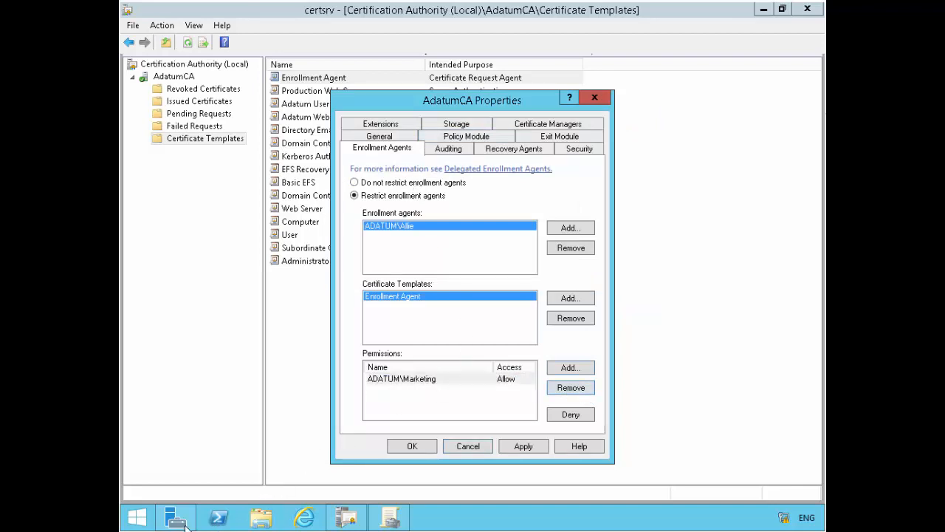
Run logoff in the client's PowerShell (after the mistyped logff) to sign out.
{"action": "left_click", "coordinate": [176, 517]}
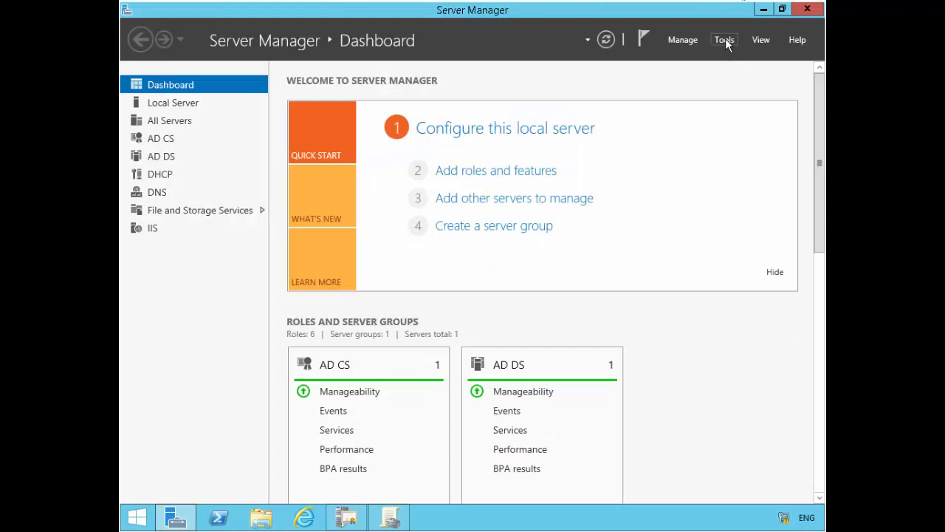
{"action": "left_click", "coordinate": [723, 39]}
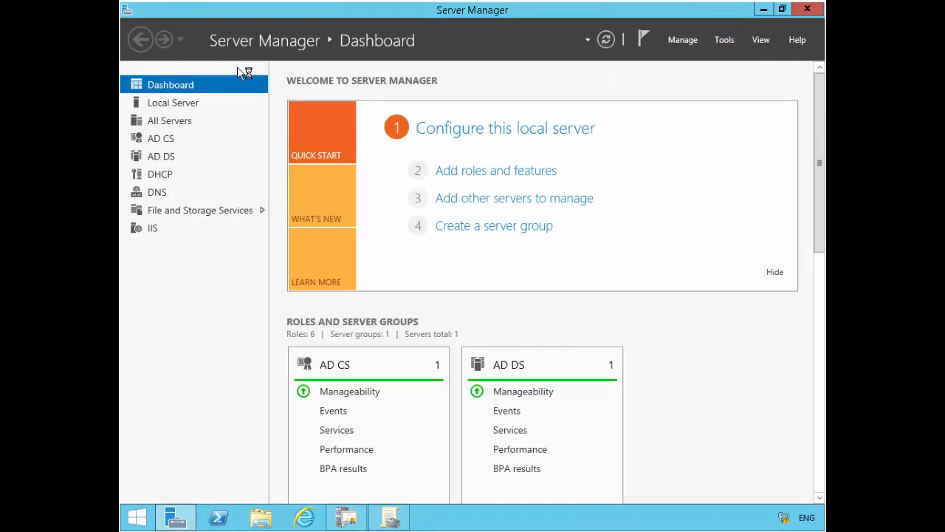
{"action": "left_click", "coordinate": [260, 517]}
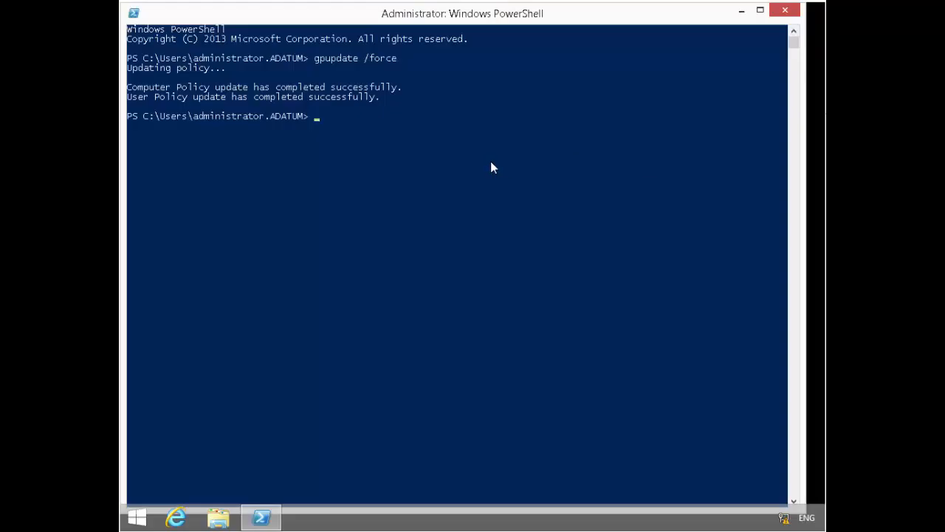
{"action": "type", "text": "logff"}
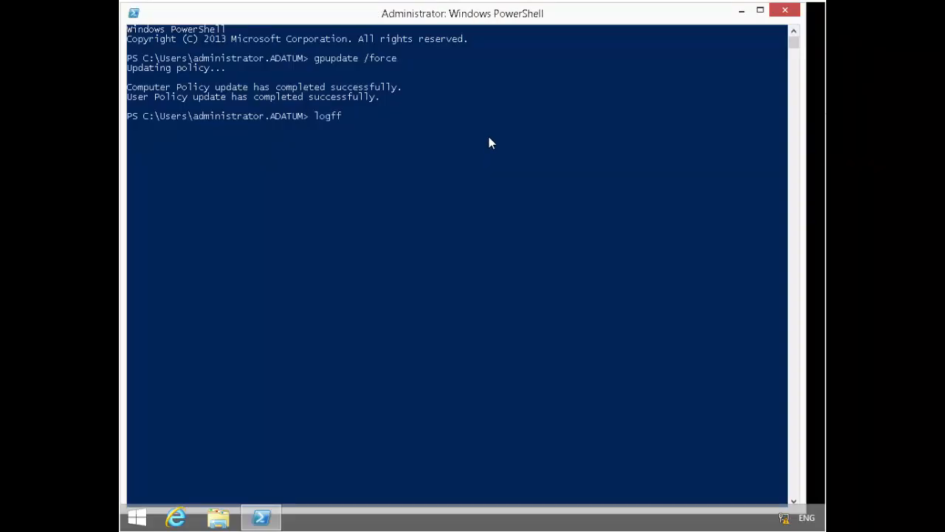
{"action": "key", "text": "Return"}
{"action": "type", "text": "logoff"}
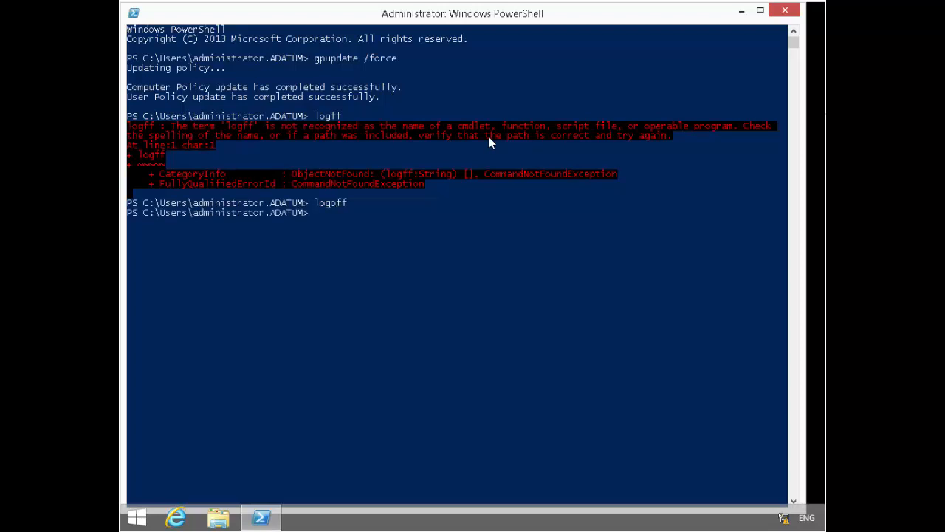
{"action": "key", "text": "Return"}
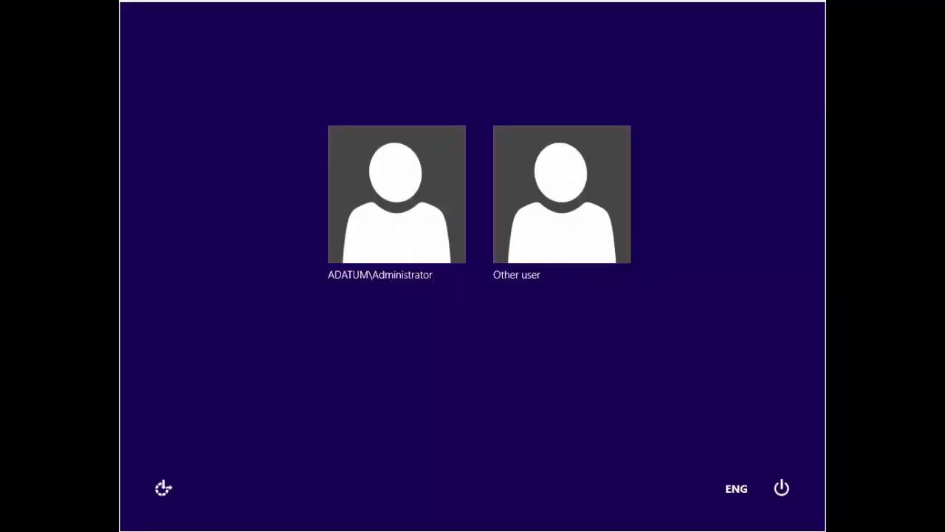
Sign in to ADATUM as another domain user ('allie').
{"action": "left_click", "coordinate": [562, 195]}
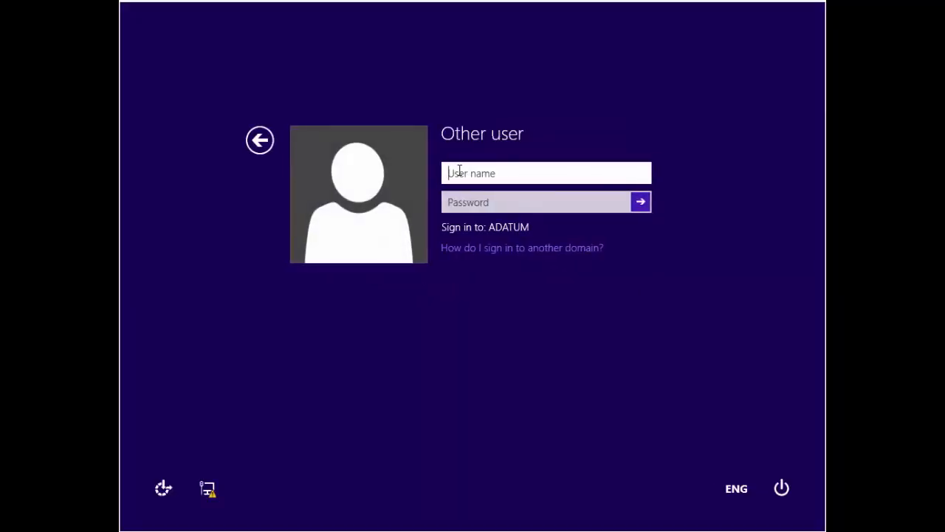
{"action": "type", "text": "allie"}
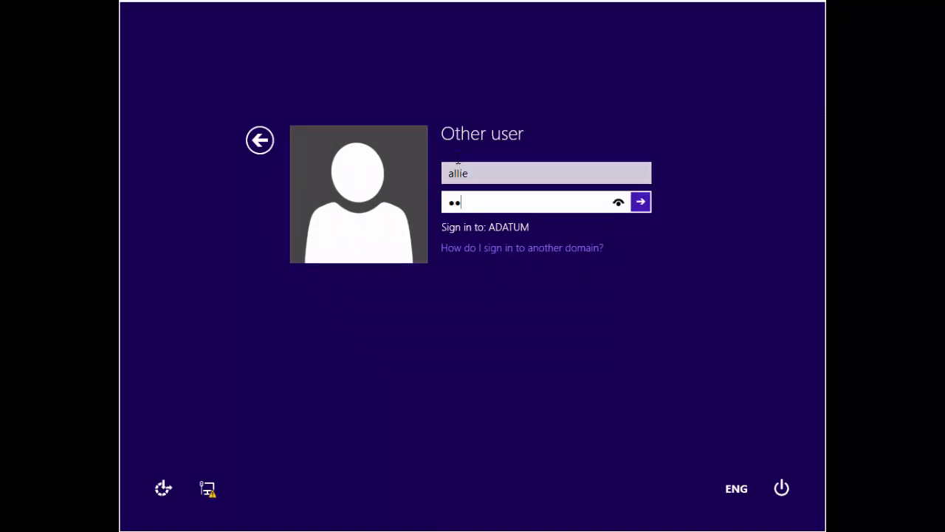
{"action": "left_click", "coordinate": [640, 201]}
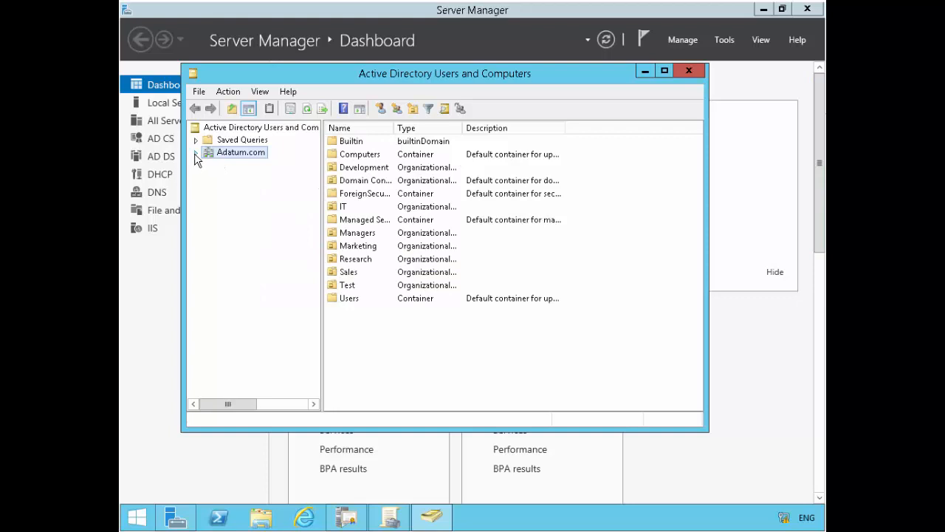
{"action": "mouse_move", "coordinate": [214, 161]}
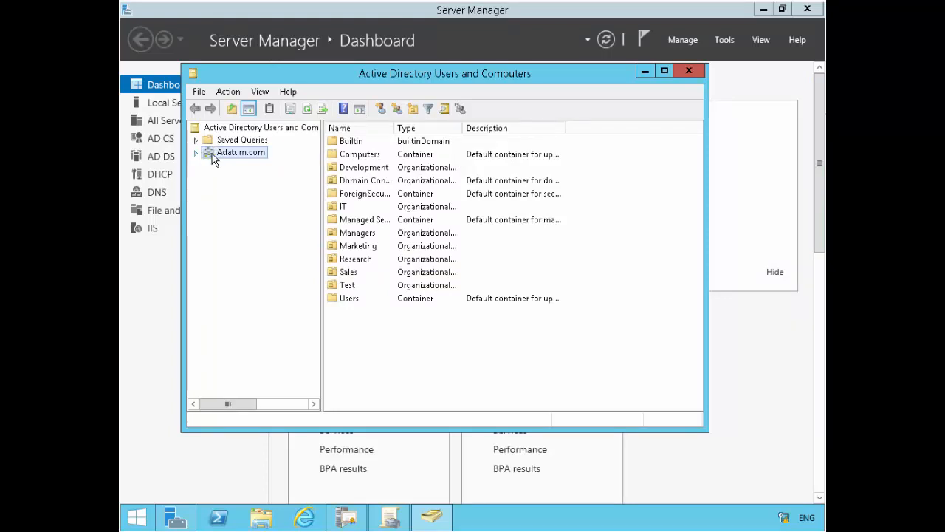
{"action": "mouse_move", "coordinate": [200, 161]}
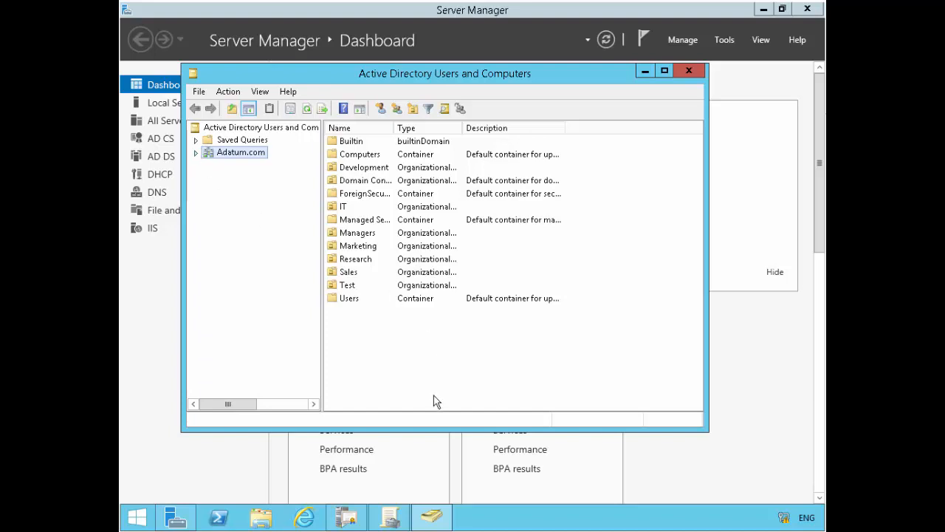
{"action": "mouse_move", "coordinate": [431, 517]}
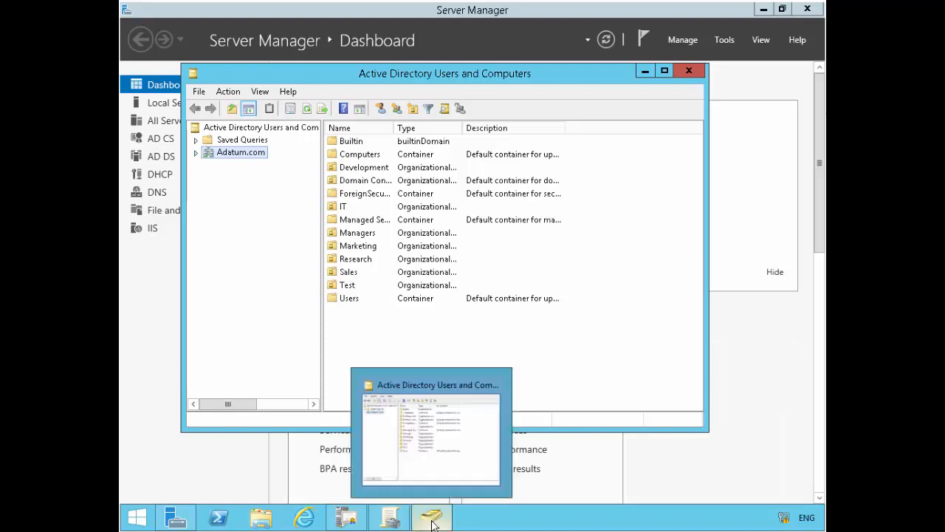
{"action": "mouse_move", "coordinate": [786, 239]}
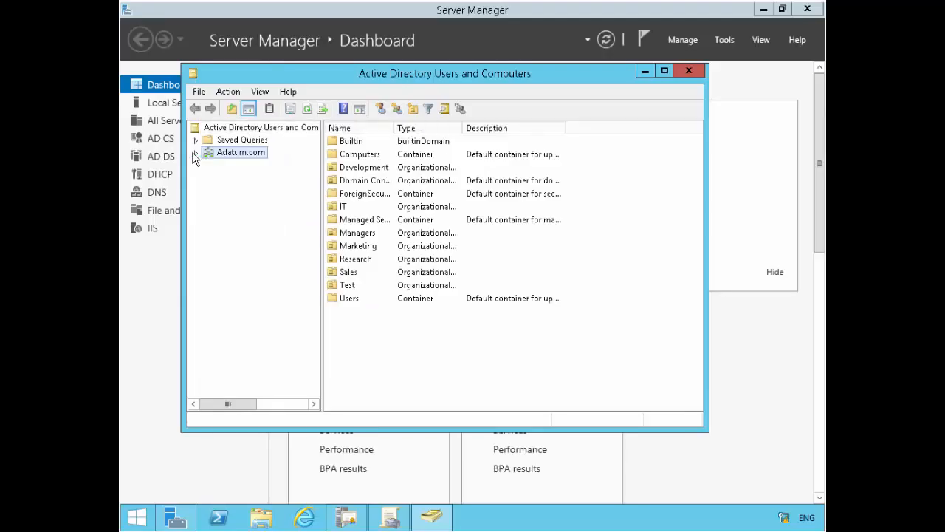
Search Adatum.com for 'marketing' using Find in Active Directory Users and Computers.
{"action": "left_click", "coordinate": [195, 152]}
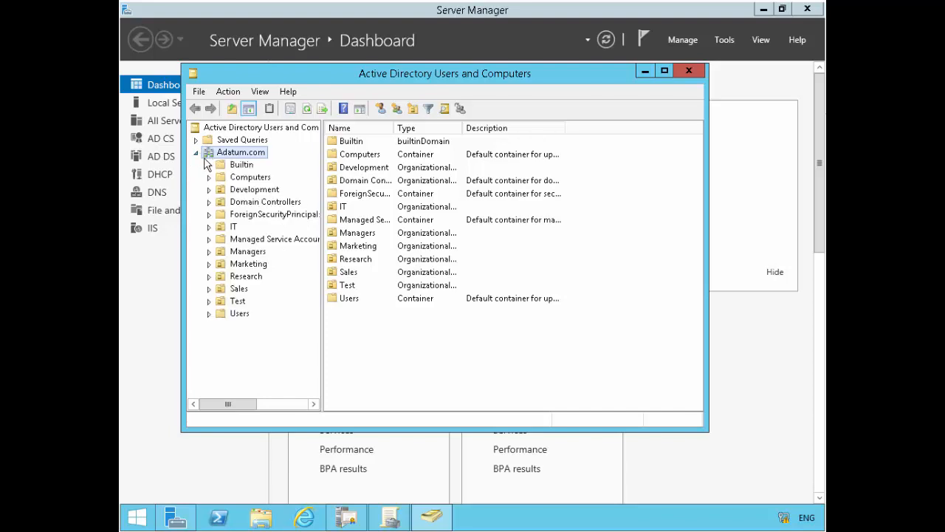
{"action": "right_click", "coordinate": [240, 152]}
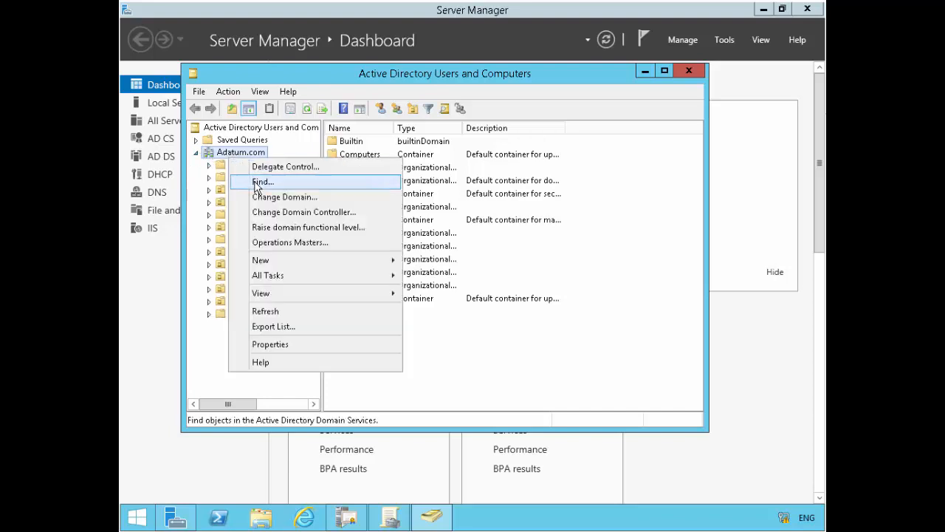
{"action": "left_click", "coordinate": [263, 181]}
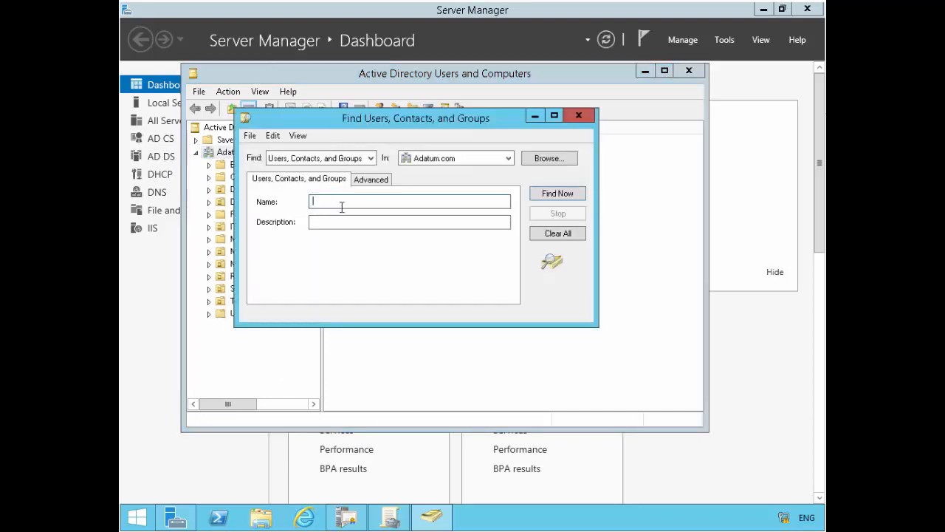
{"action": "type", "text": "market"}
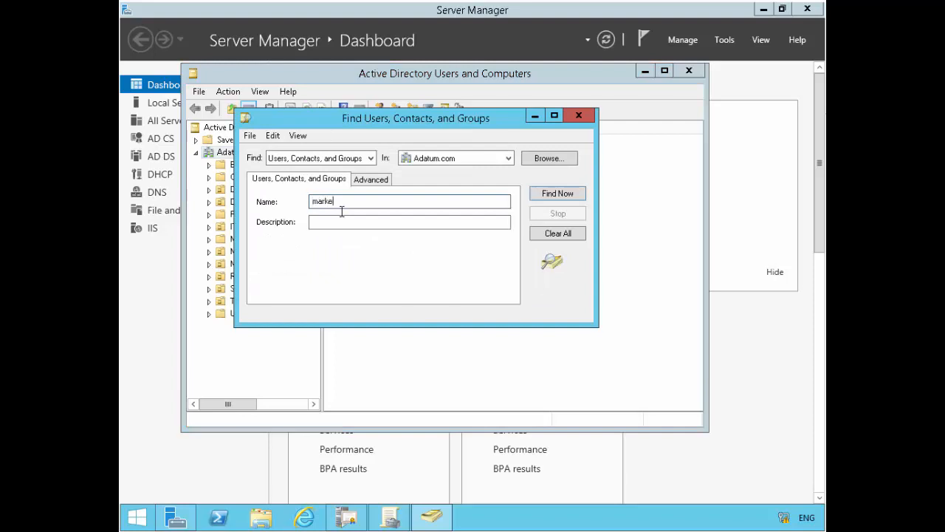
{"action": "left_click", "coordinate": [557, 192]}
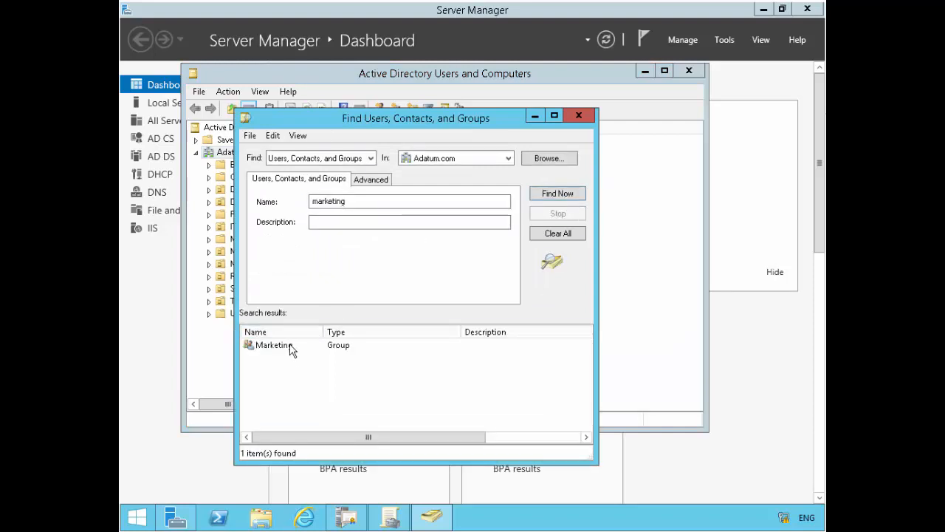
Review the Marketing group's member list in its properties.
{"action": "left_click", "coordinate": [275, 346]}
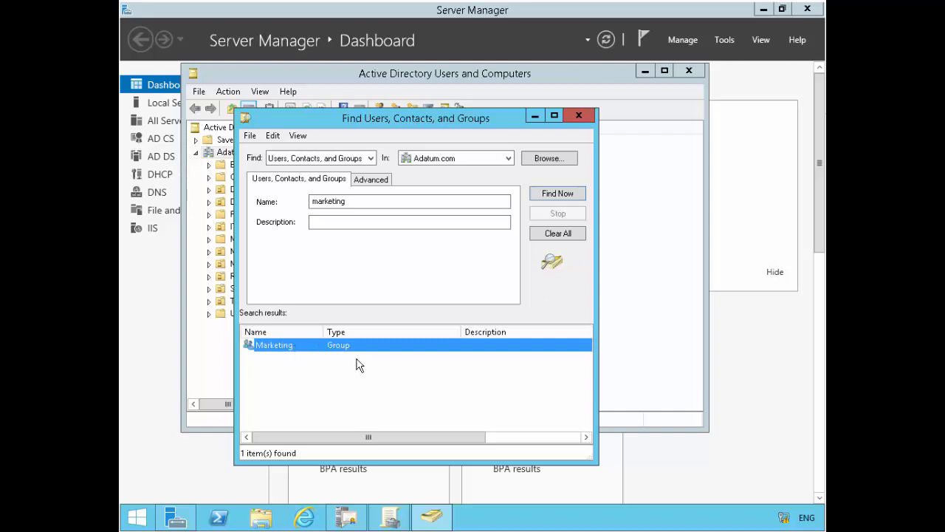
{"action": "double_click", "coordinate": [274, 345]}
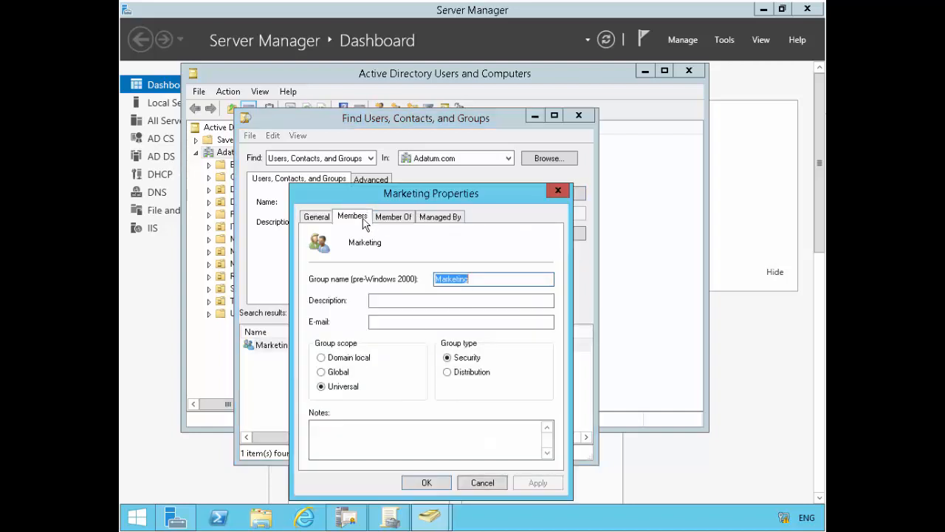
{"action": "left_click", "coordinate": [351, 216]}
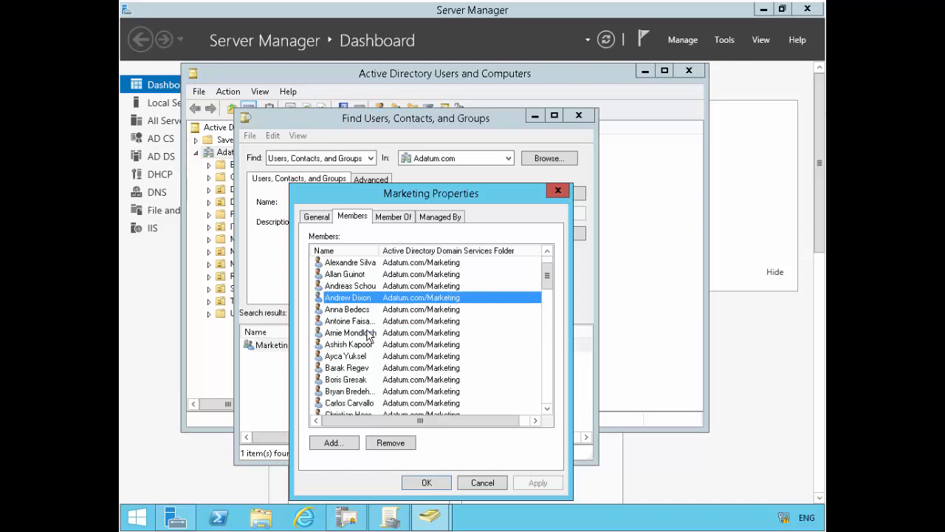
{"action": "scroll", "scroll_direction": "down", "scroll_amount": 3}
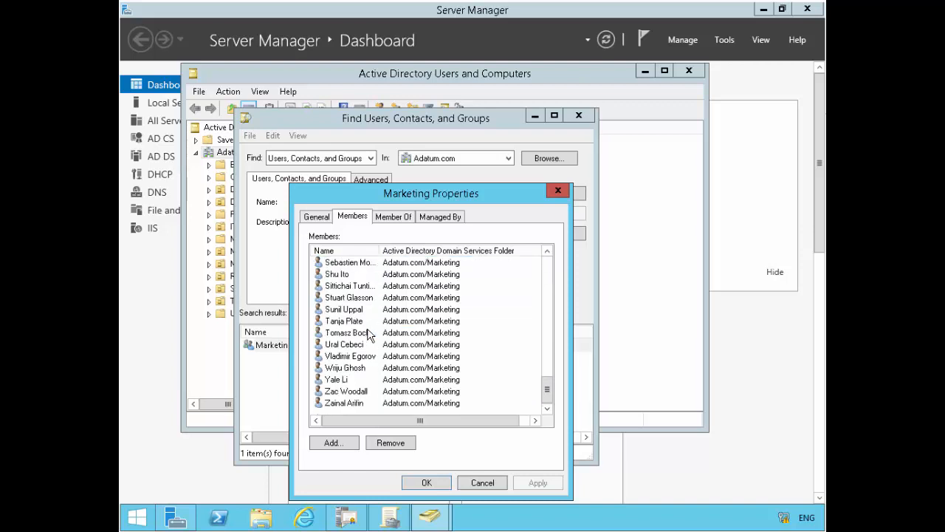
{"action": "scroll", "scroll_direction": "up", "scroll_amount": 3}
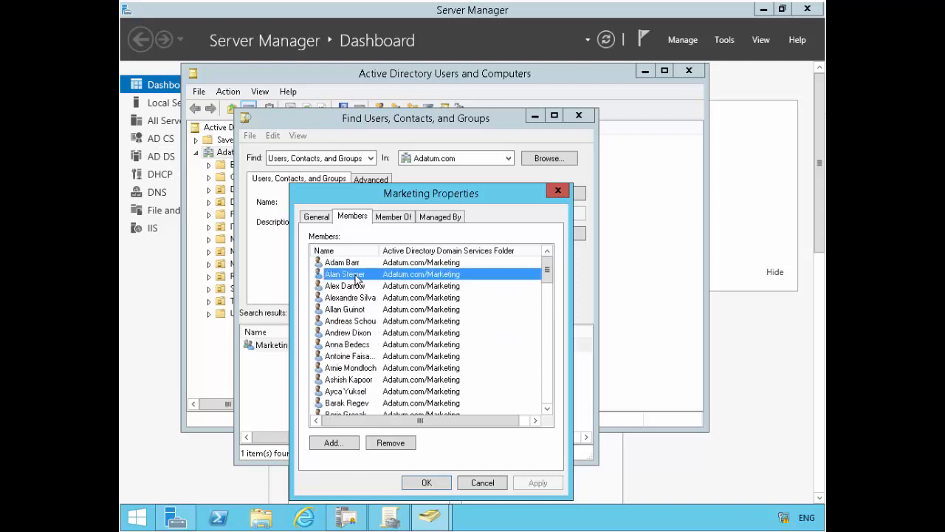
{"action": "scroll", "scroll_direction": "down", "scroll_amount": 3}
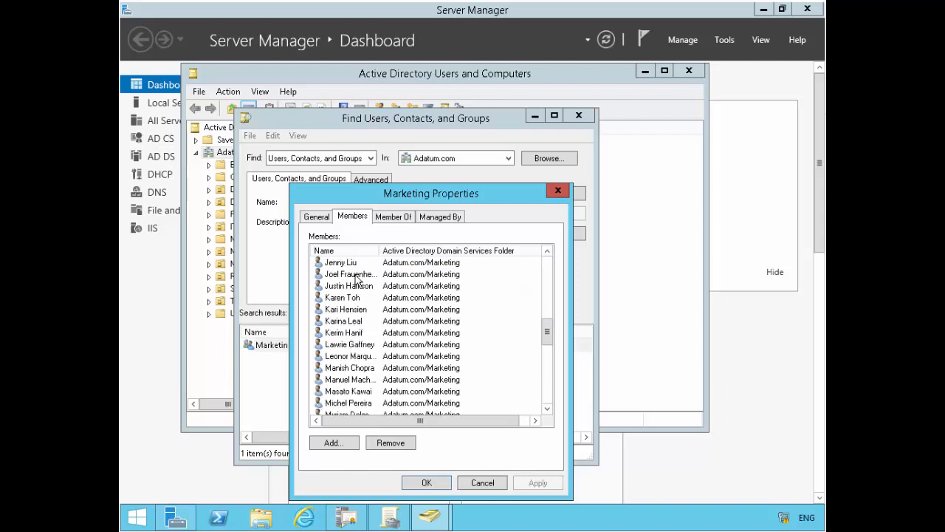
{"action": "scroll", "scroll_direction": "down", "scroll_amount": 3}
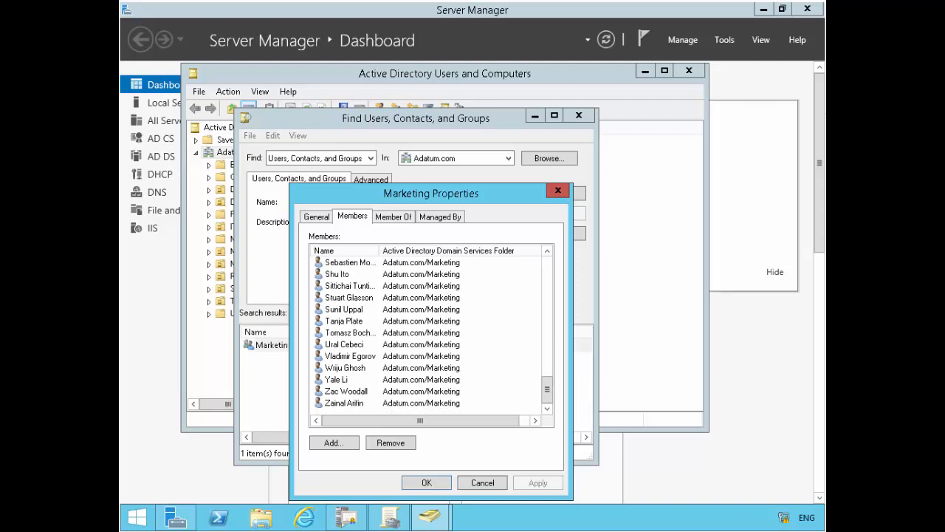
Apply AdatumCA's enrollment agent restrictions limiting the agent to the Marketing group.
{"action": "left_click", "coordinate": [345, 517]}
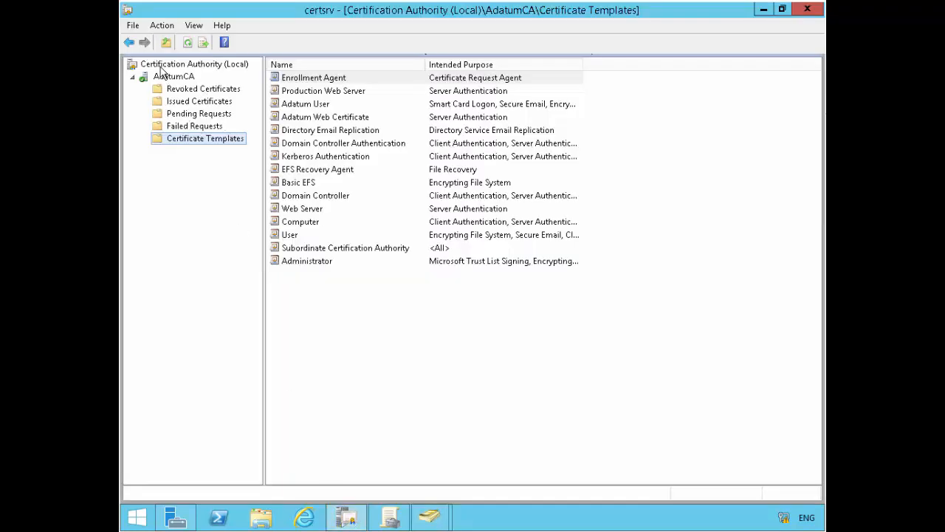
{"action": "right_click", "coordinate": [175, 77]}
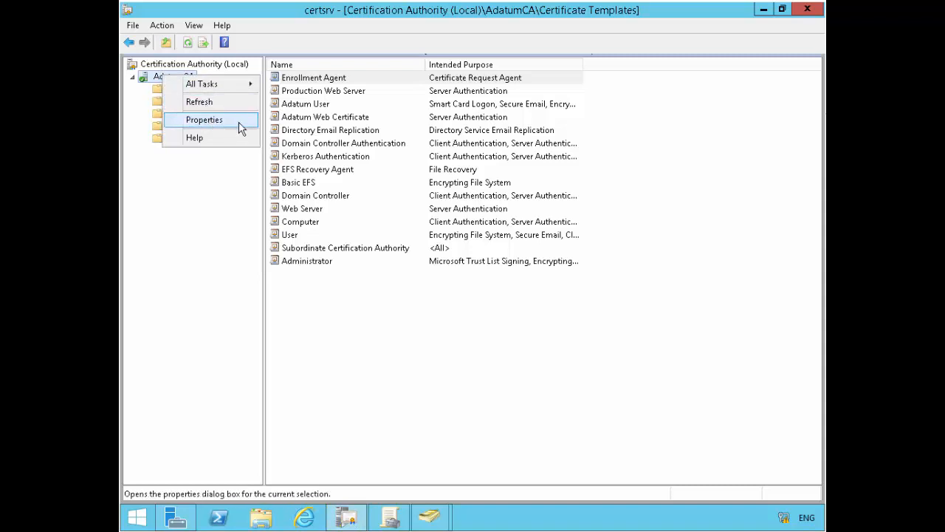
{"action": "left_click", "coordinate": [203, 119]}
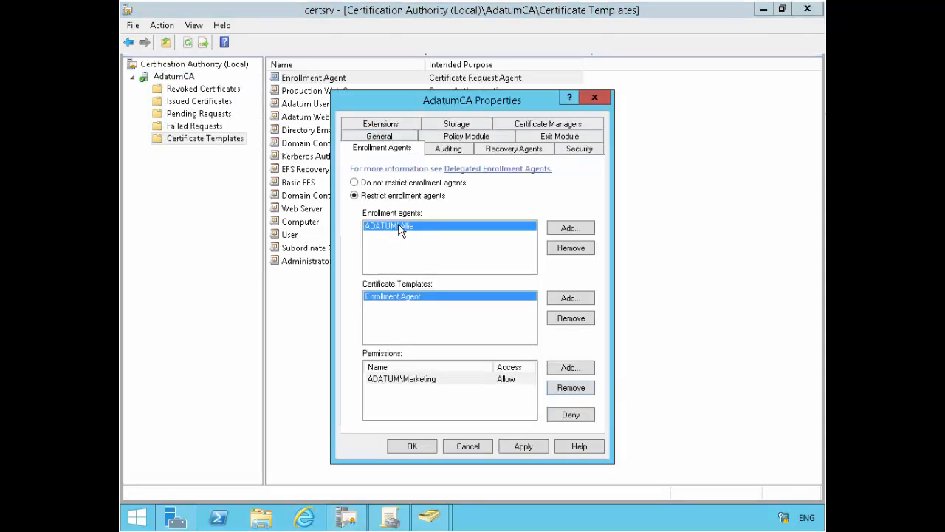
{"action": "mouse_move", "coordinate": [431, 272]}
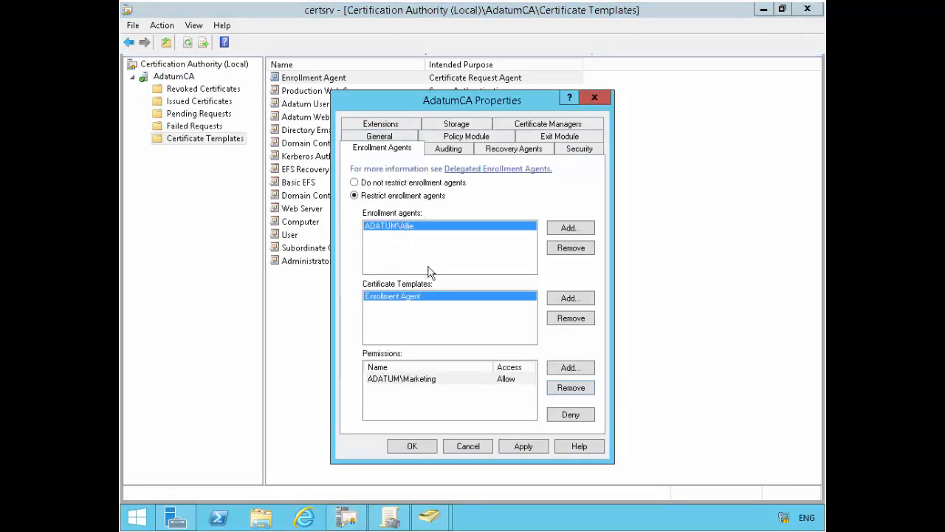
{"action": "mouse_move", "coordinate": [391, 305]}
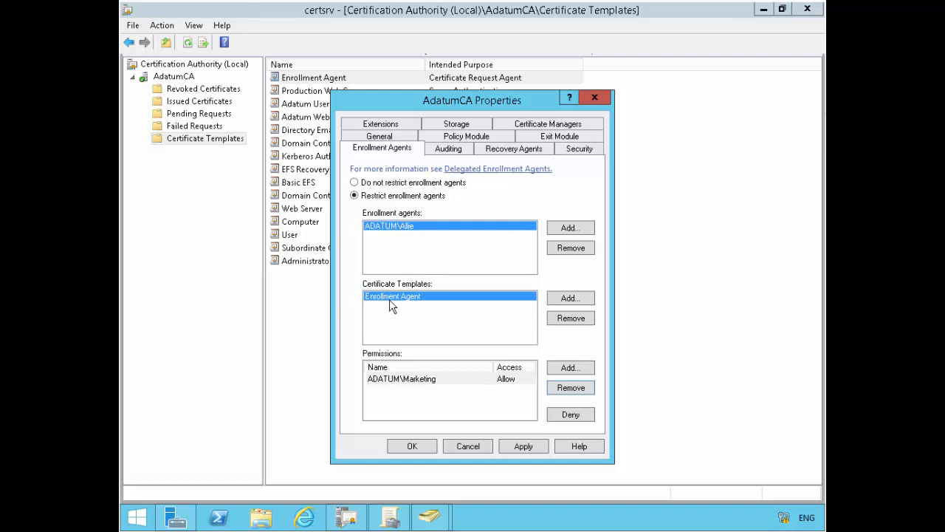
{"action": "mouse_move", "coordinate": [425, 298]}
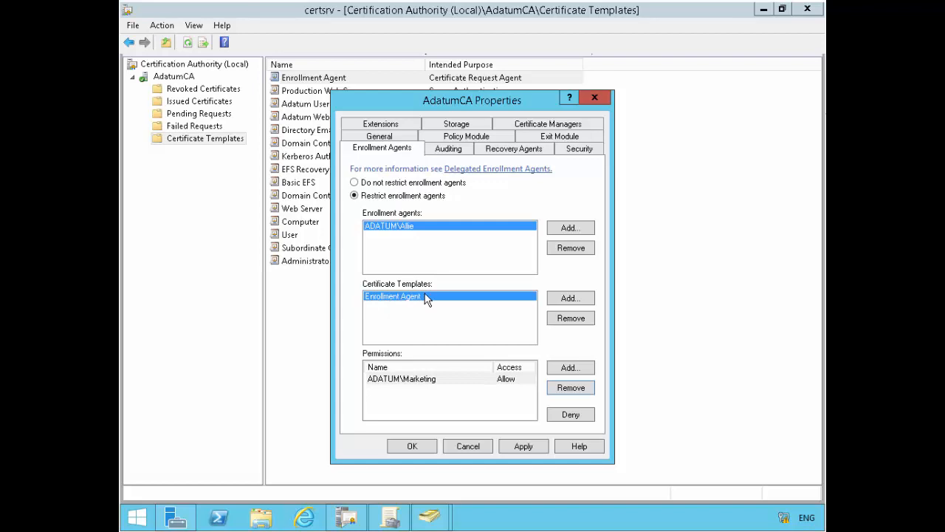
{"action": "mouse_move", "coordinate": [383, 391]}
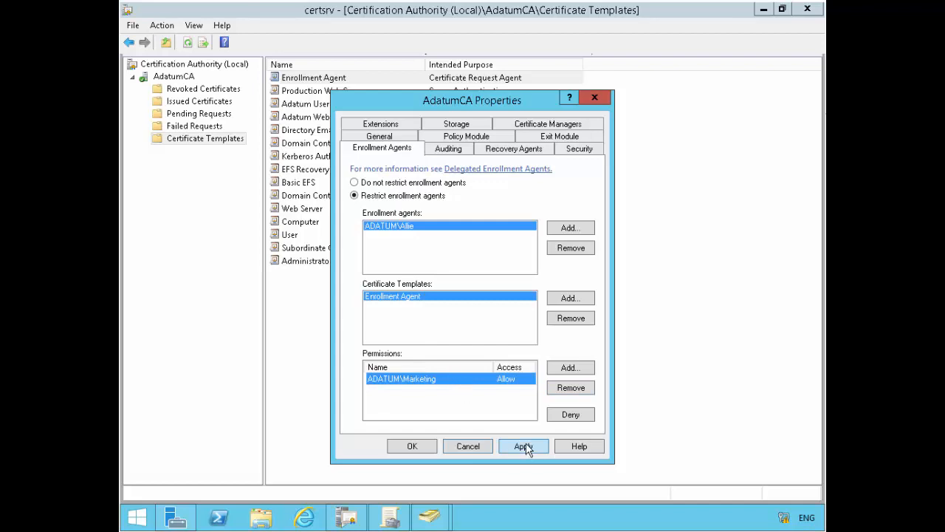
{"action": "left_click", "coordinate": [523, 446]}
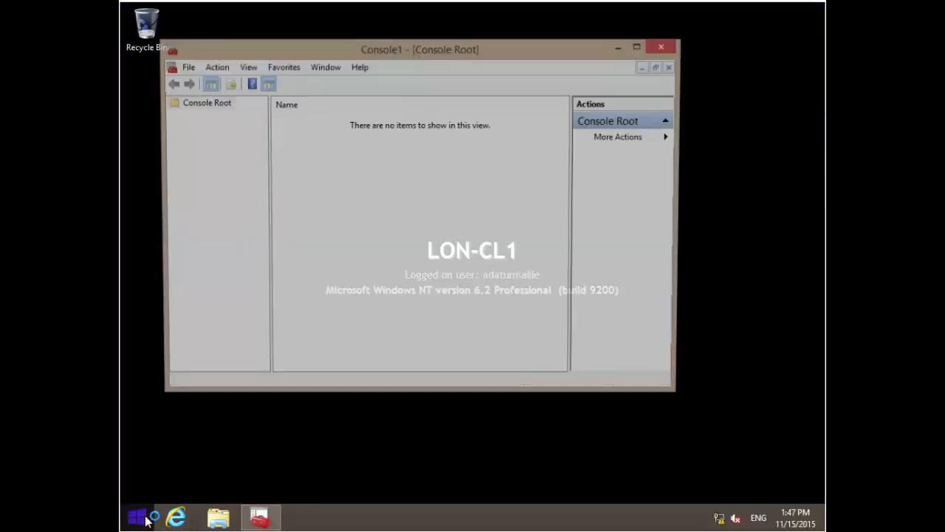
Run gpupdate /force in a Command Prompt on the client, then return to Console1.
{"action": "right_click", "coordinate": [136, 517]}
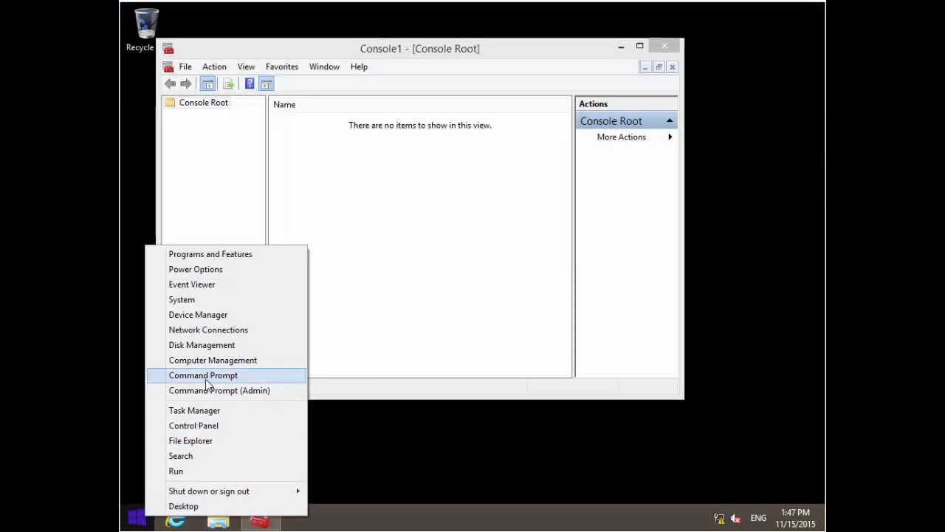
{"action": "left_click", "coordinate": [362, 174]}
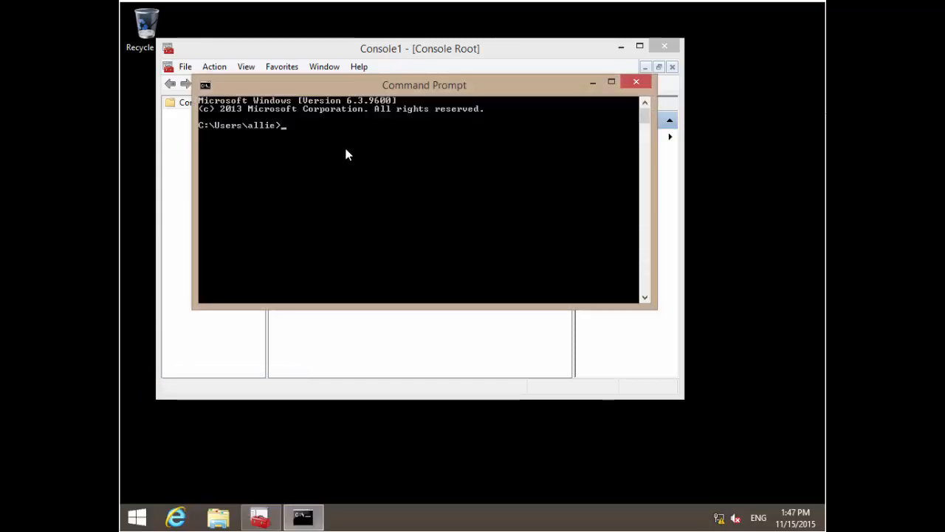
{"action": "type", "text": "gpu"}
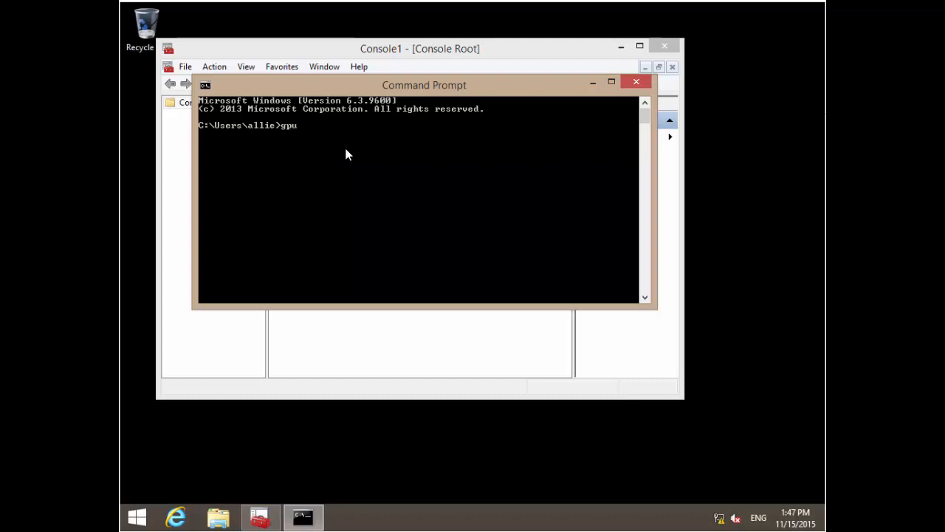
{"action": "type", "text": "pdate /f"}
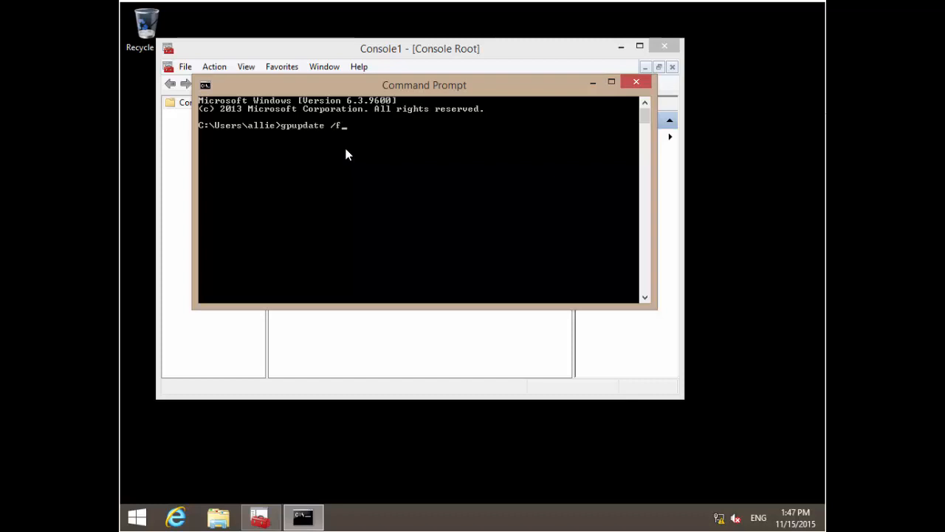
{"action": "key", "text": "Return"}
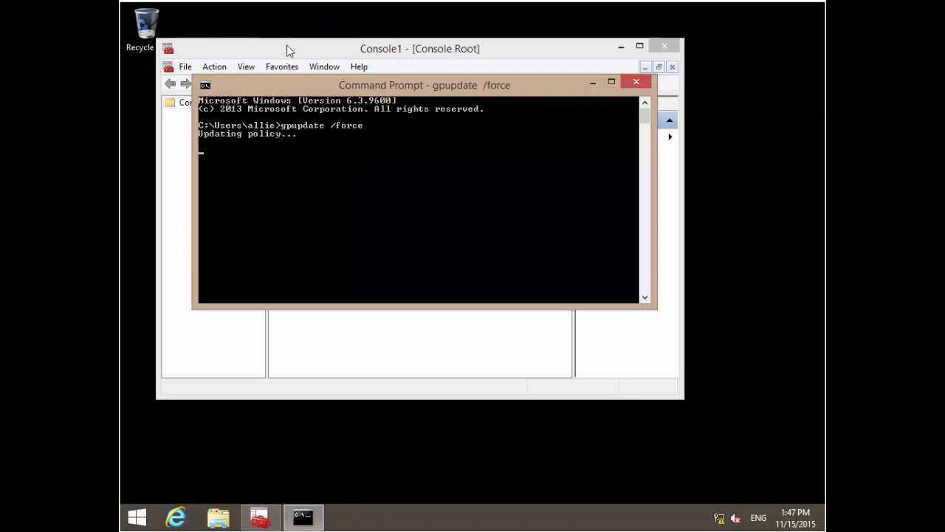
{"action": "left_click", "coordinate": [186, 66]}
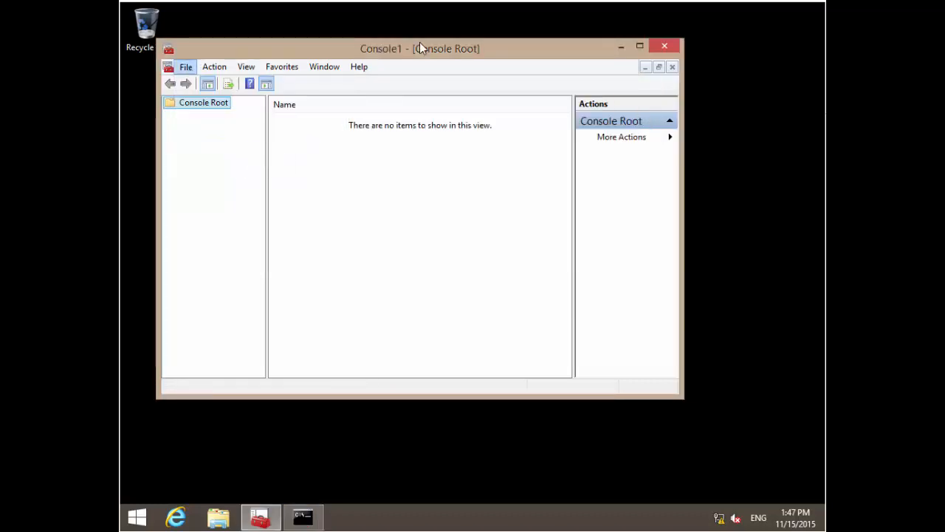
Add the Certificates – Current User snap-in, maximize the console and expand its certificate stores.
{"action": "left_click", "coordinate": [186, 66]}
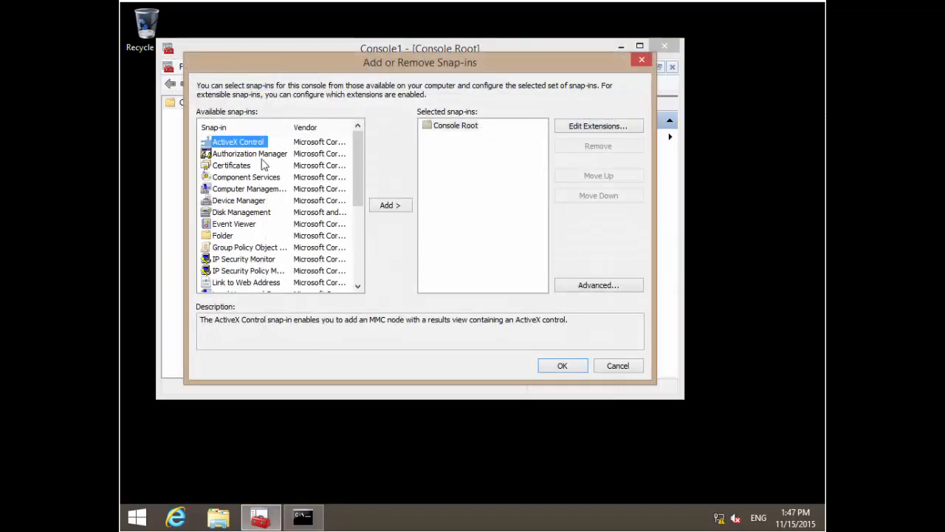
{"action": "left_click", "coordinate": [231, 166]}
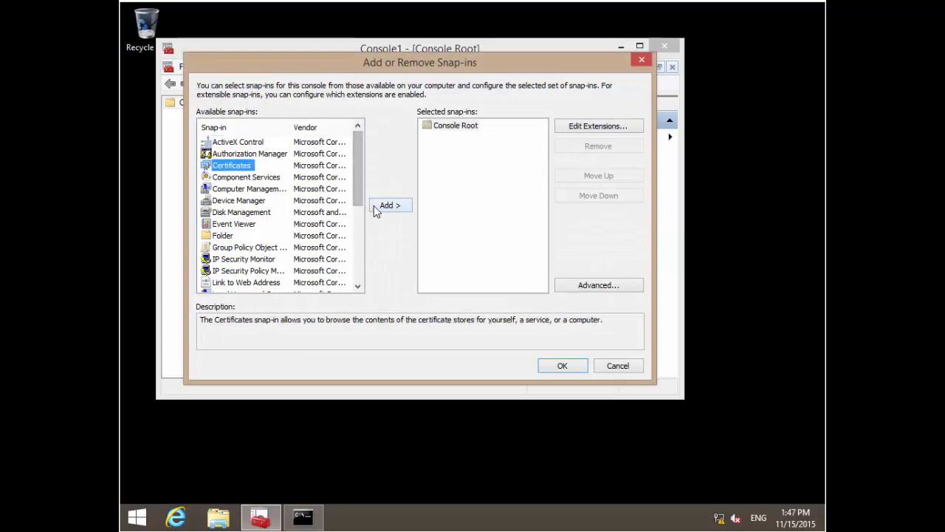
{"action": "left_click", "coordinate": [390, 204]}
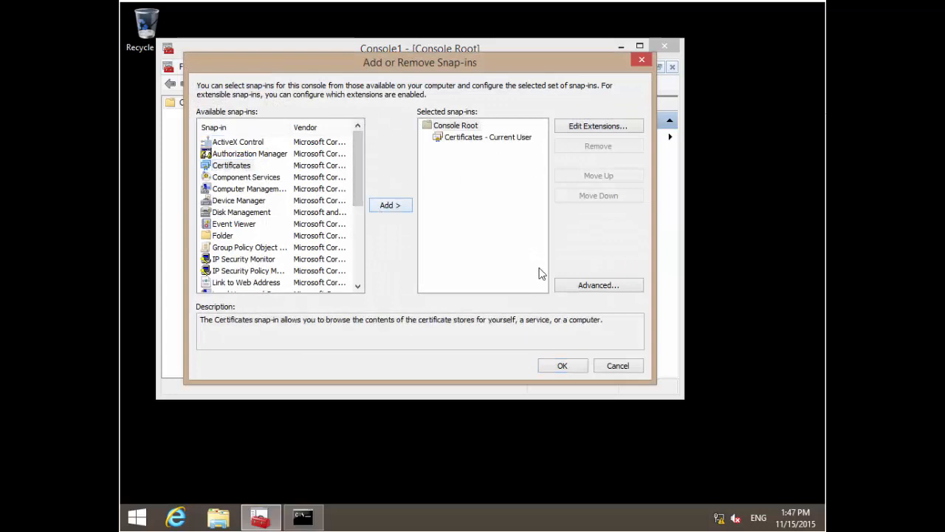
{"action": "left_click", "coordinate": [561, 365]}
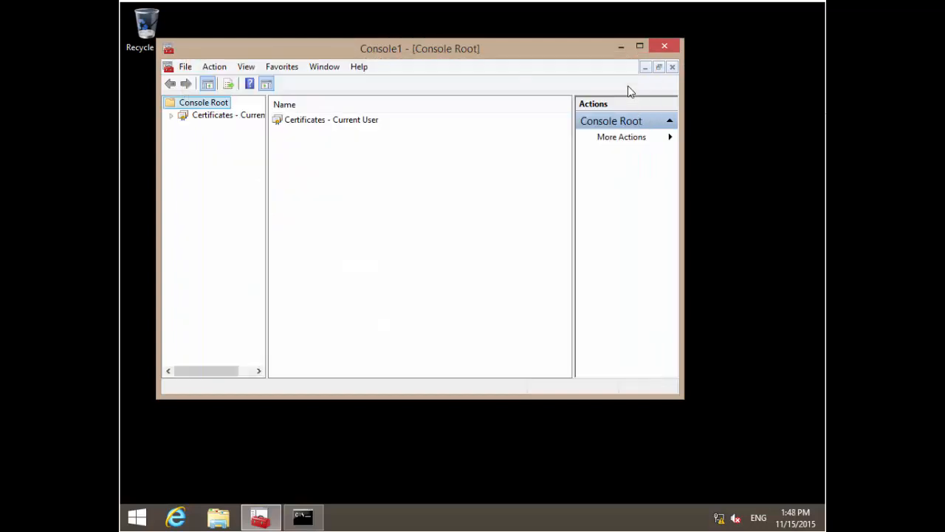
{"action": "left_click", "coordinate": [641, 46]}
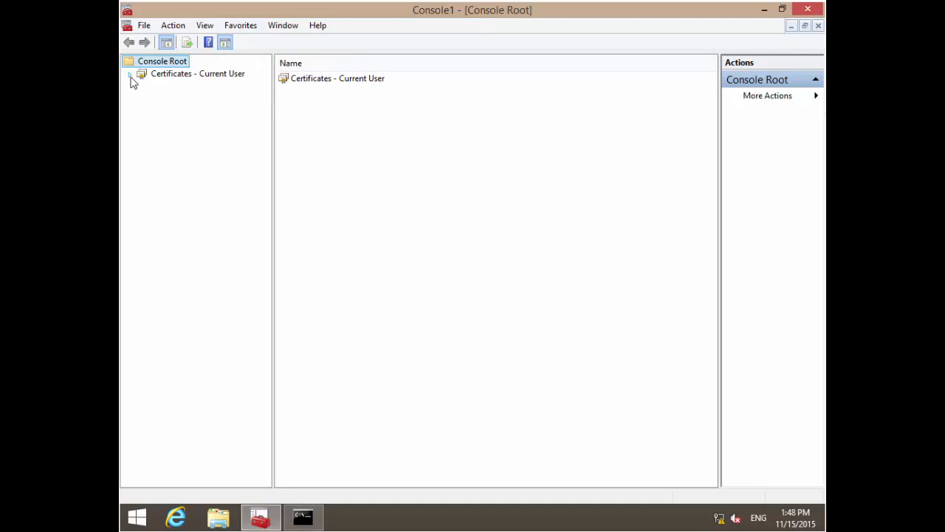
{"action": "left_click", "coordinate": [131, 74]}
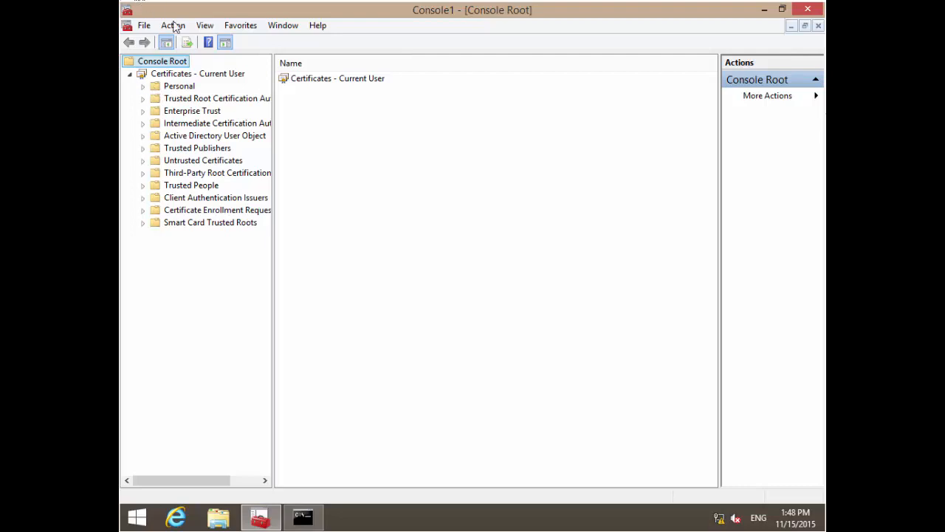
{"action": "mouse_move", "coordinate": [168, 89]}
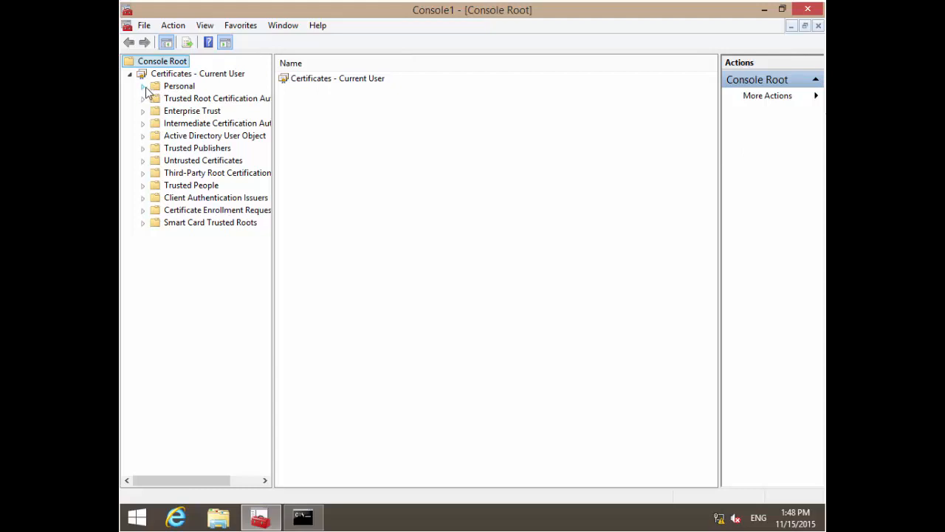
Request and enroll an Enrollment Agent certificate into the Personal store via Active Directory Enrollment Policy.
{"action": "left_click", "coordinate": [142, 85]}
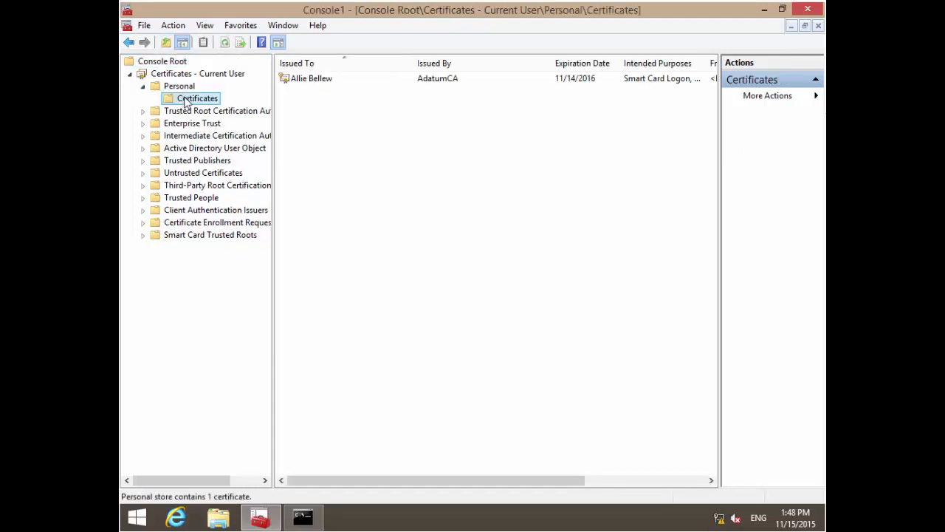
{"action": "right_click", "coordinate": [197, 98]}
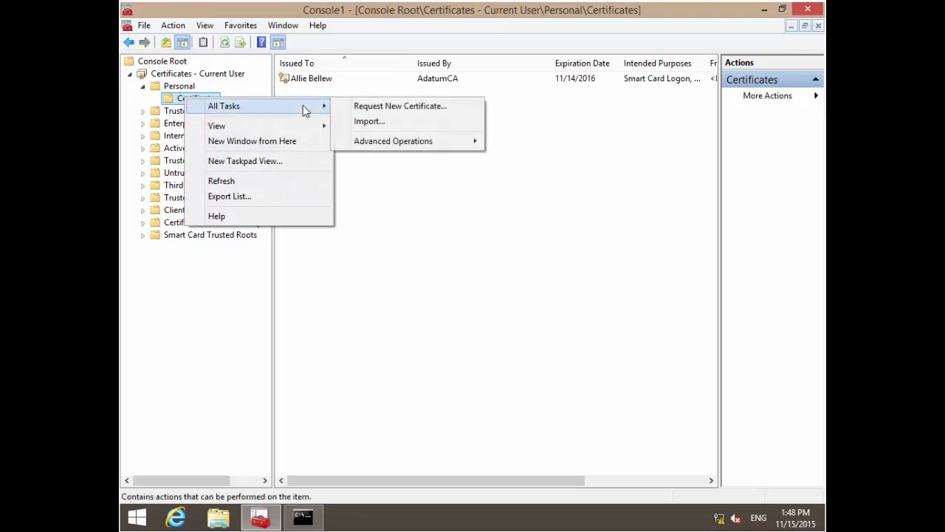
{"action": "mouse_move", "coordinate": [400, 106]}
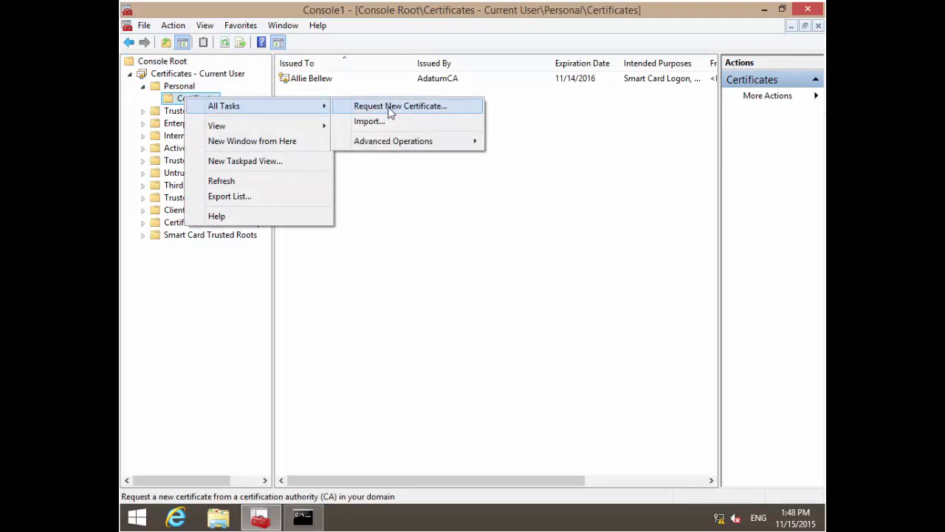
{"action": "left_click", "coordinate": [400, 107]}
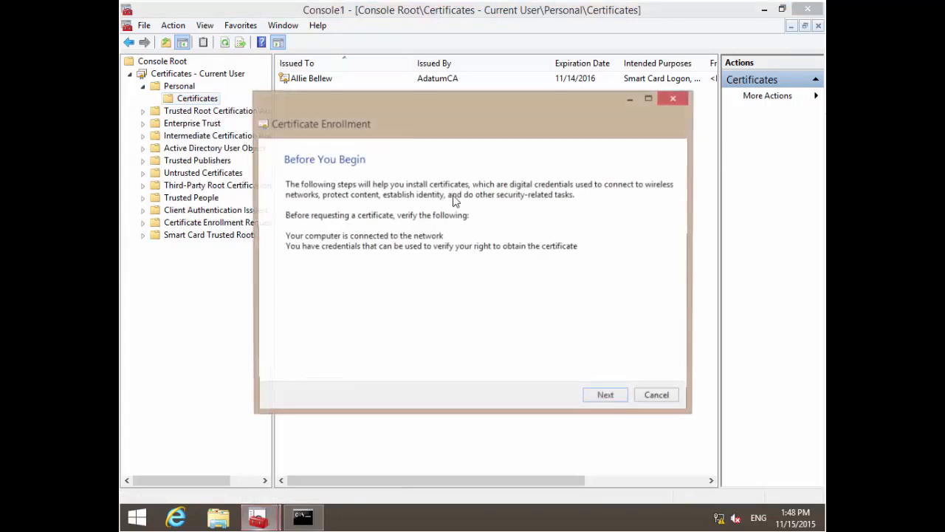
{"action": "left_click", "coordinate": [606, 394]}
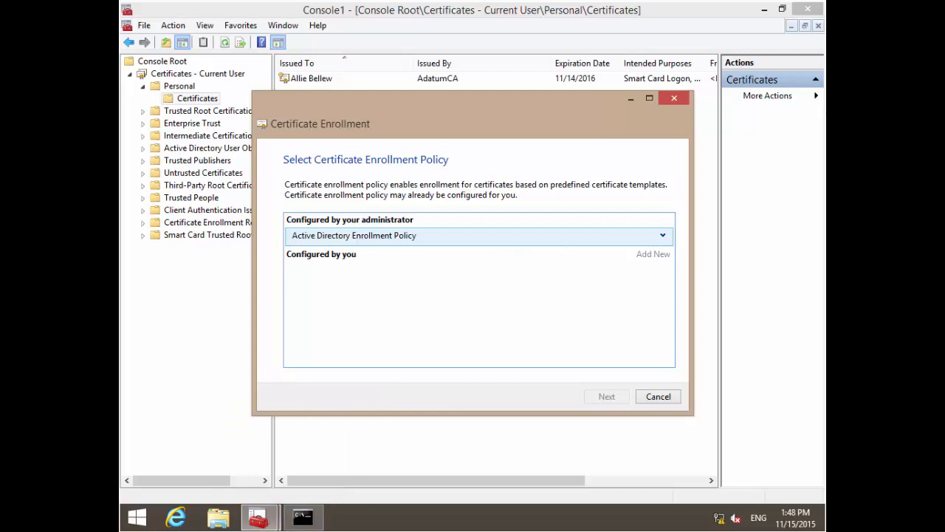
{"action": "left_click", "coordinate": [606, 396]}
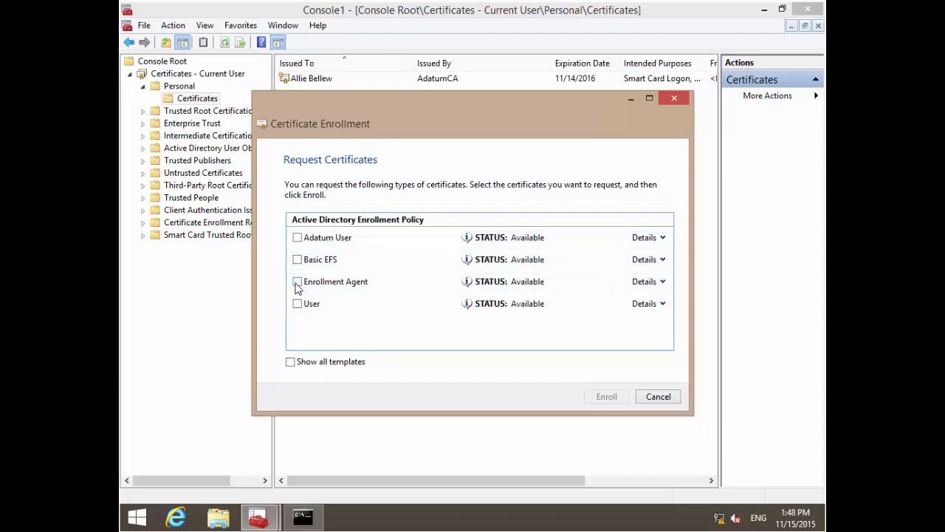
{"action": "left_click", "coordinate": [606, 396]}
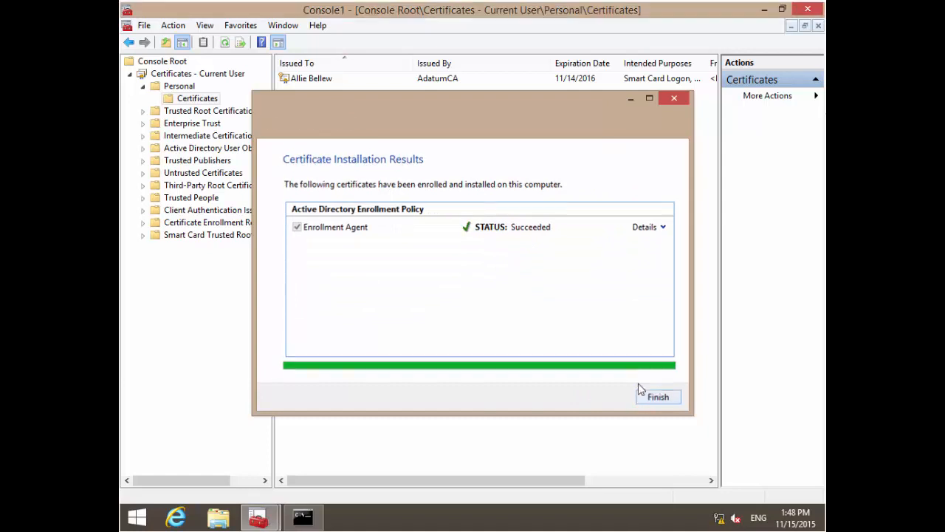
{"action": "left_click", "coordinate": [656, 396]}
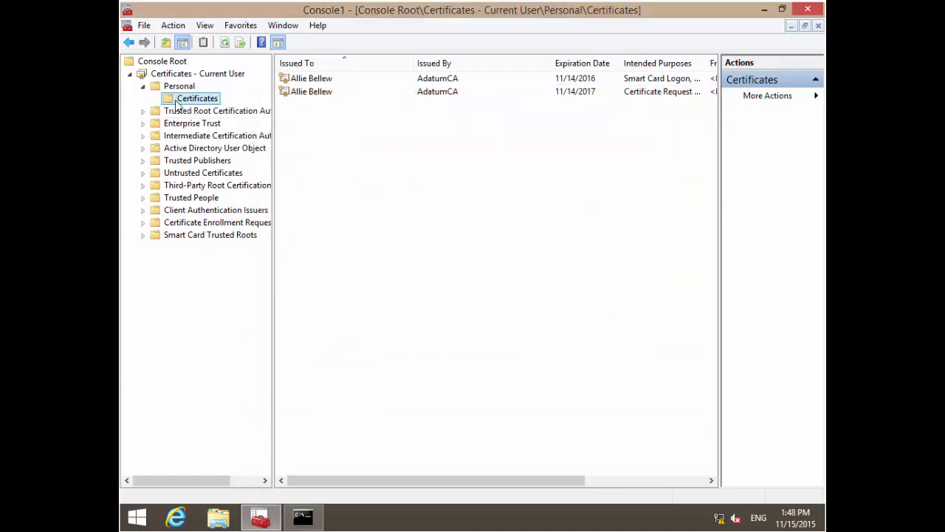
Start an Enroll On Behalf Of request from Personal certificates and continue past the enrollment policy page.
{"action": "right_click", "coordinate": [198, 97]}
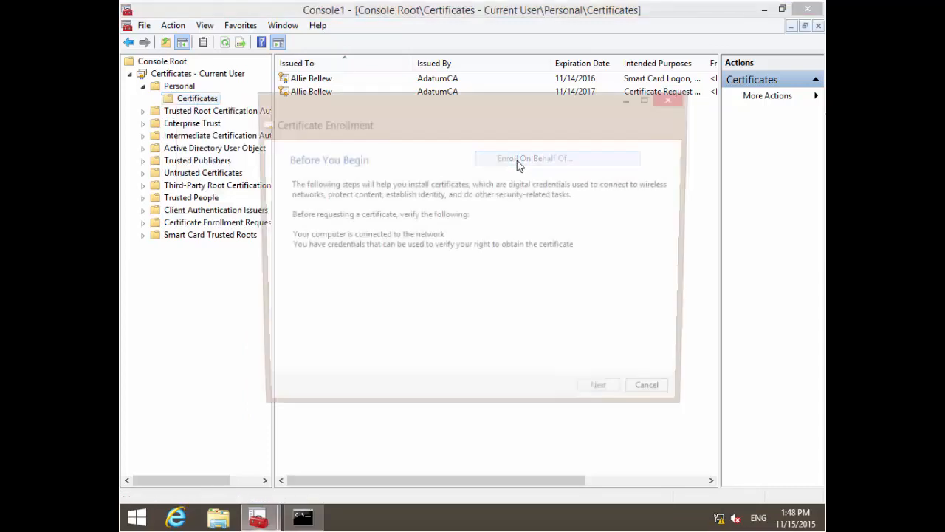
{"action": "left_click", "coordinate": [598, 384]}
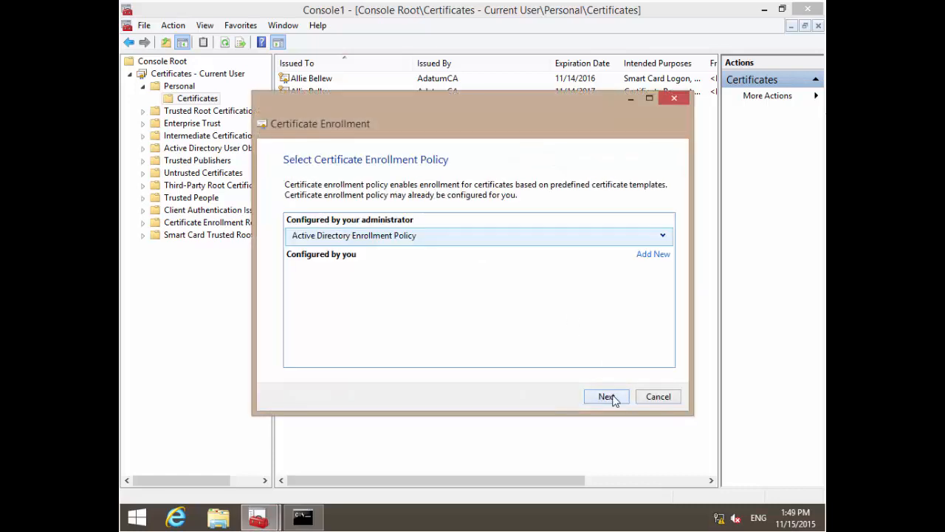
{"action": "left_click", "coordinate": [605, 396]}
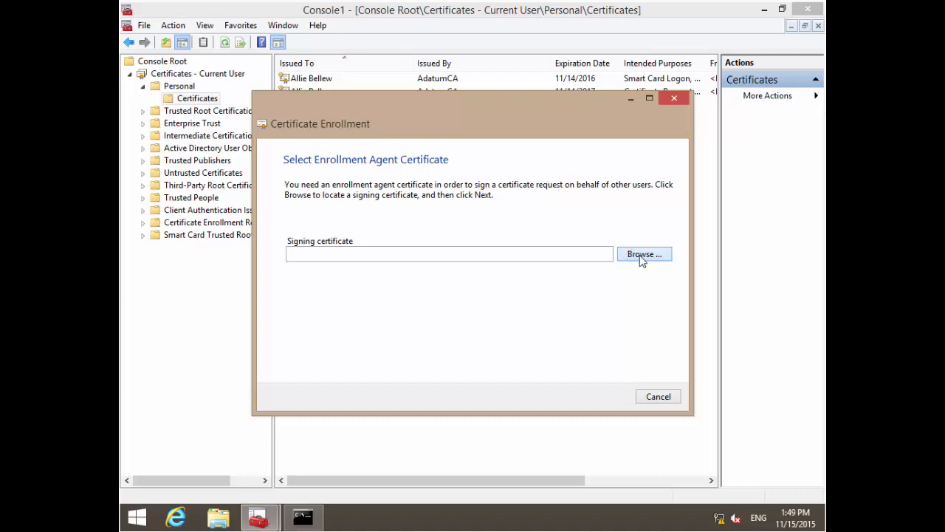
{"action": "mouse_move", "coordinate": [715, 247]}
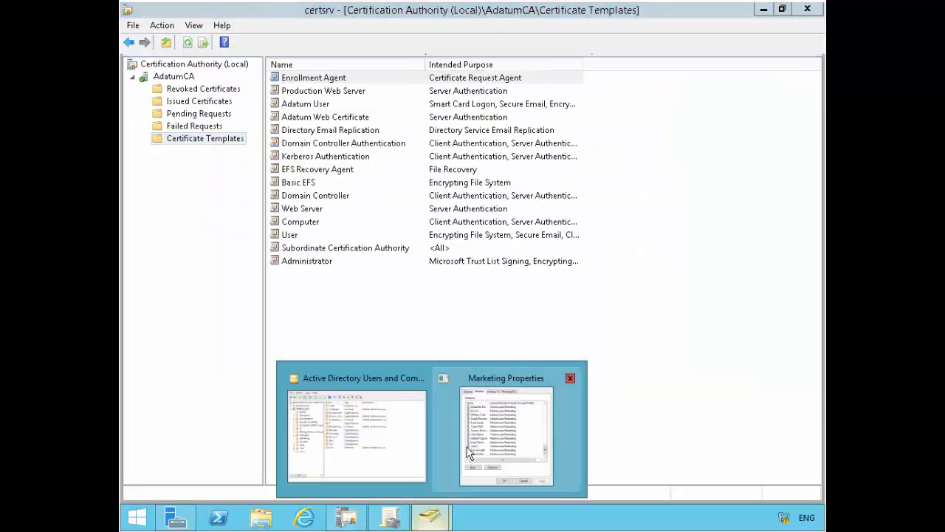
Review the Marketing group's member list in its properties.
{"action": "left_click", "coordinate": [505, 435]}
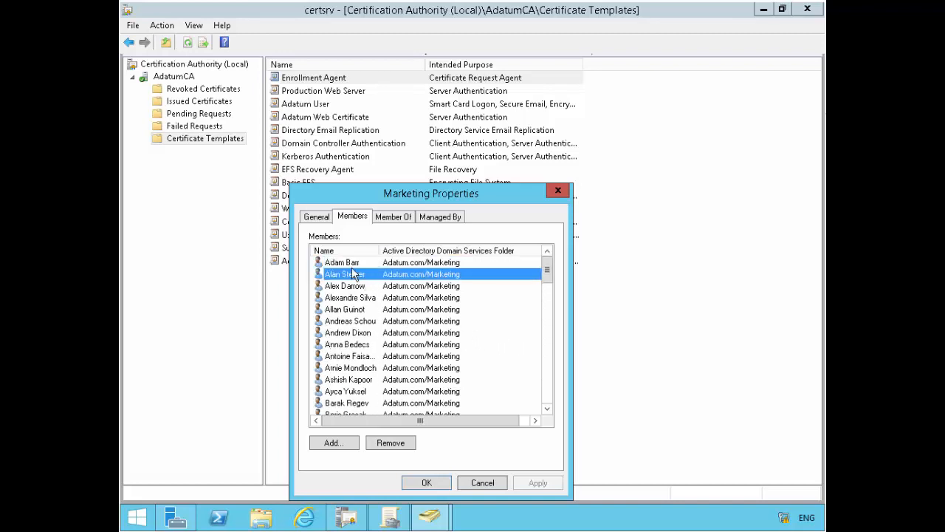
{"action": "left_click", "coordinate": [341, 263]}
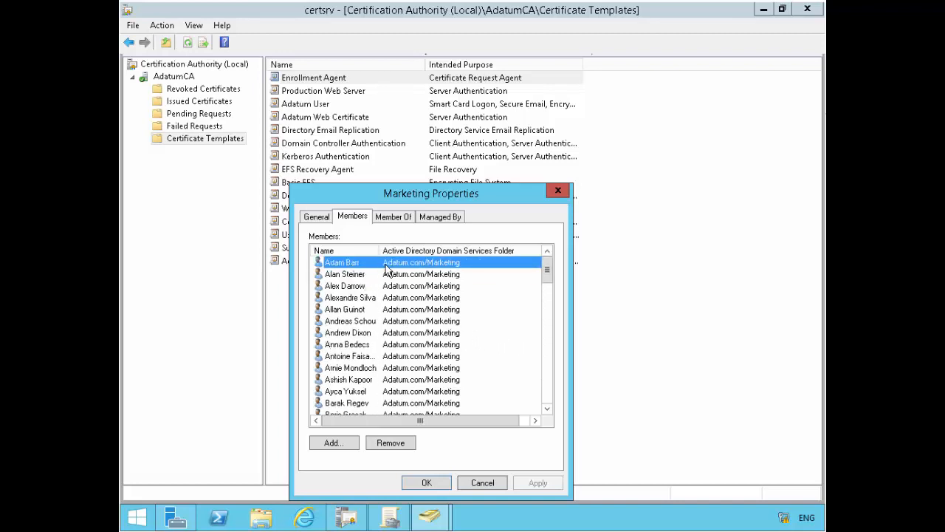
{"action": "left_click", "coordinate": [481, 482]}
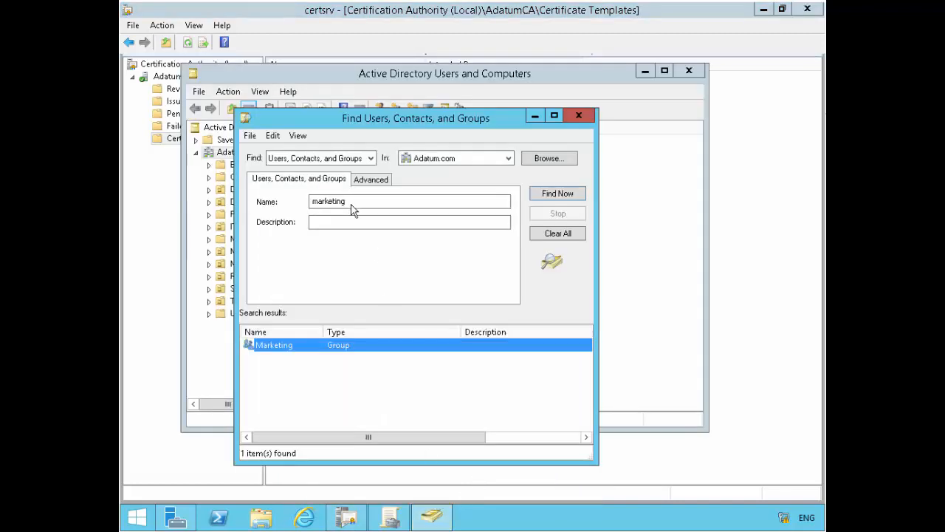
Expand Adatum.com and list the user accounts in the Sales OU.
{"action": "left_click", "coordinate": [579, 115]}
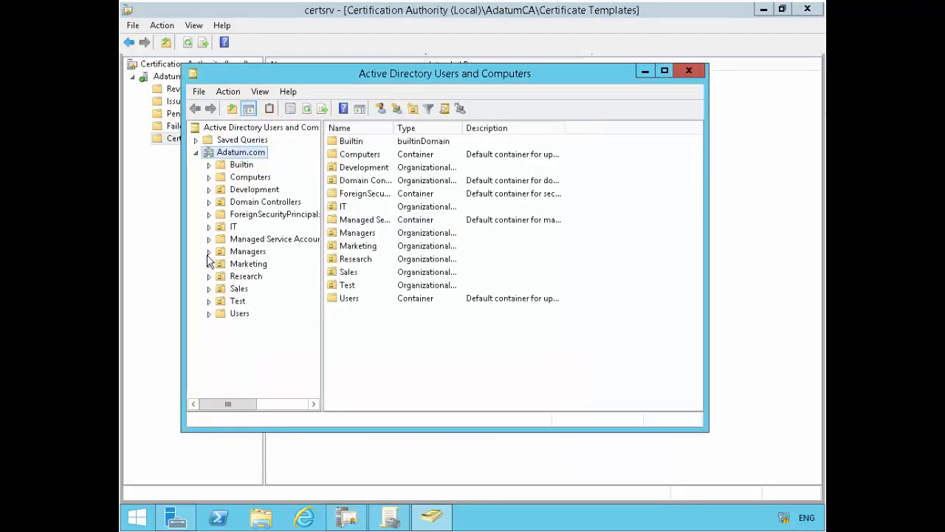
{"action": "left_click", "coordinate": [239, 288]}
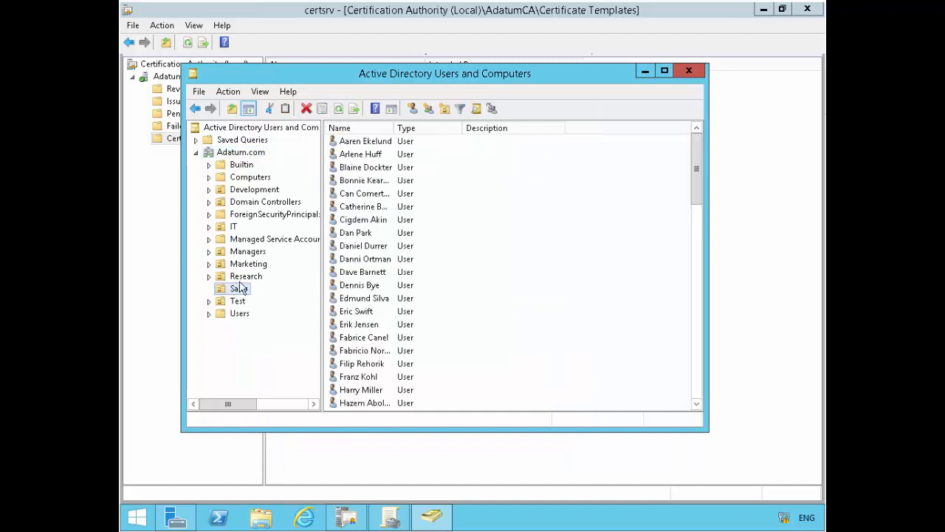
{"action": "left_click", "coordinate": [239, 288]}
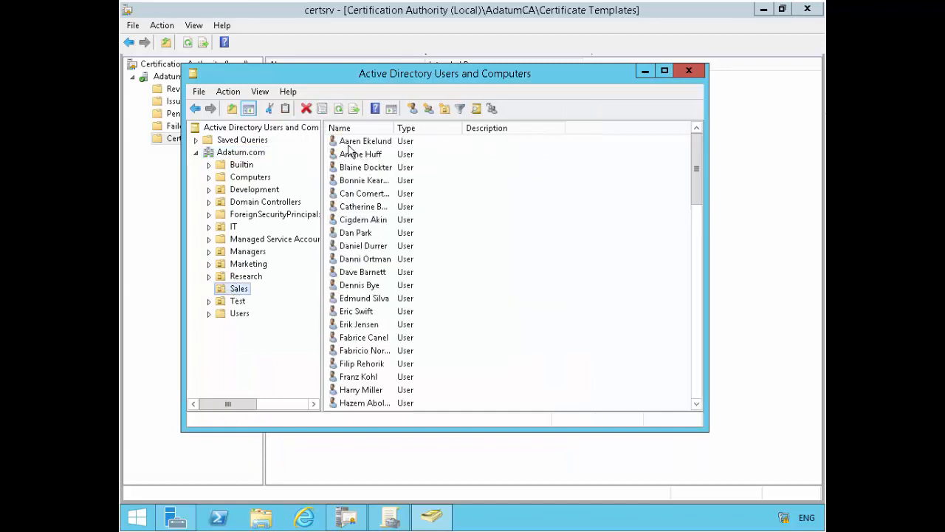
{"action": "mouse_move", "coordinate": [376, 150]}
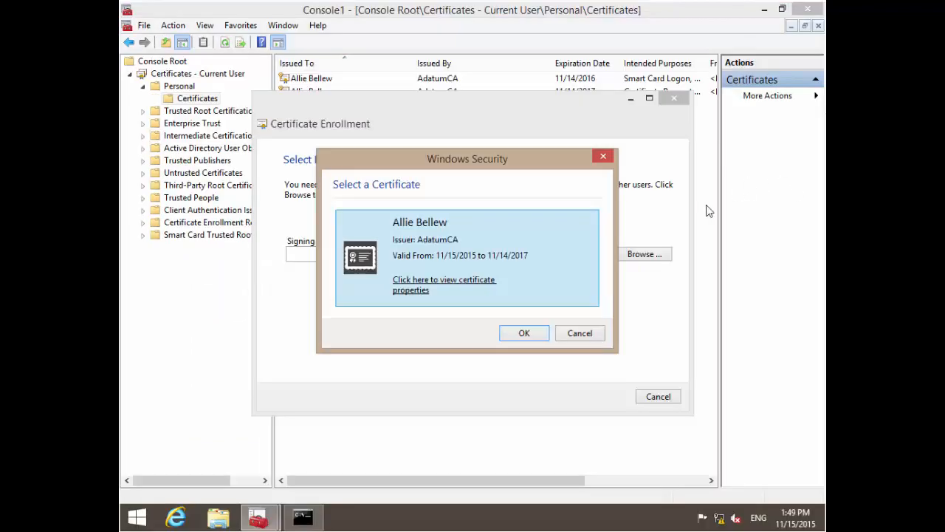
Accept Allie Bellew's certificate as the signing certificate and choose the User template.
{"action": "left_click", "coordinate": [524, 334]}
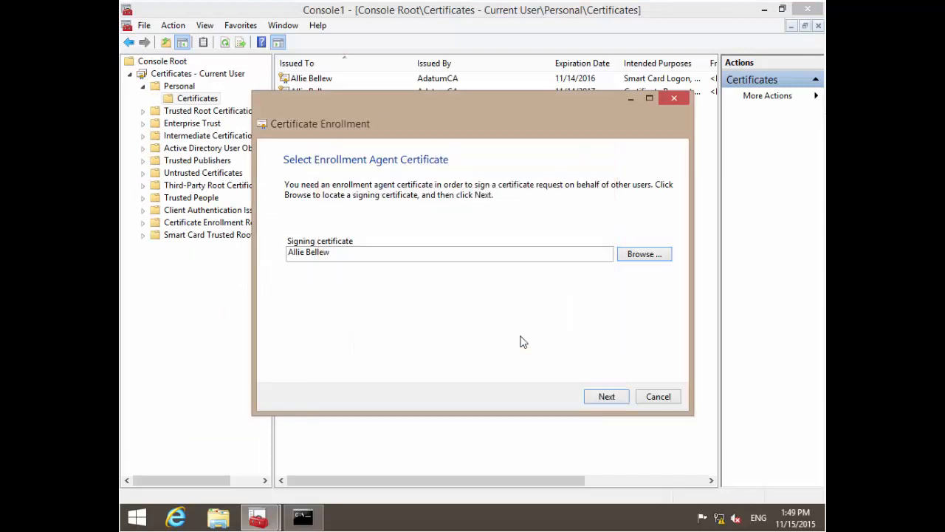
{"action": "mouse_move", "coordinate": [605, 395]}
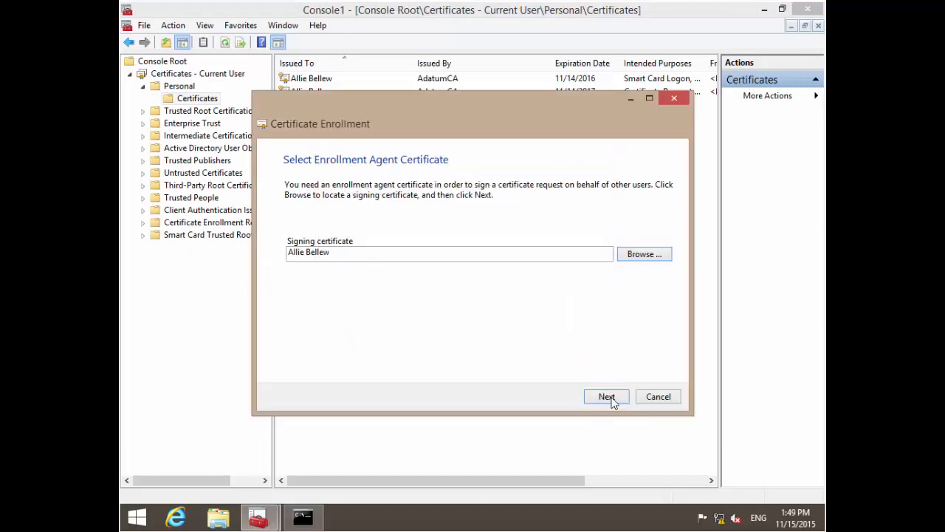
{"action": "left_click", "coordinate": [606, 395]}
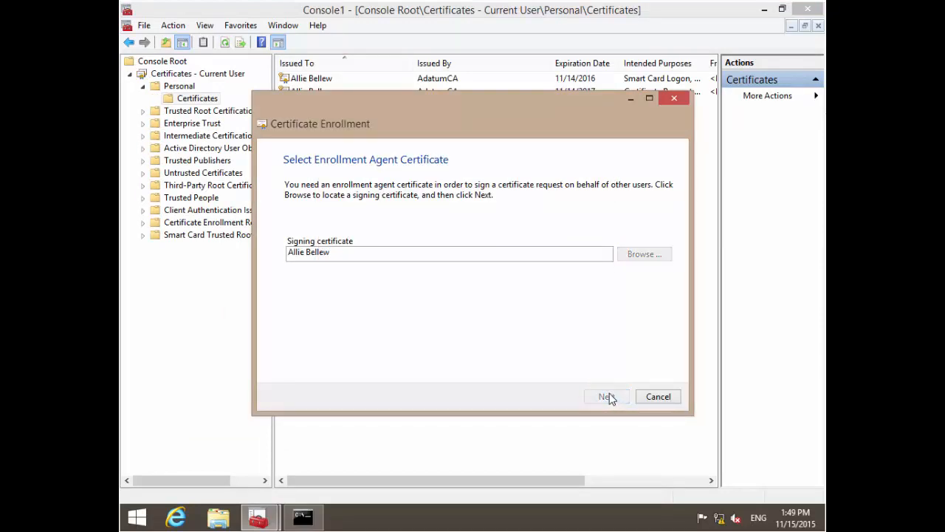
{"action": "left_click", "coordinate": [606, 396]}
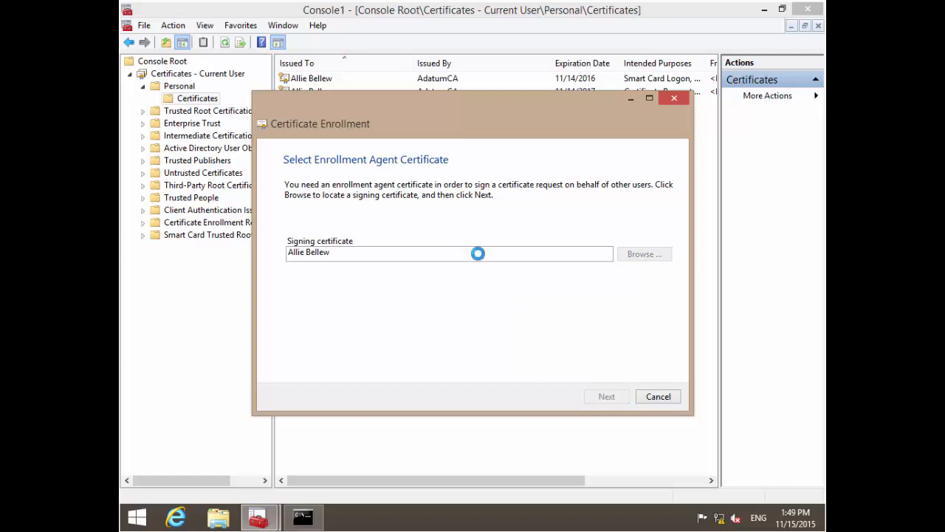
{"action": "mouse_move", "coordinate": [518, 242]}
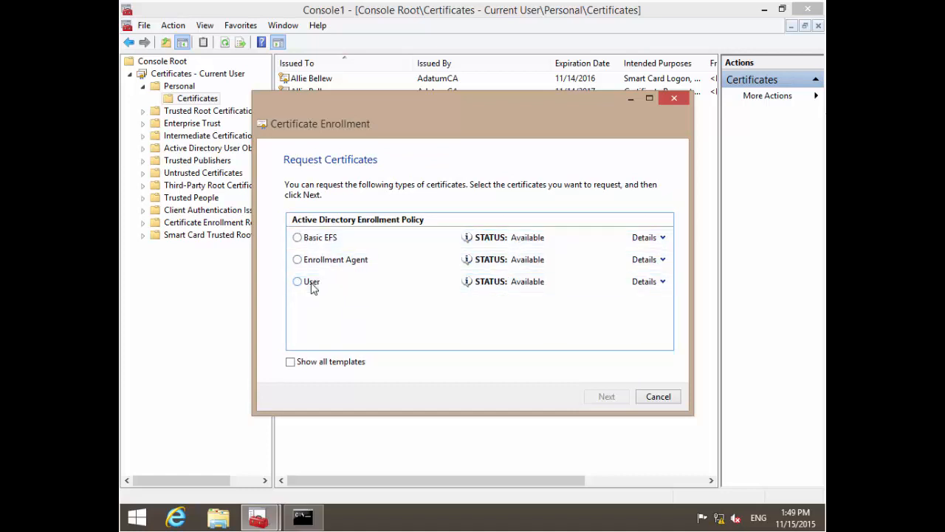
{"action": "left_click", "coordinate": [299, 280]}
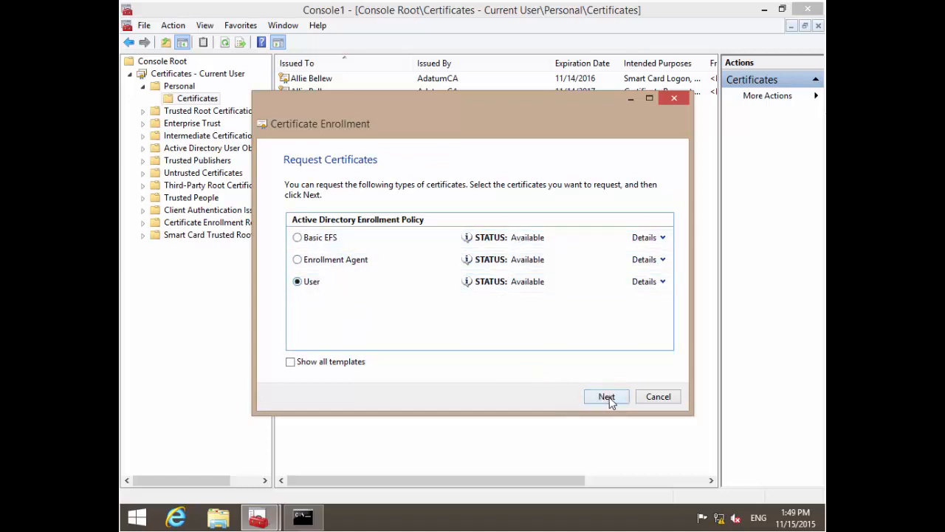
{"action": "left_click", "coordinate": [605, 396]}
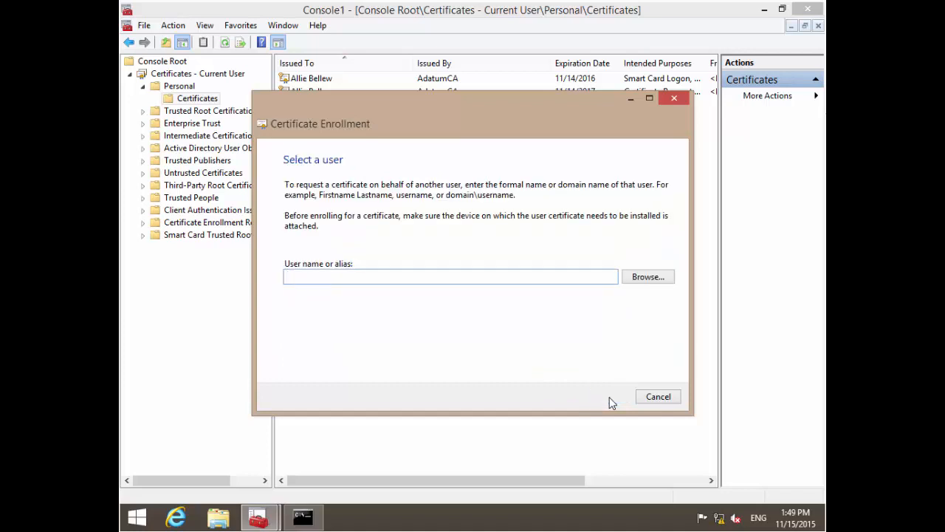
Search the Adatum.com domain for 'adam' and accept ADATUM\Adam as the user to enroll.
{"action": "left_click", "coordinate": [450, 276]}
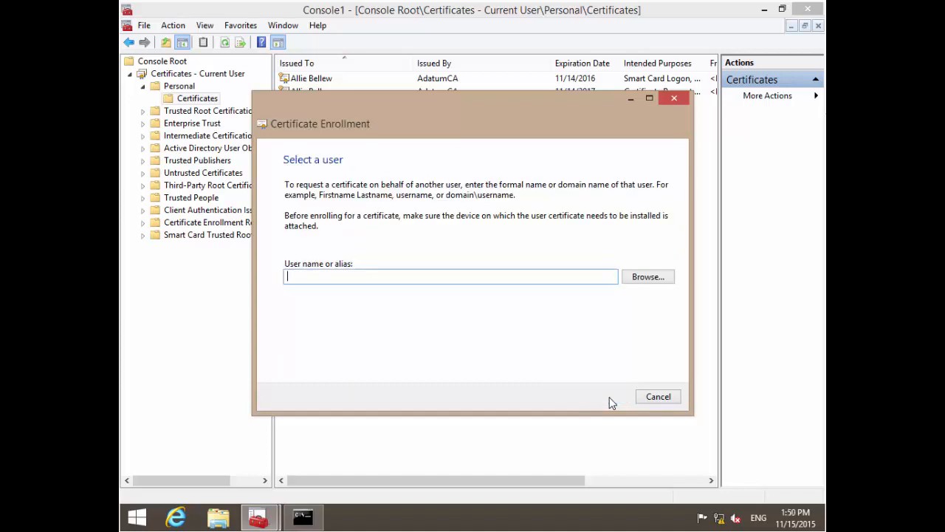
{"action": "mouse_move", "coordinate": [648, 280]}
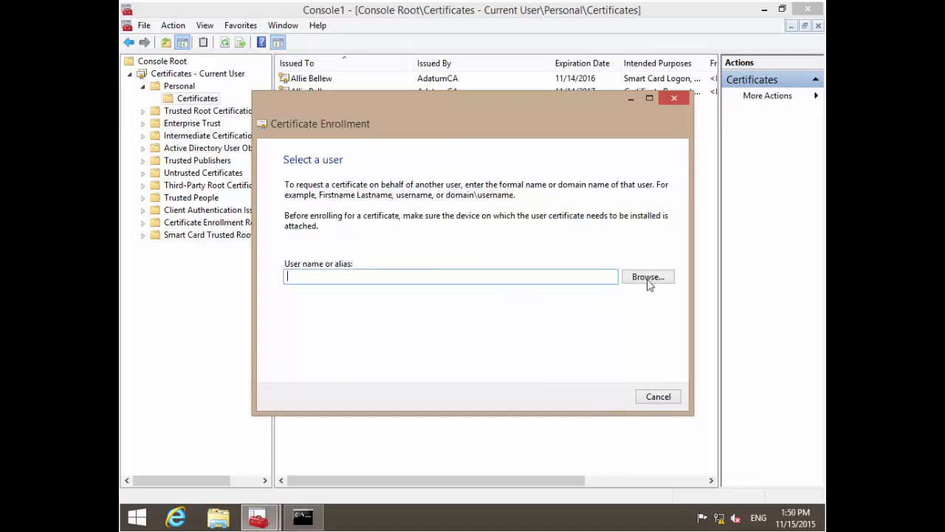
{"action": "left_click", "coordinate": [647, 276]}
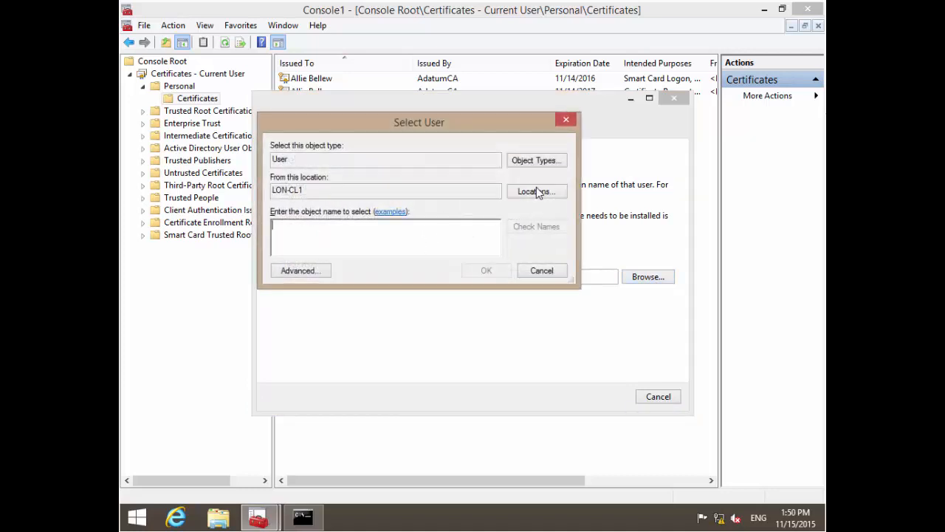
{"action": "left_click", "coordinate": [536, 191]}
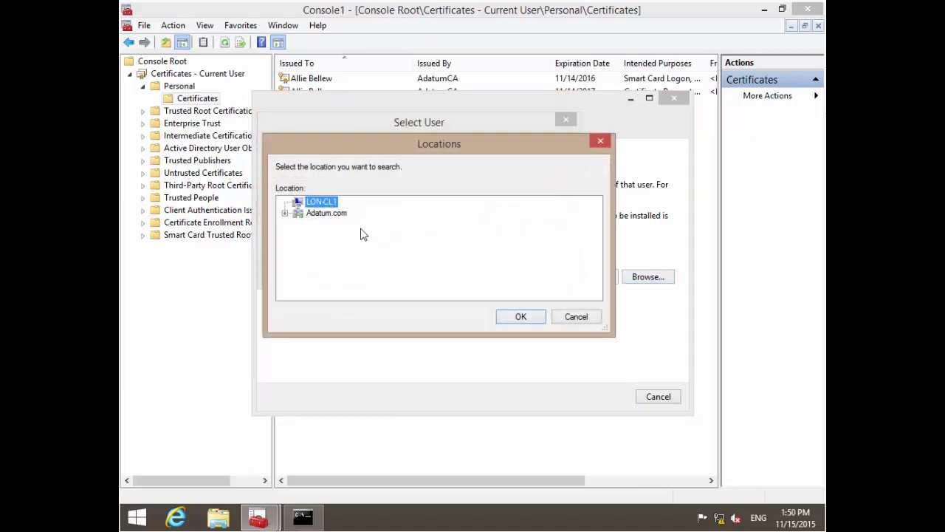
{"action": "left_click", "coordinate": [519, 316]}
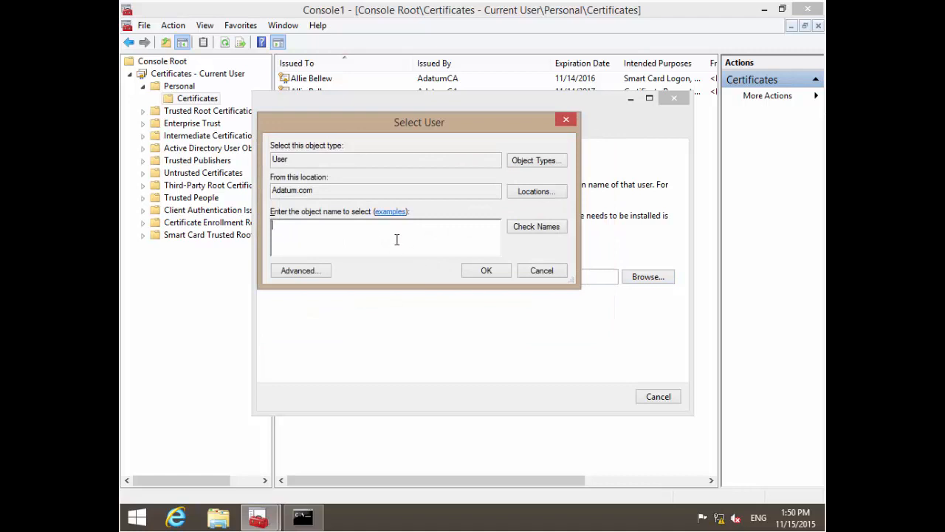
{"action": "type", "text": "adam"}
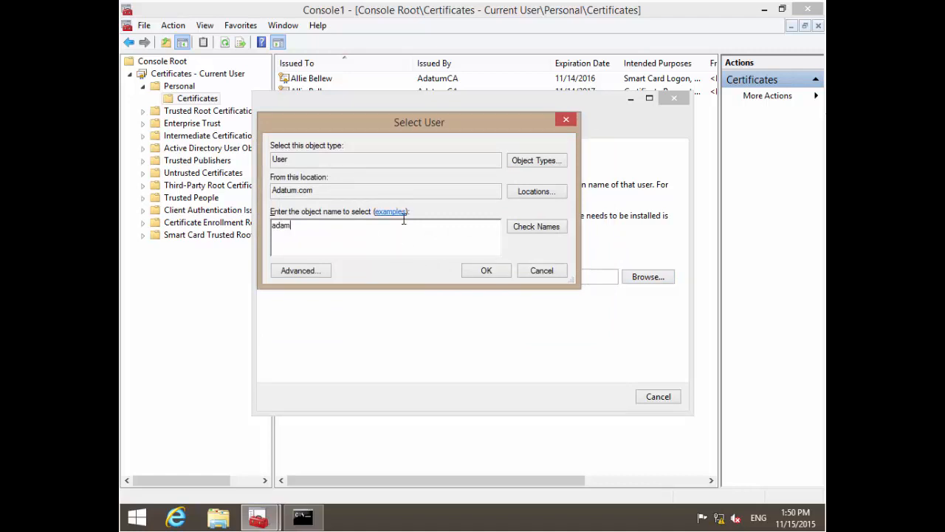
{"action": "left_click", "coordinate": [486, 270]}
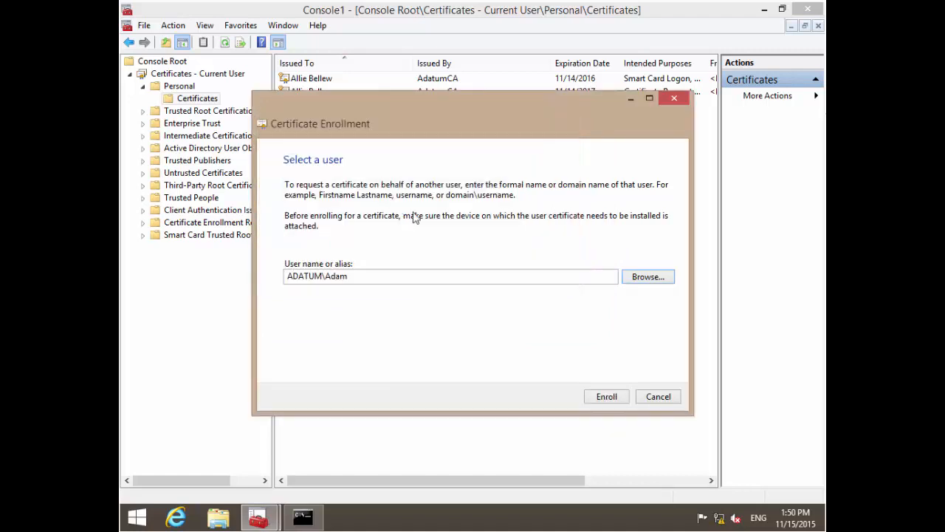
Submit the User certificate request for Adam, see it denied, and review AdatumCA's Enrollment Agents restrictions.
{"action": "left_click", "coordinate": [605, 396]}
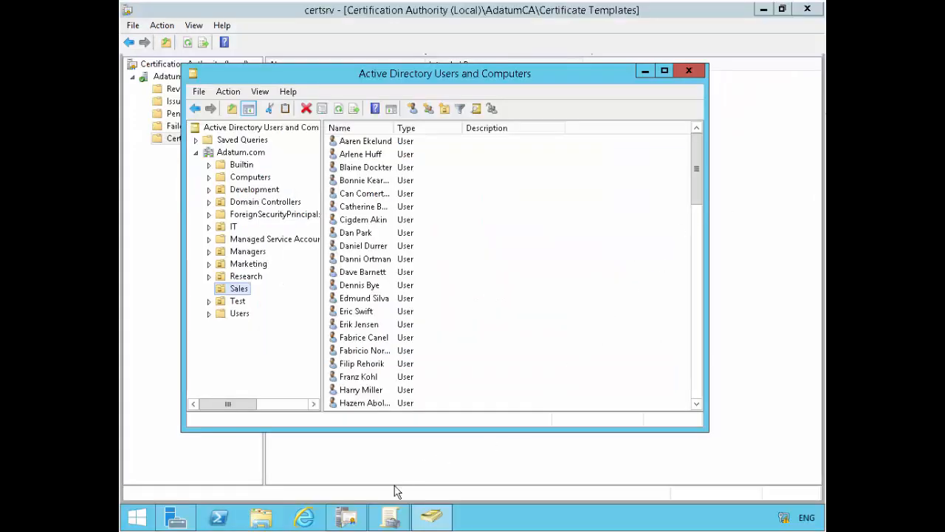
{"action": "left_click", "coordinate": [689, 71]}
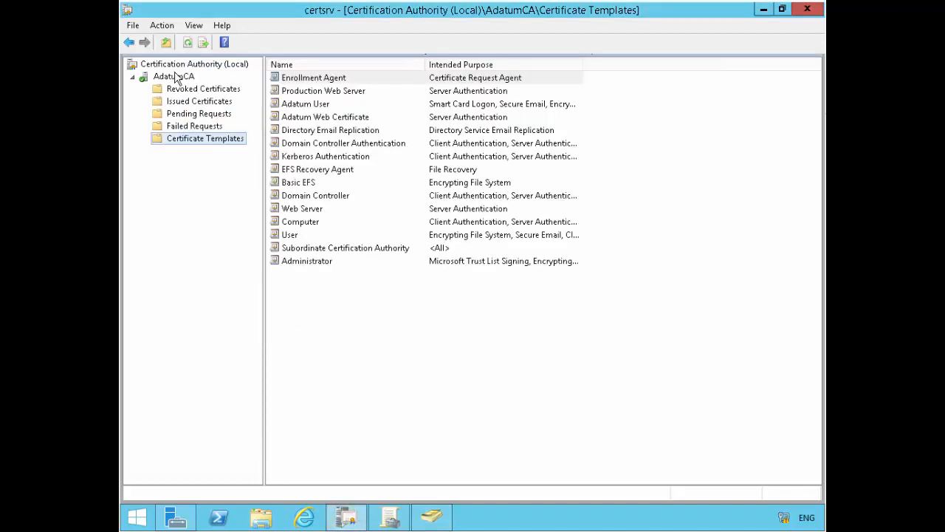
{"action": "mouse_move", "coordinate": [210, 125]}
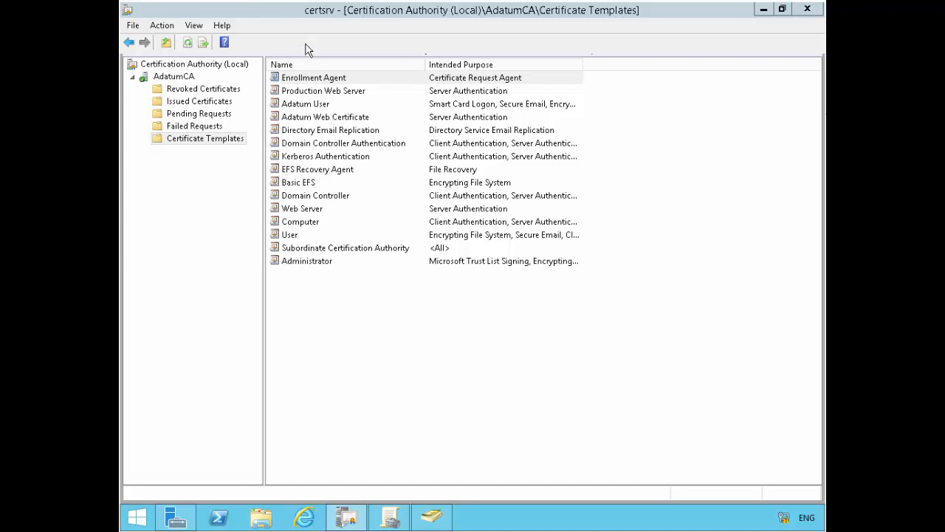
{"action": "mouse_move", "coordinate": [552, 145]}
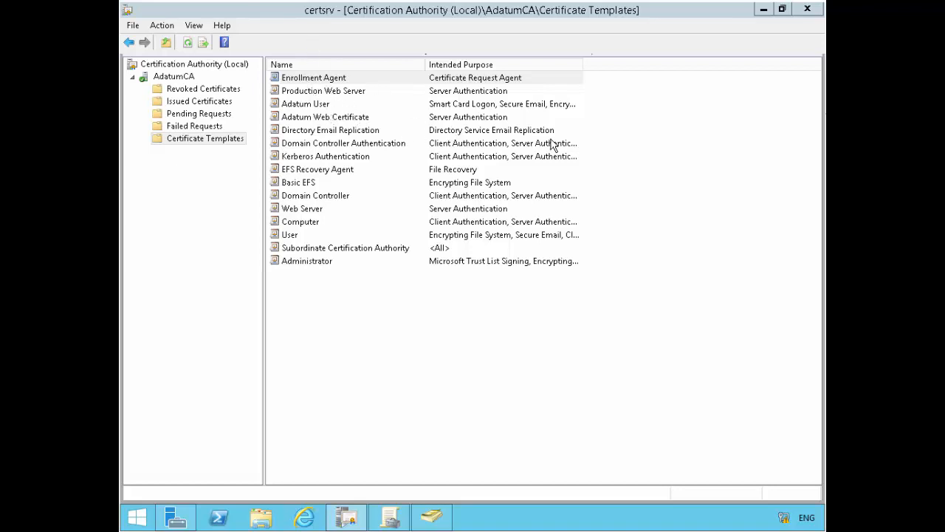
{"action": "mouse_move", "coordinate": [235, 83]}
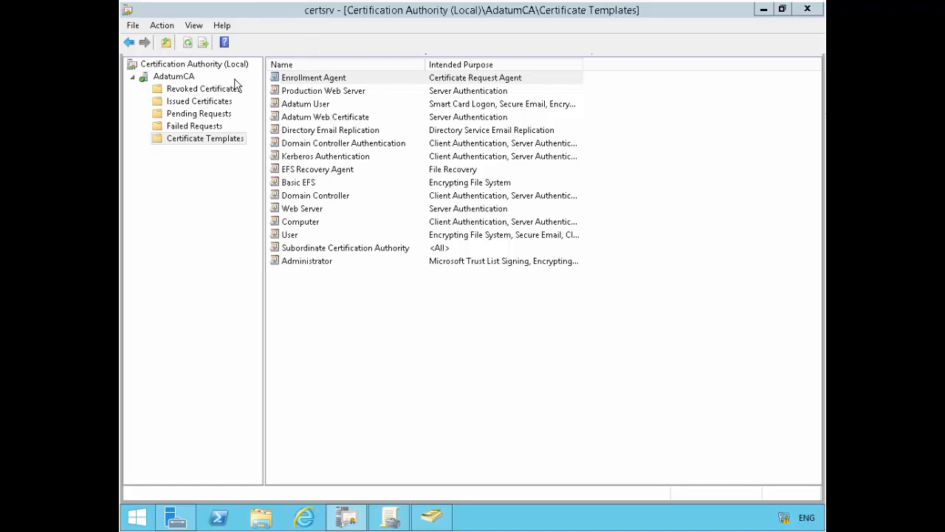
{"action": "mouse_move", "coordinate": [176, 80]}
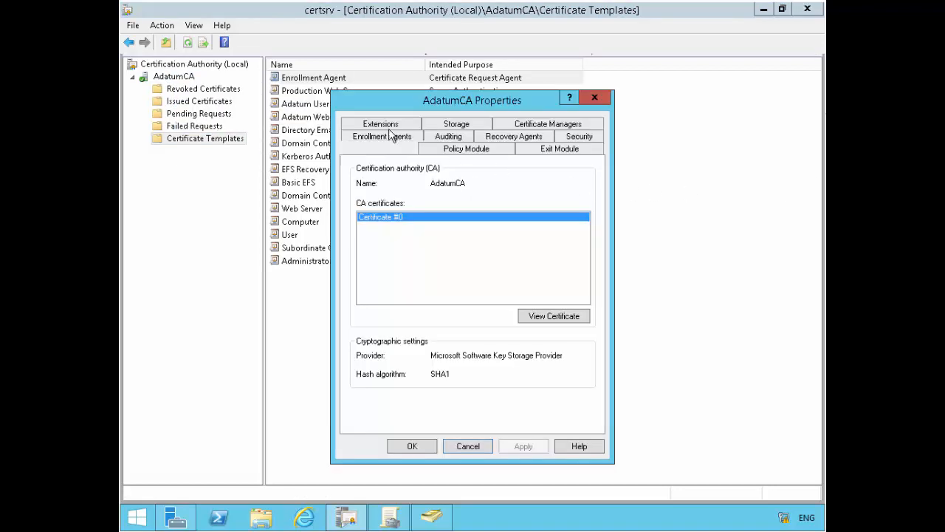
{"action": "left_click", "coordinate": [381, 147]}
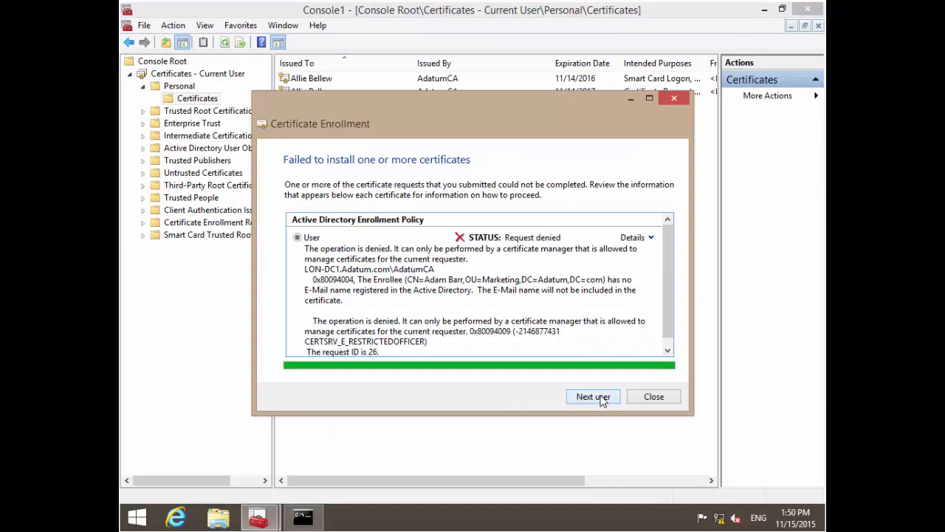
Start another on-behalf request and confirm Allie Bellew's certificate as the signing certificate.
{"action": "left_click", "coordinate": [592, 396]}
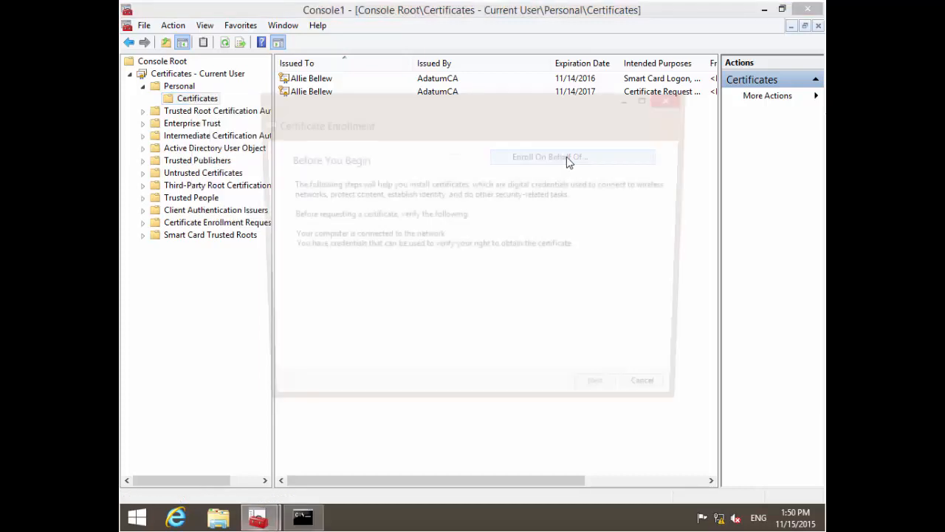
{"action": "left_click", "coordinate": [595, 379]}
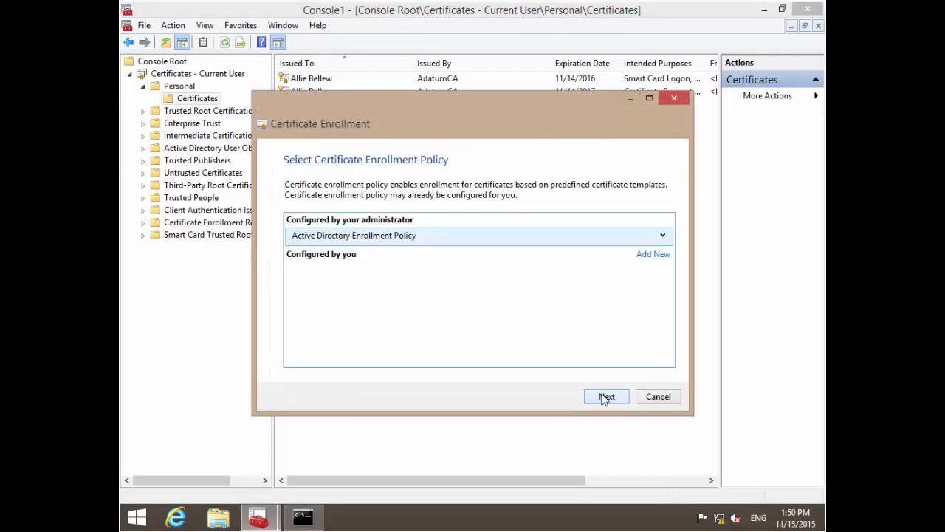
{"action": "left_click", "coordinate": [605, 396]}
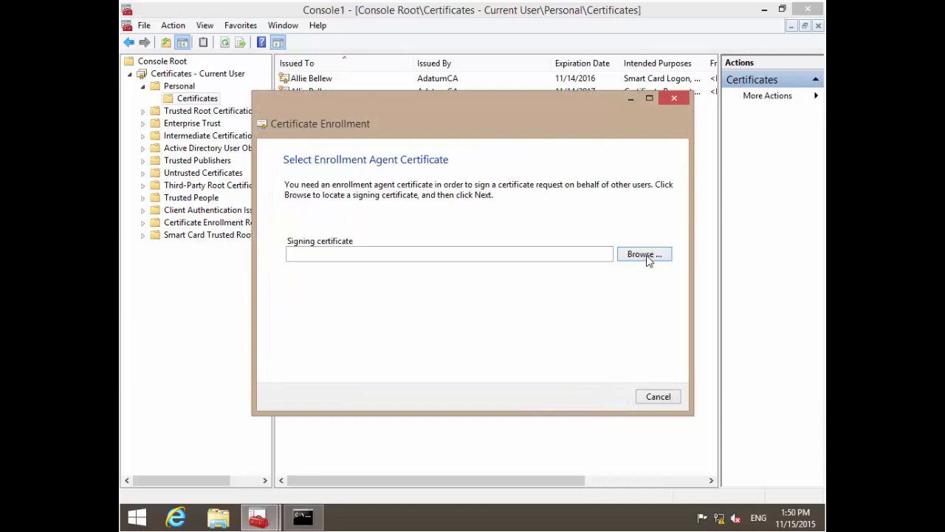
{"action": "mouse_move", "coordinate": [637, 276]}
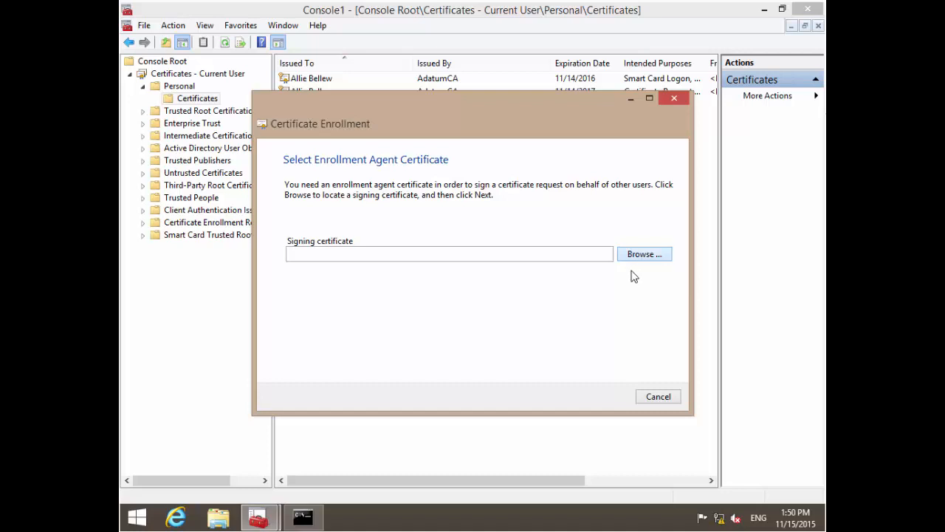
{"action": "mouse_move", "coordinate": [618, 287]}
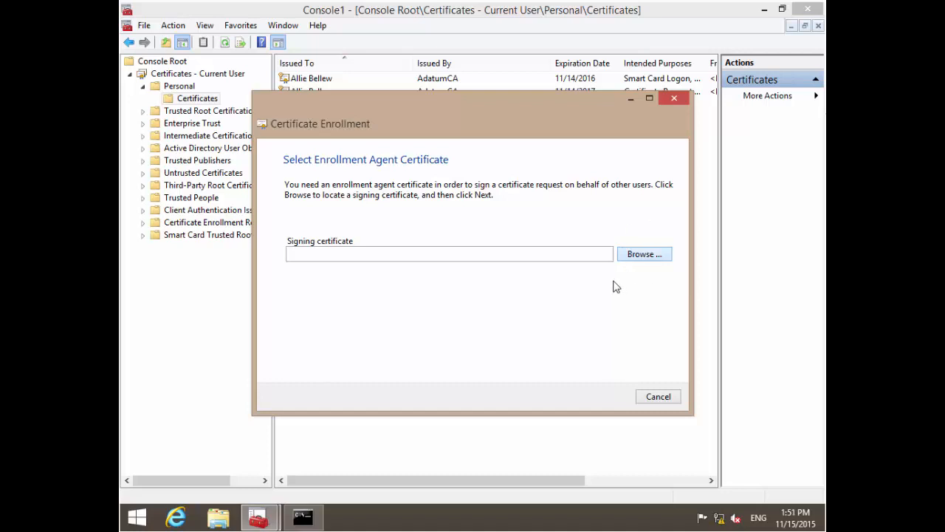
{"action": "mouse_move", "coordinate": [258, 410]}
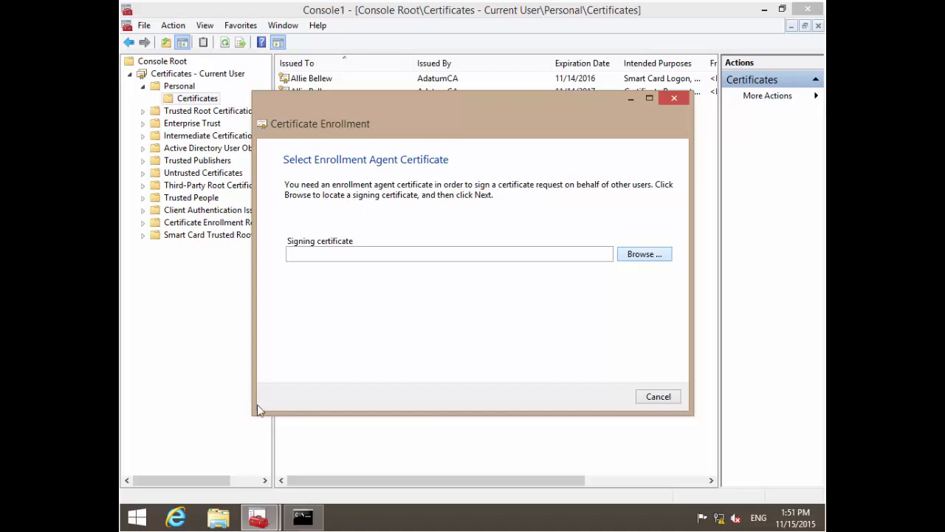
{"action": "left_click", "coordinate": [643, 254]}
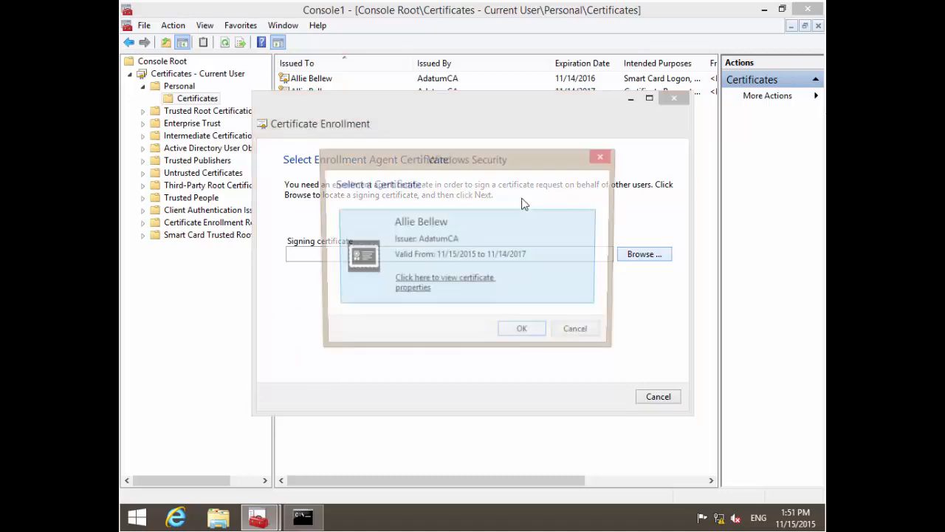
{"action": "left_click", "coordinate": [521, 328]}
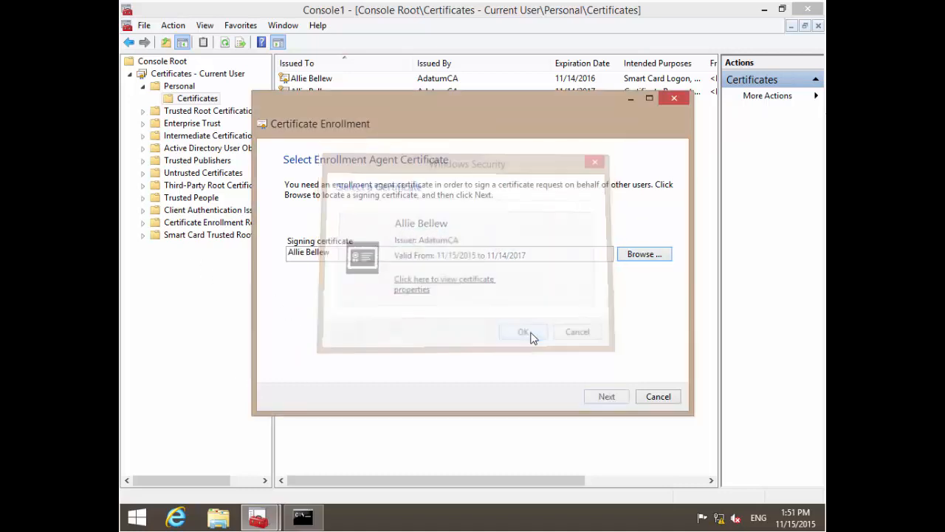
{"action": "left_click", "coordinate": [523, 331]}
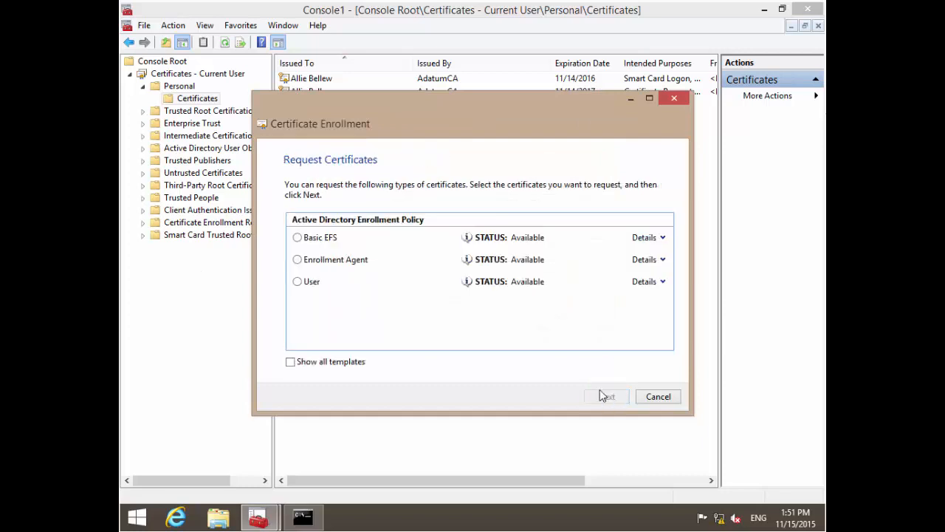
Choose the Enrollment Agent type, pick ADATUM\Adam from Adatum.com and enroll with status Succeeded.
{"action": "left_click", "coordinate": [298, 260]}
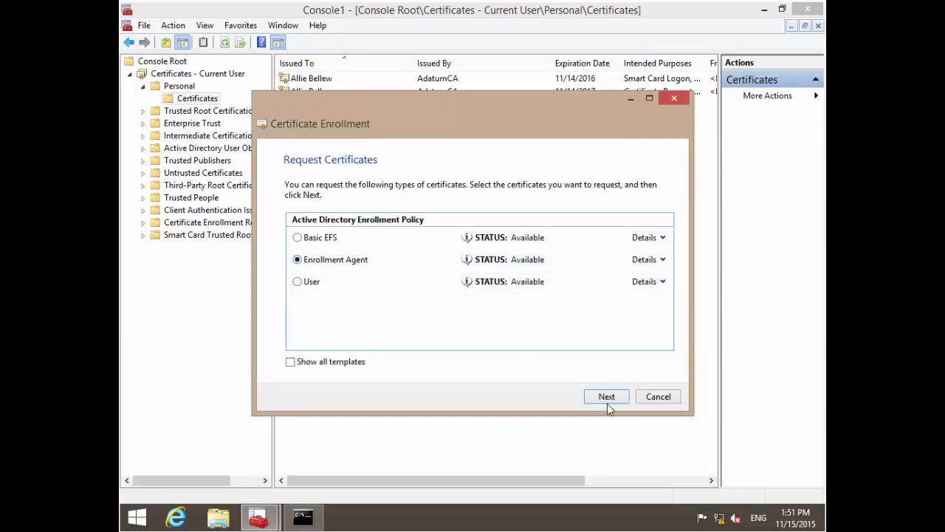
{"action": "left_click", "coordinate": [605, 396]}
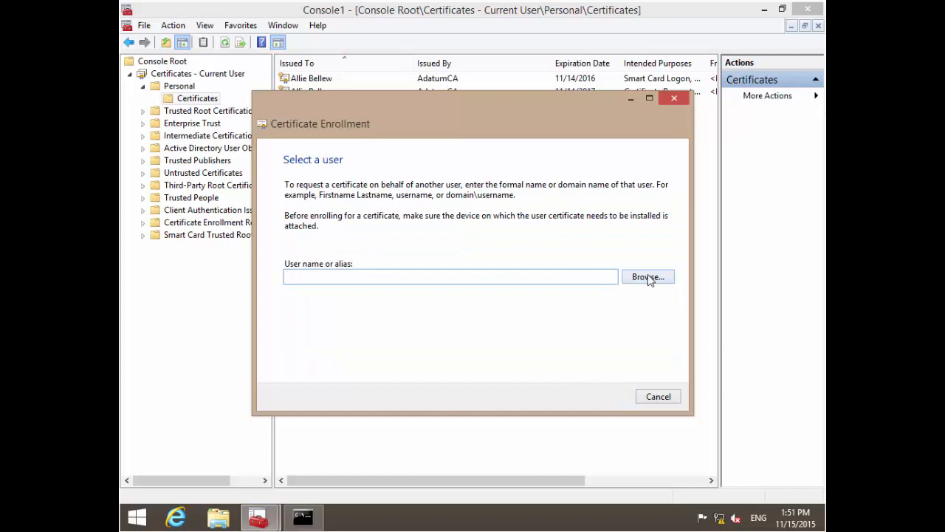
{"action": "left_click", "coordinate": [646, 276]}
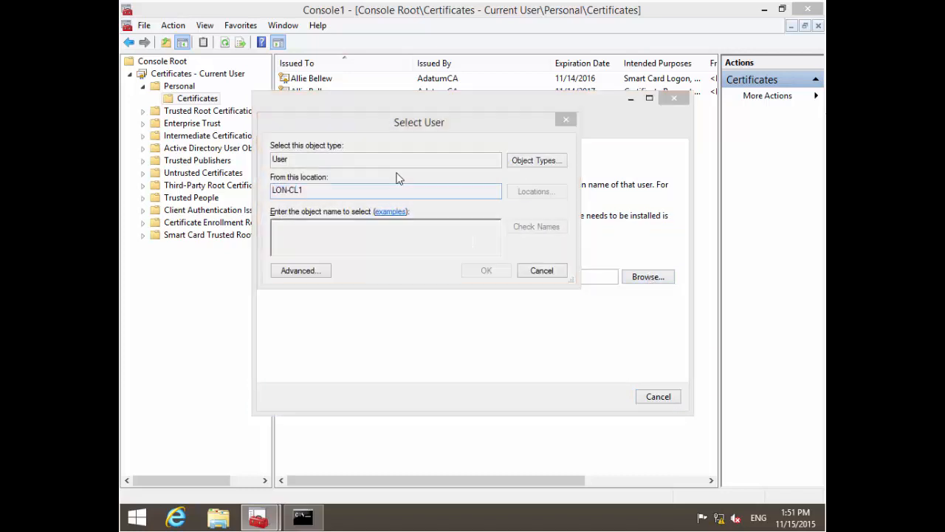
{"action": "left_click", "coordinate": [536, 190]}
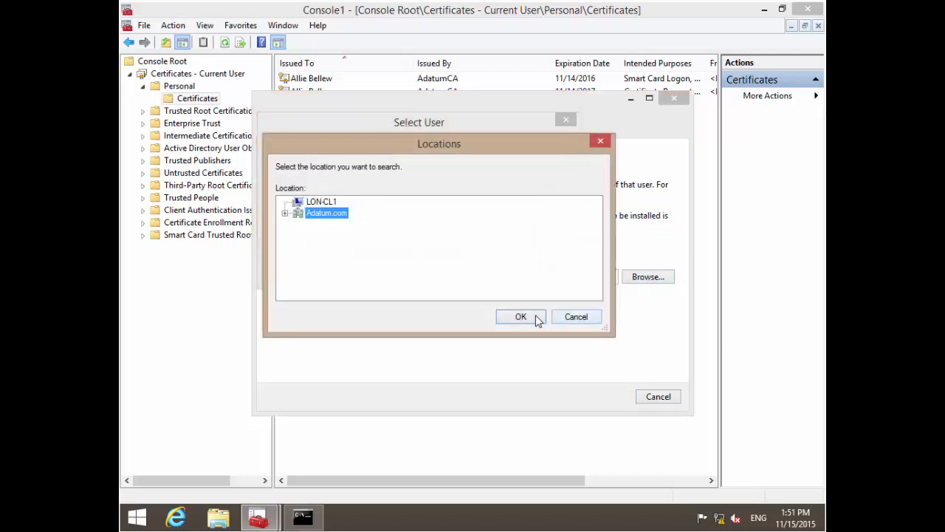
{"action": "left_click", "coordinate": [520, 316]}
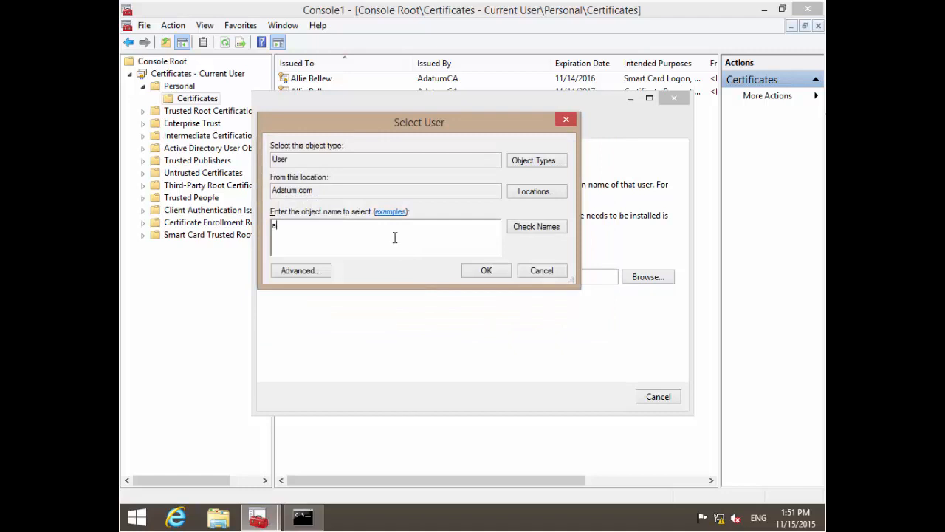
{"action": "left_click", "coordinate": [486, 270]}
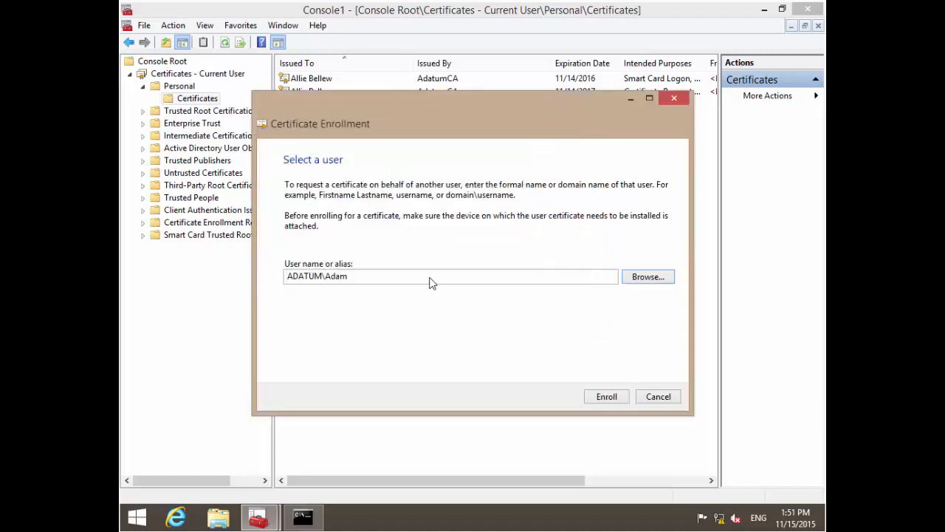
{"action": "left_click", "coordinate": [606, 395]}
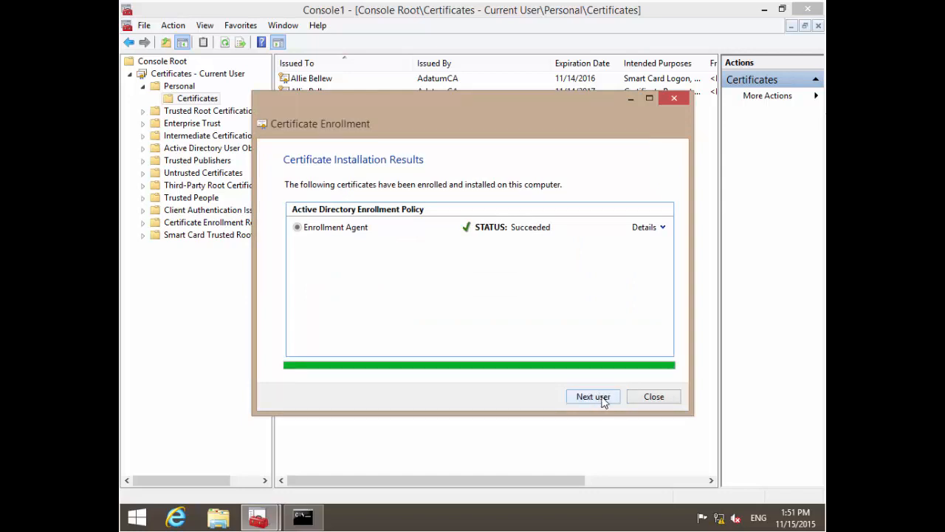
{"action": "left_click", "coordinate": [593, 396]}
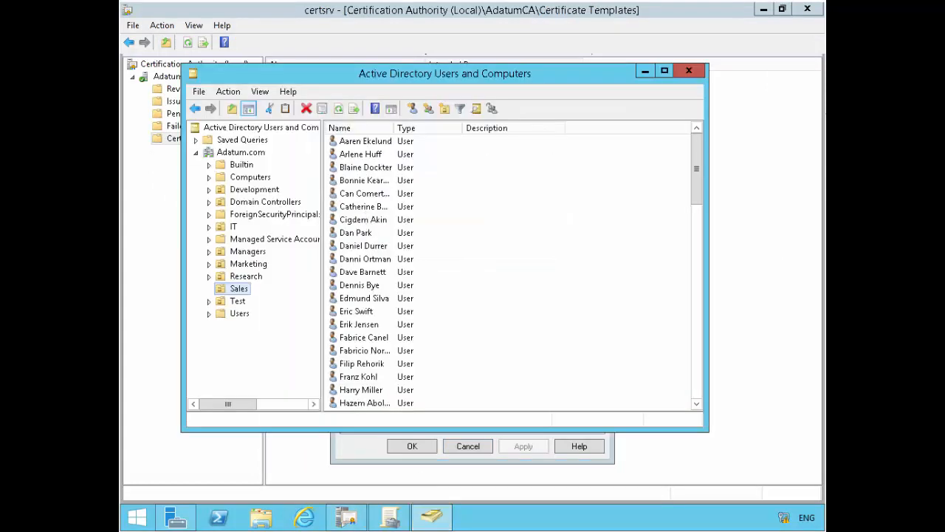
{"action": "left_click", "coordinate": [366, 141]}
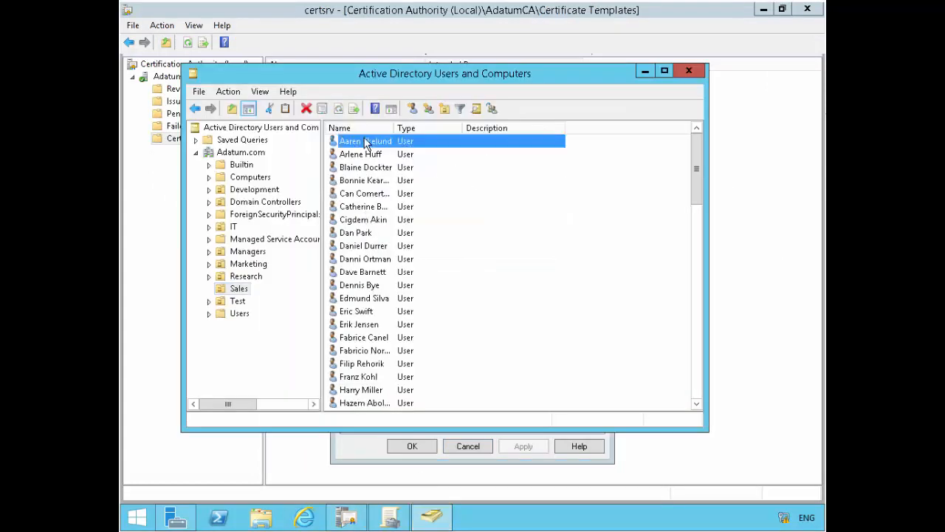
{"action": "double_click", "coordinate": [364, 141]}
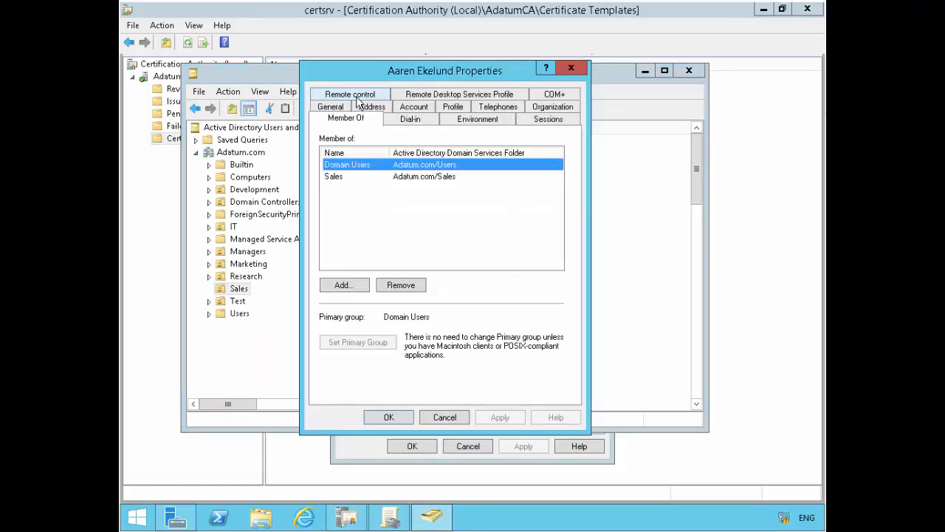
{"action": "mouse_move", "coordinate": [570, 68]}
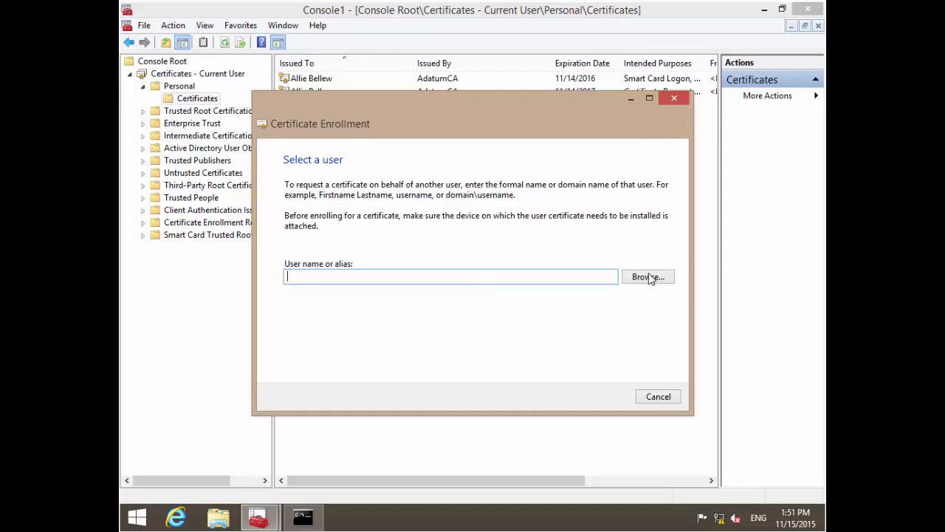
In the wizard's user picker, set the search location to the Adatum.com domain.
{"action": "left_click", "coordinate": [646, 276]}
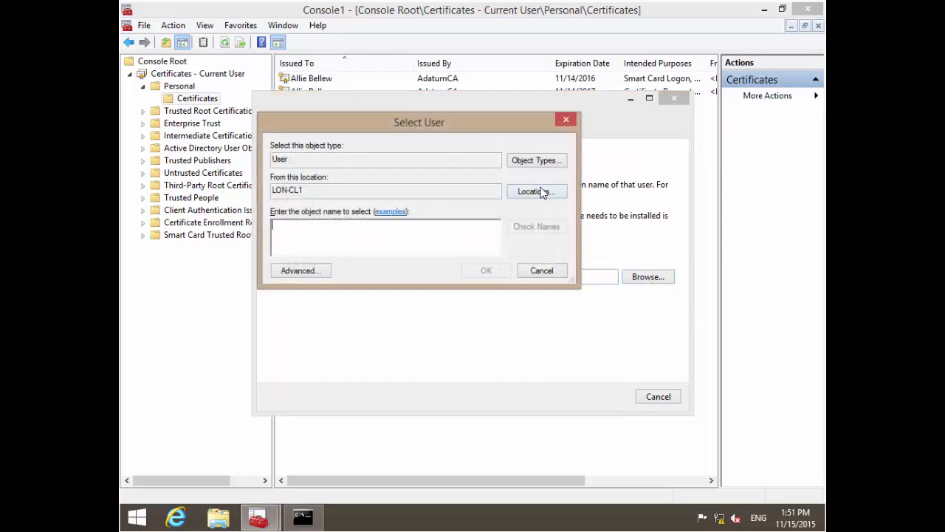
{"action": "left_click", "coordinate": [536, 192]}
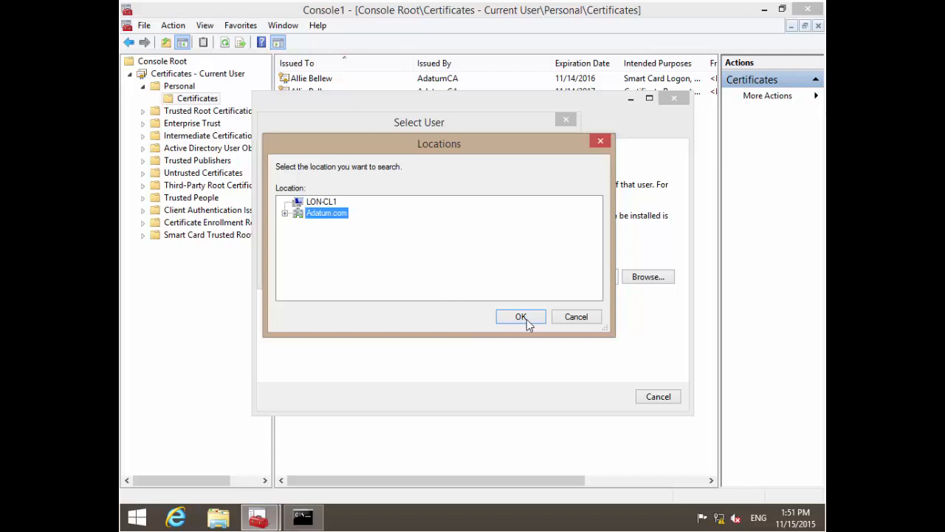
{"action": "left_click", "coordinate": [520, 316]}
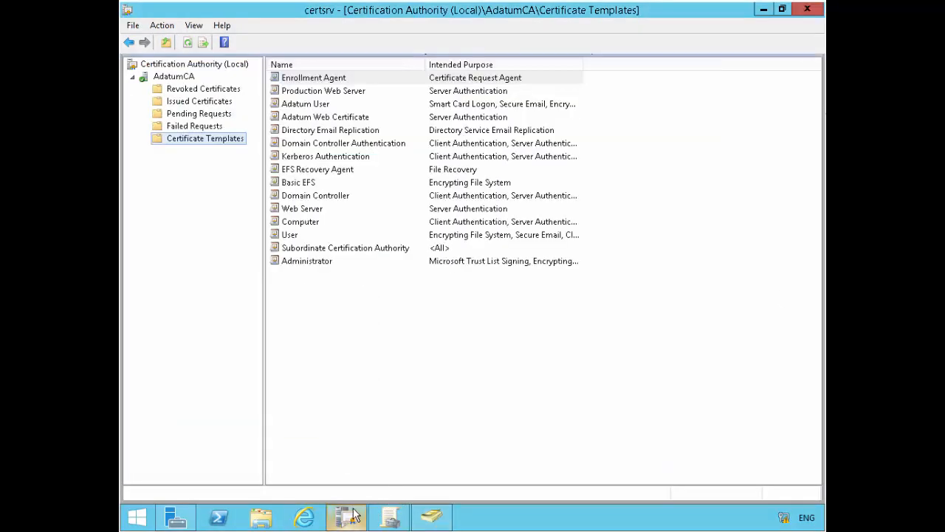
{"action": "right_click", "coordinate": [174, 76]}
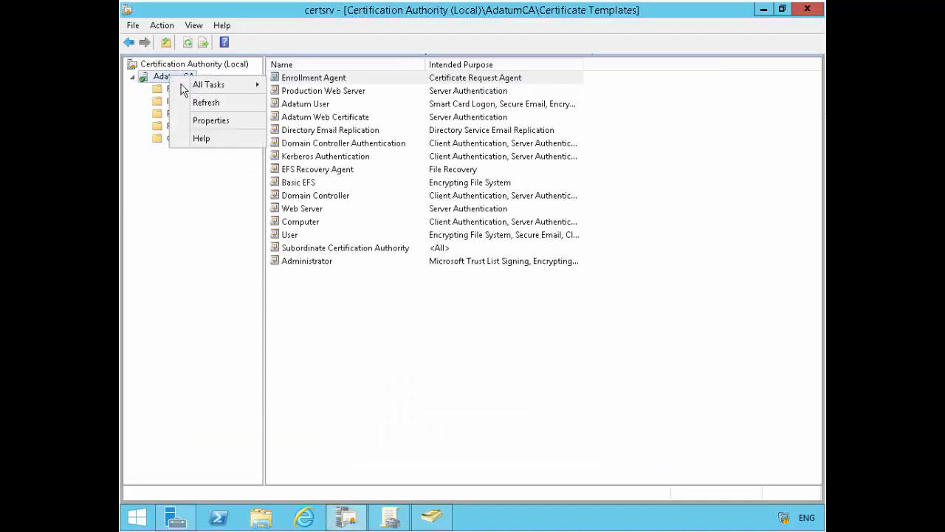
{"action": "left_click", "coordinate": [210, 120]}
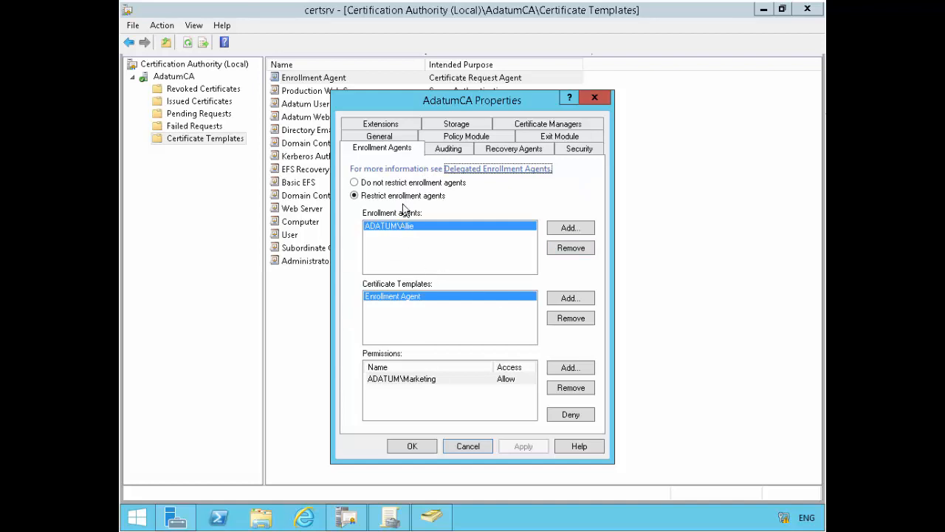
{"action": "mouse_move", "coordinate": [384, 227]}
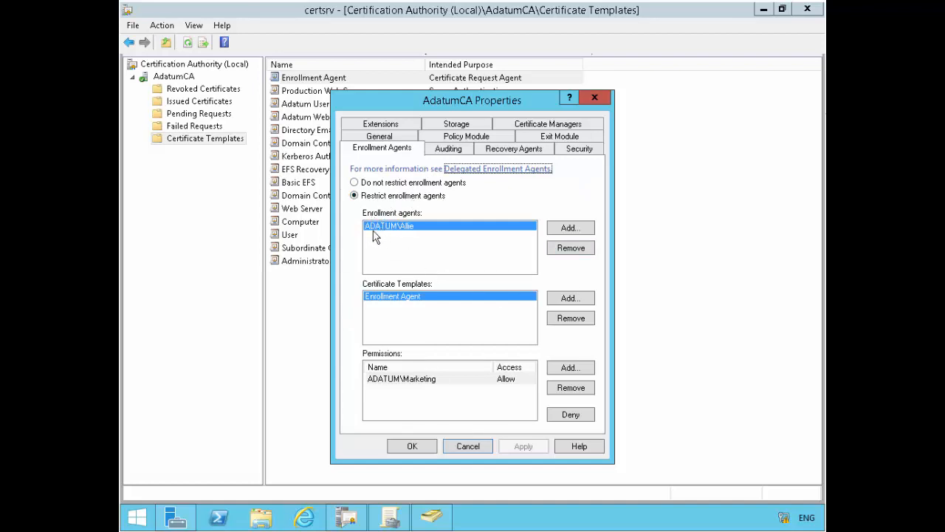
{"action": "mouse_move", "coordinate": [419, 229]}
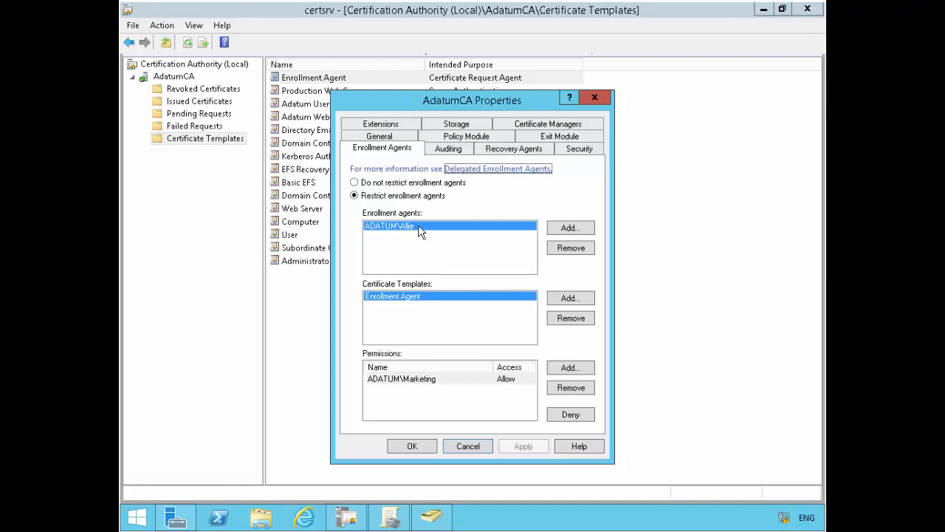
{"action": "mouse_move", "coordinate": [398, 233]}
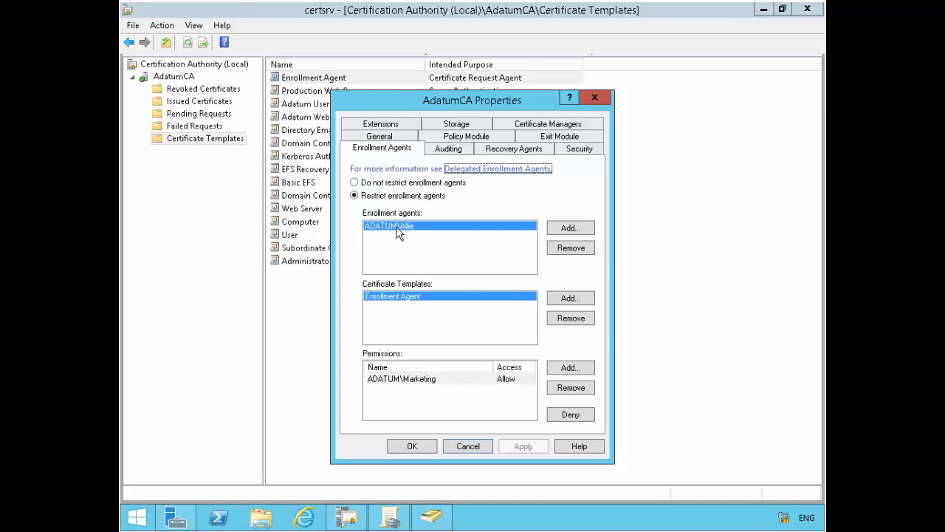
{"action": "mouse_move", "coordinate": [423, 235]}
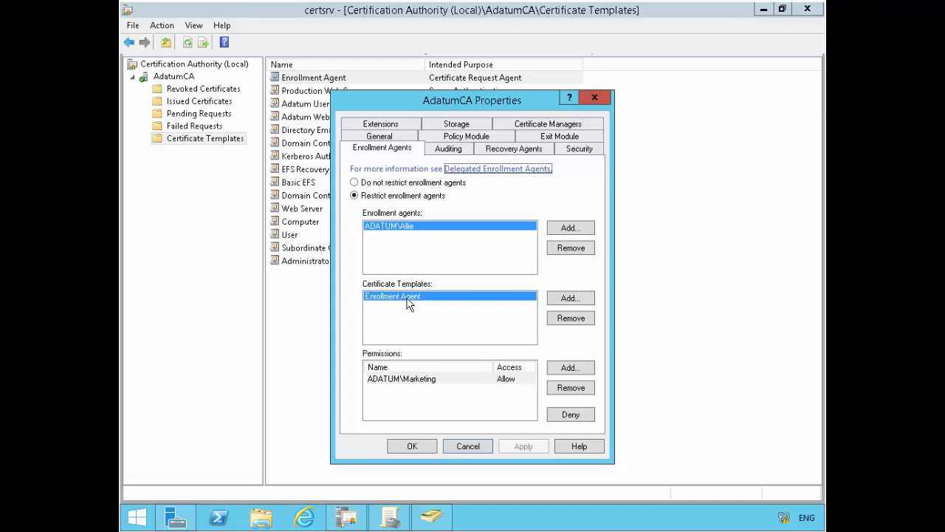
{"action": "mouse_move", "coordinate": [368, 301]}
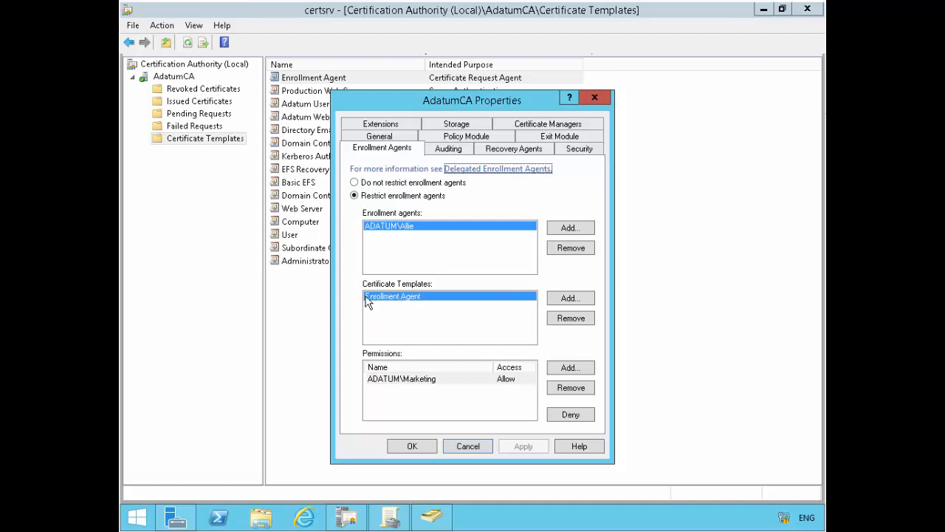
{"action": "mouse_move", "coordinate": [414, 305]}
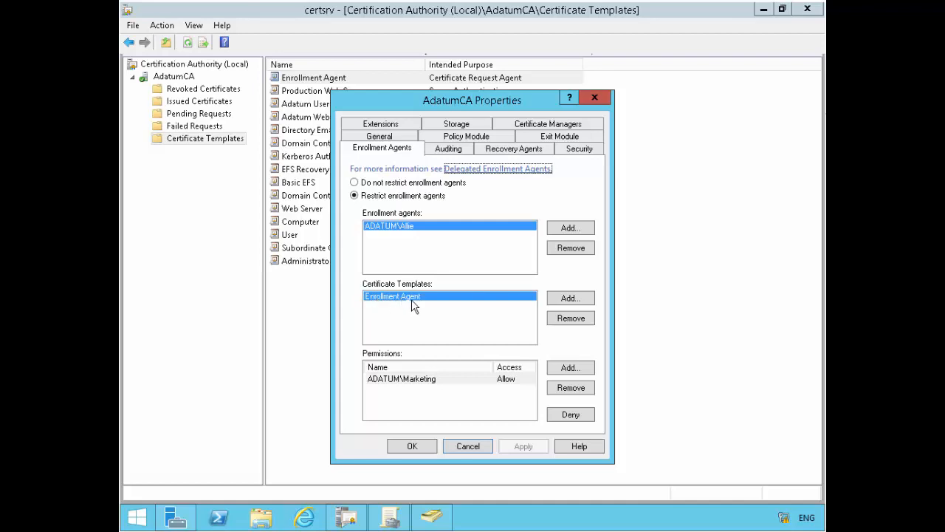
{"action": "mouse_move", "coordinate": [383, 387]}
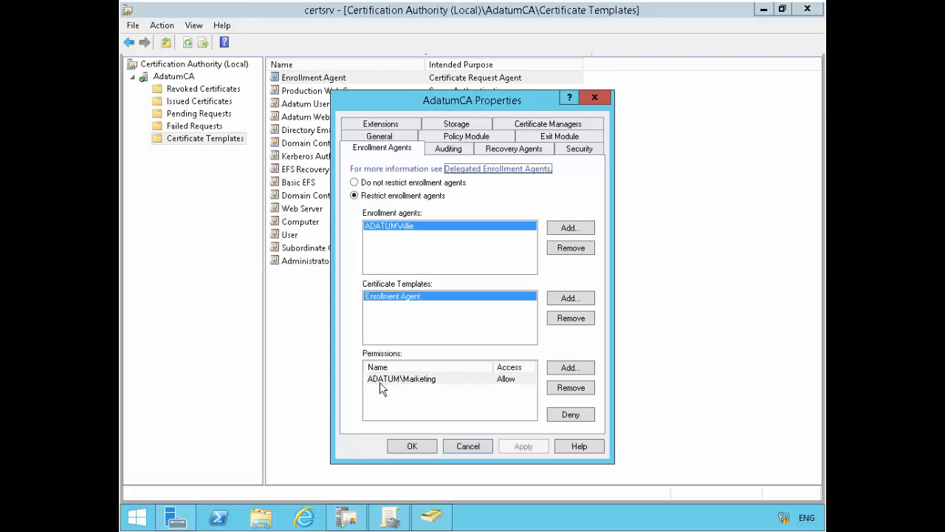
{"action": "mouse_move", "coordinate": [407, 386]}
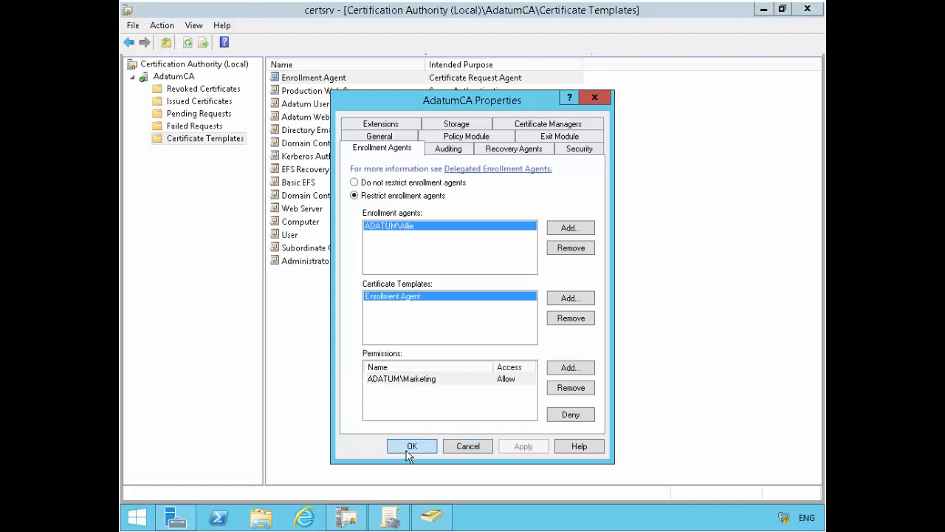
{"action": "left_click", "coordinate": [411, 446]}
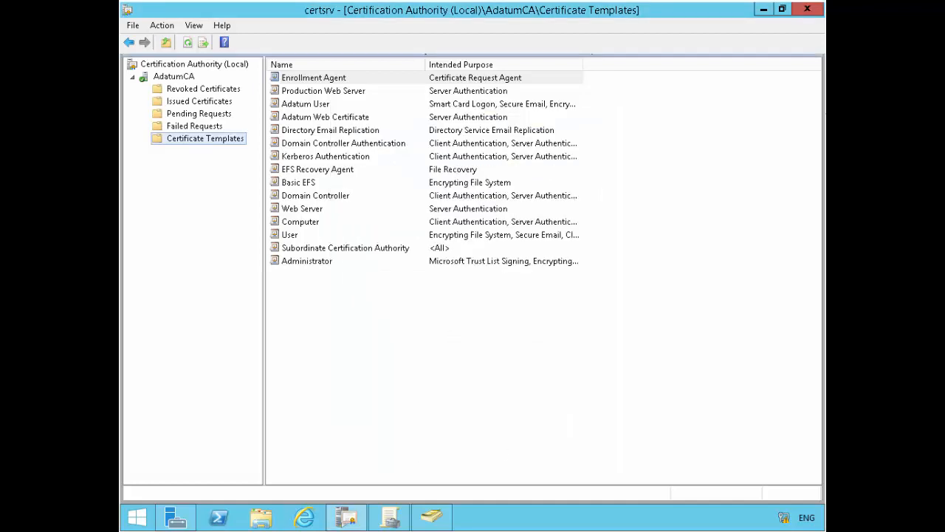